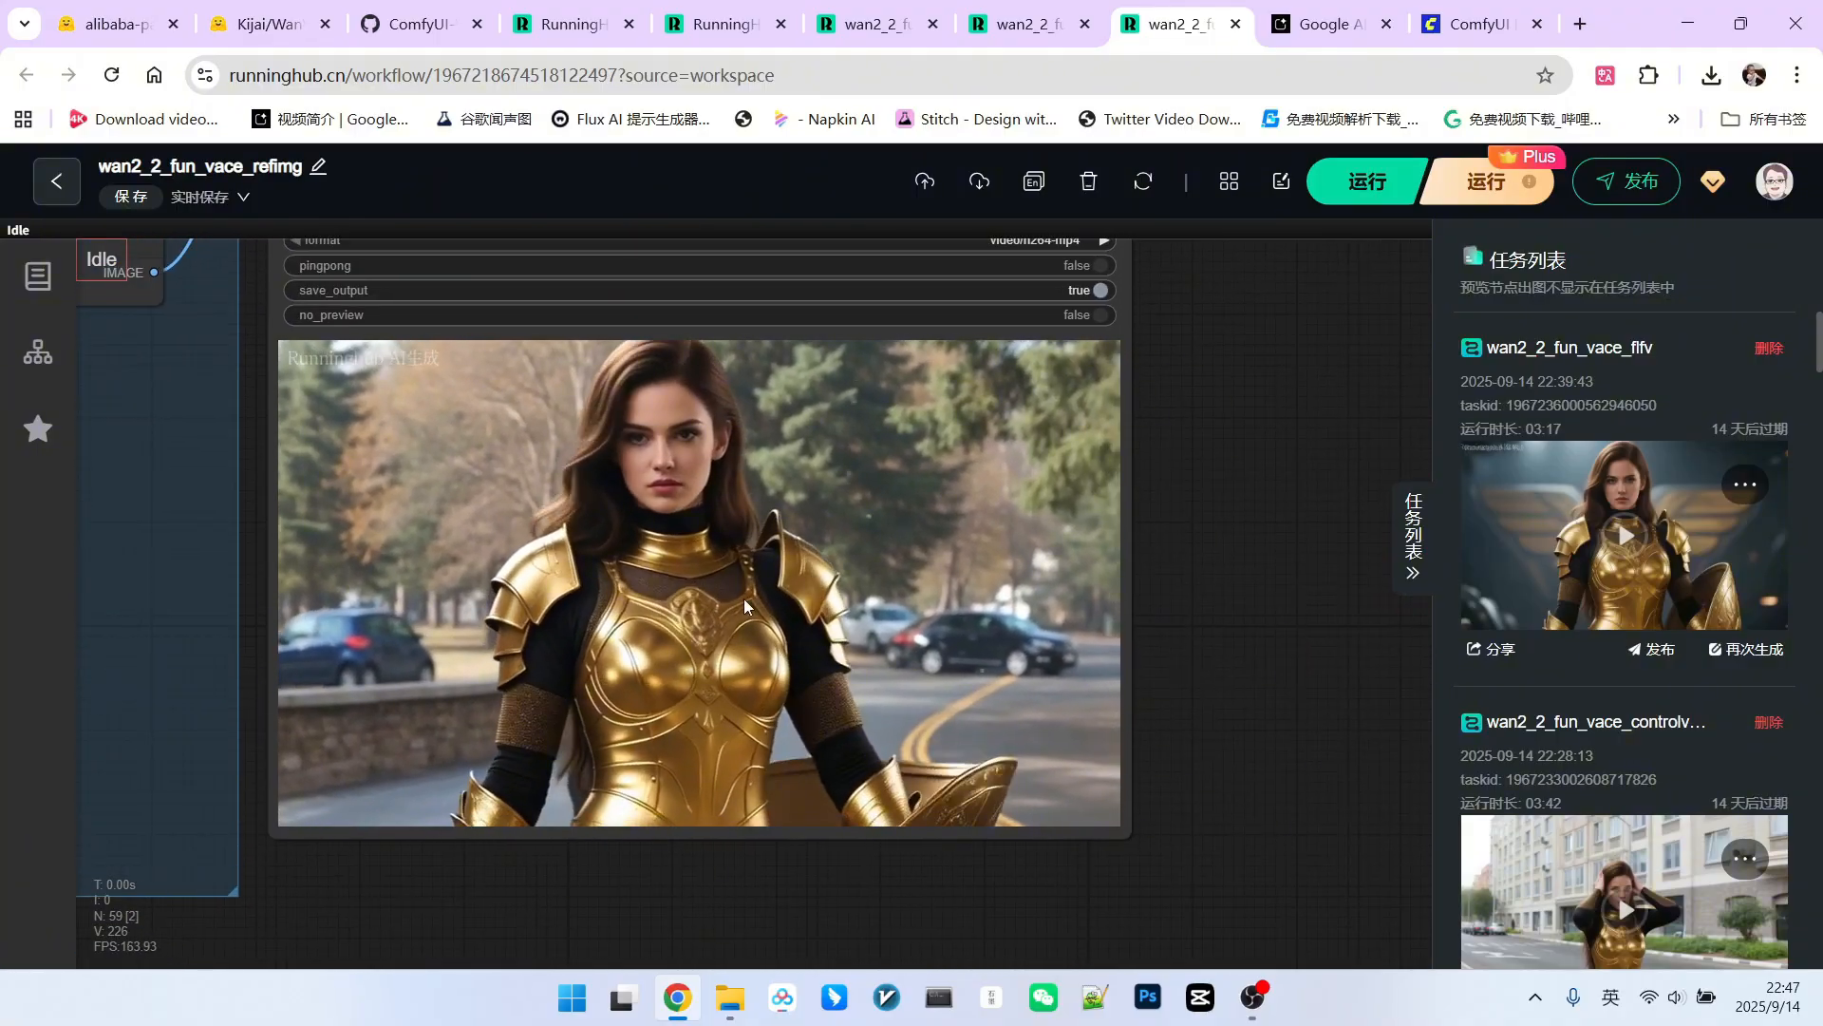
Step: View the control-video workflow's generated result, then switch to the start-and-end-frame workflow
left_click(1012, 23)
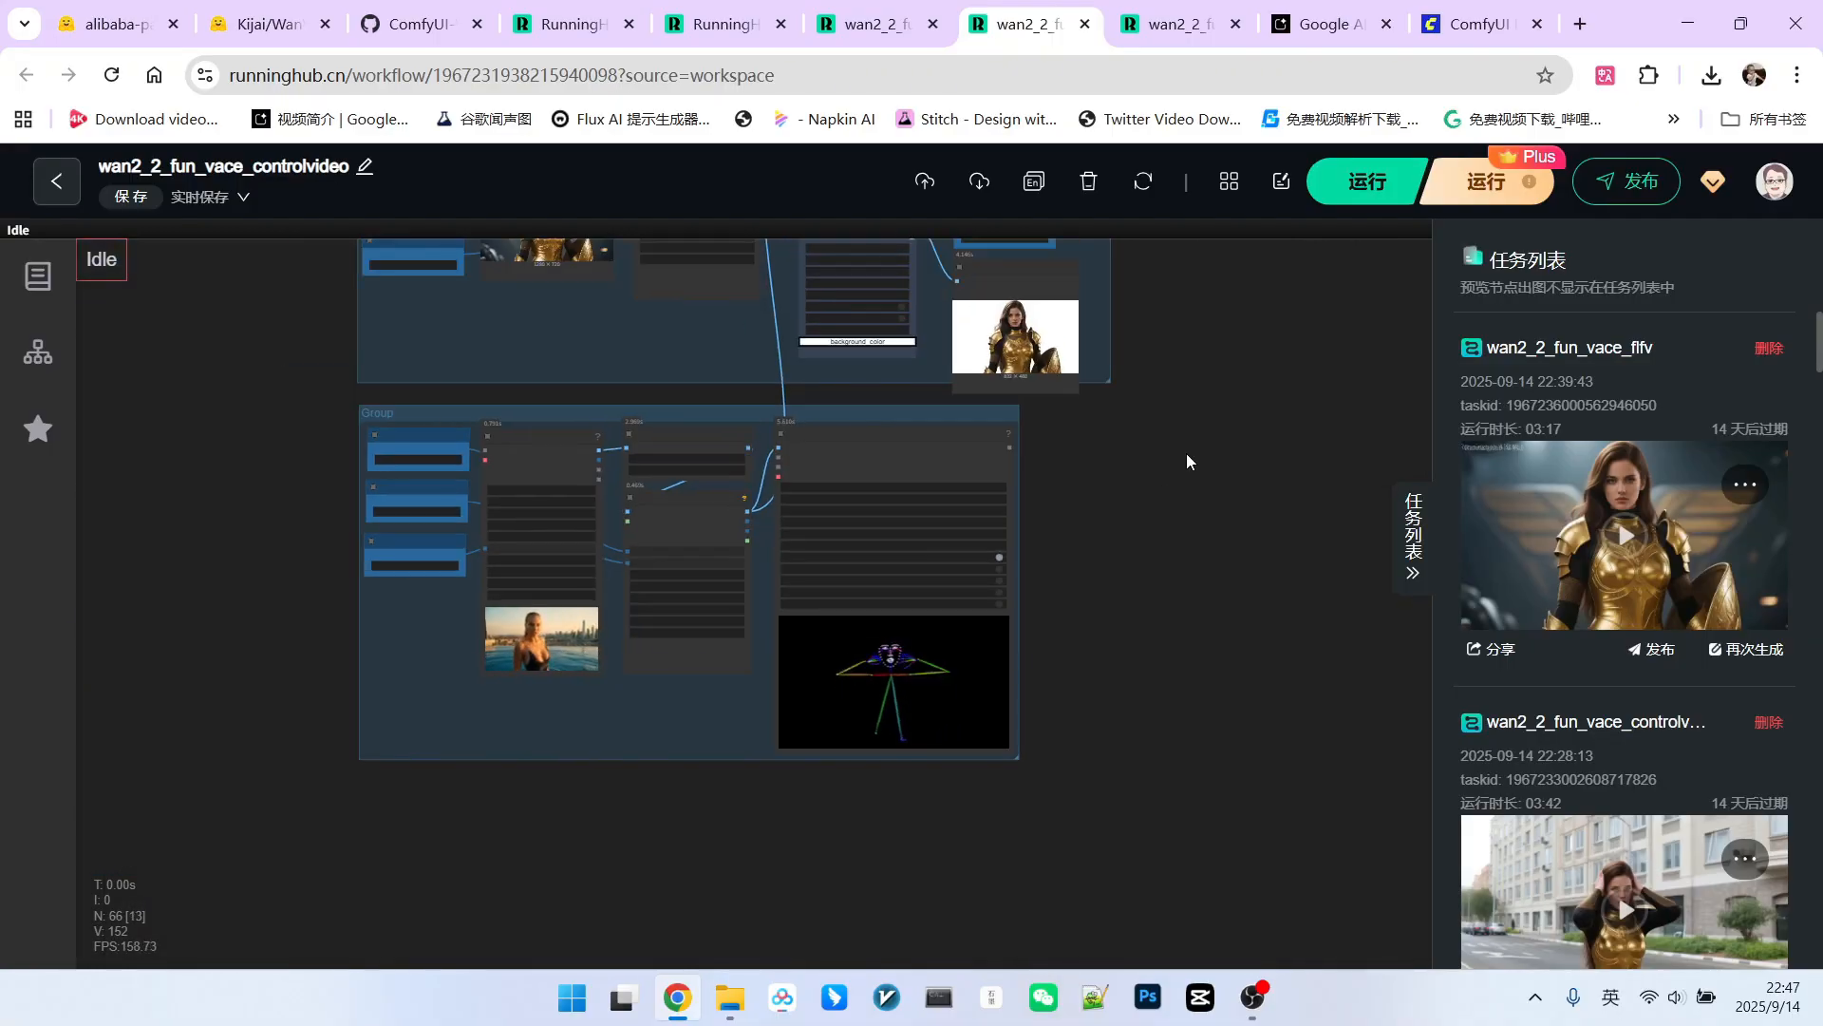
left_click_drag(1185, 465, 969, 686)
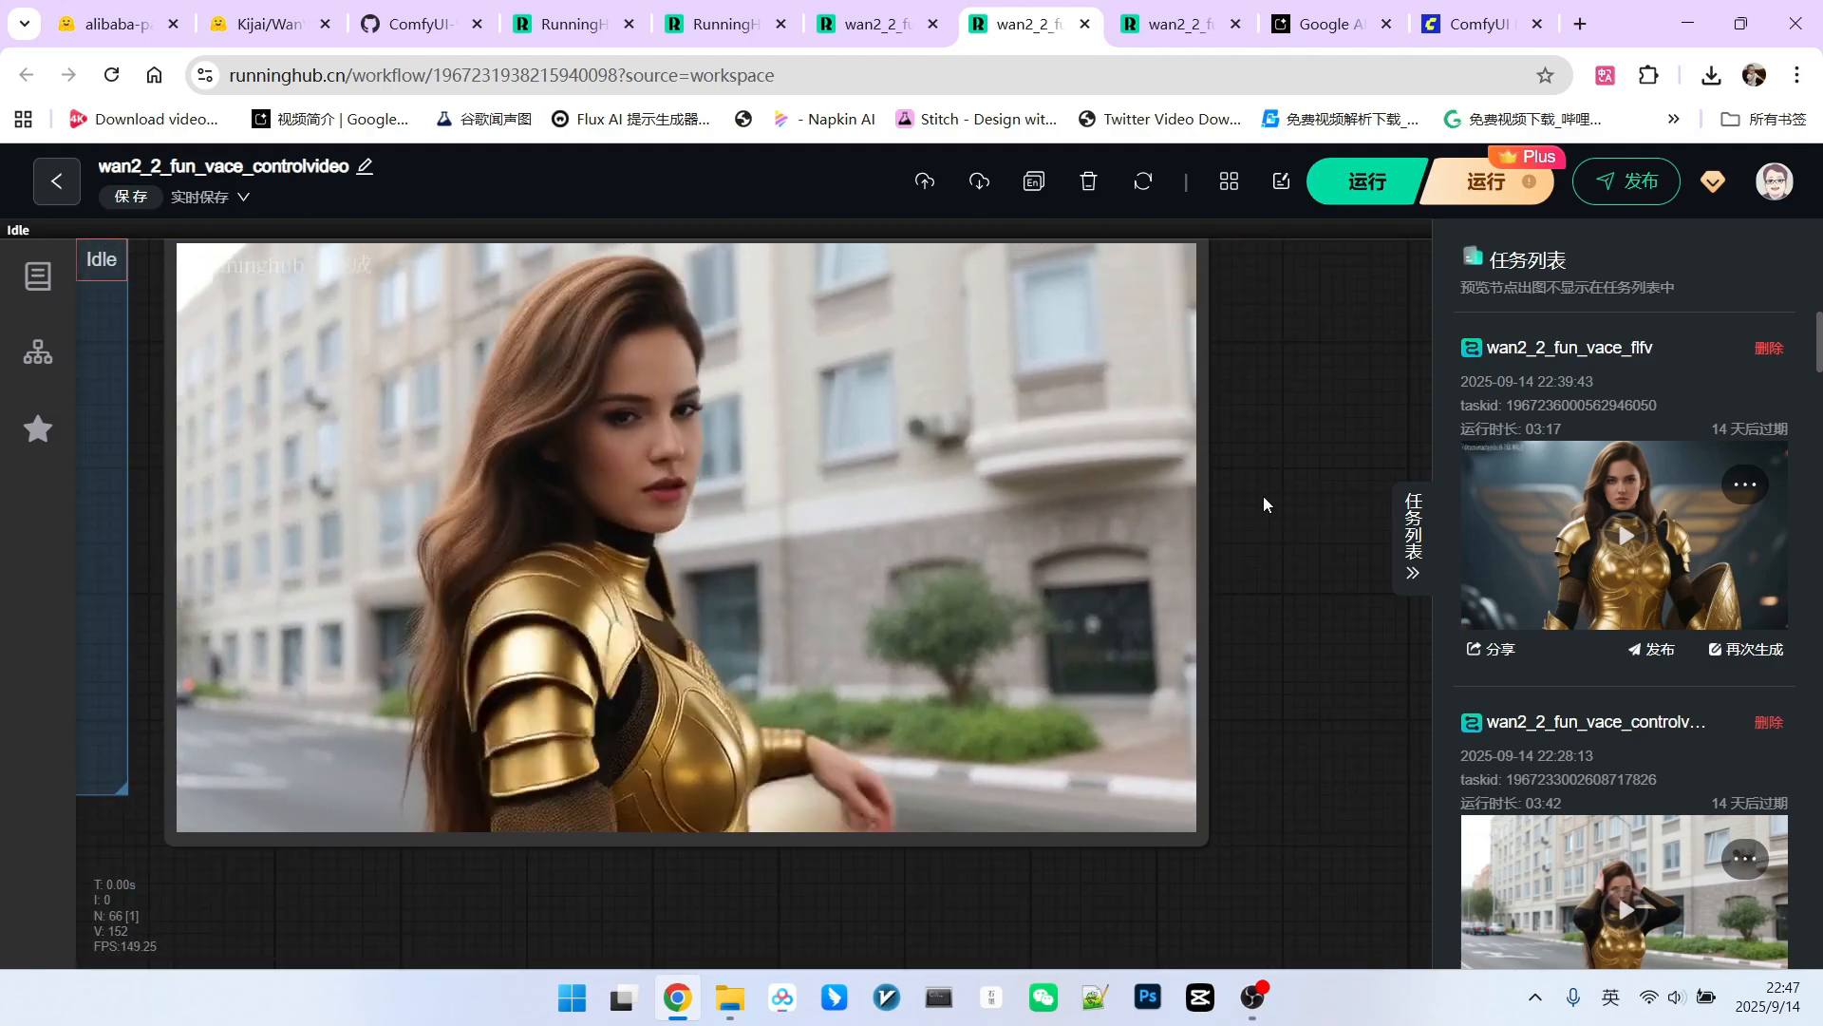
left_click(866, 22)
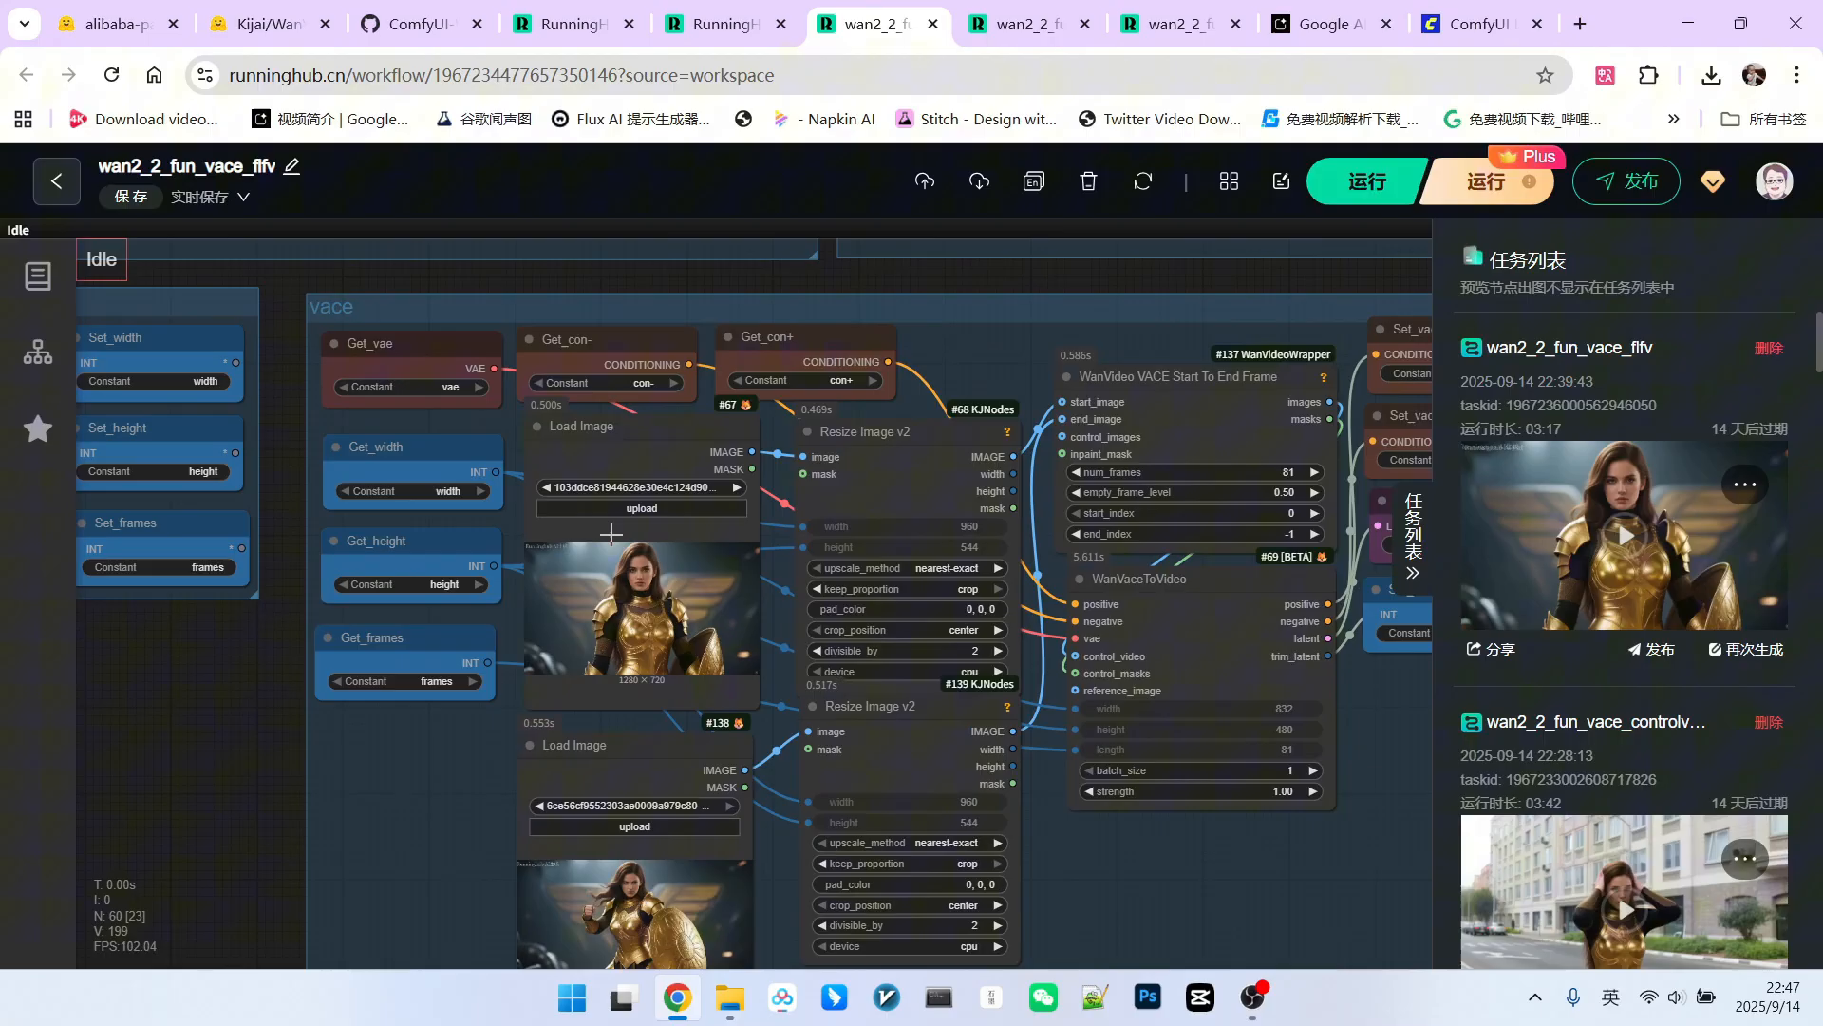
Step: Pan the fflv workflow canvas to show both loaded start and end images
left_click_drag(613, 535, 454, 724)
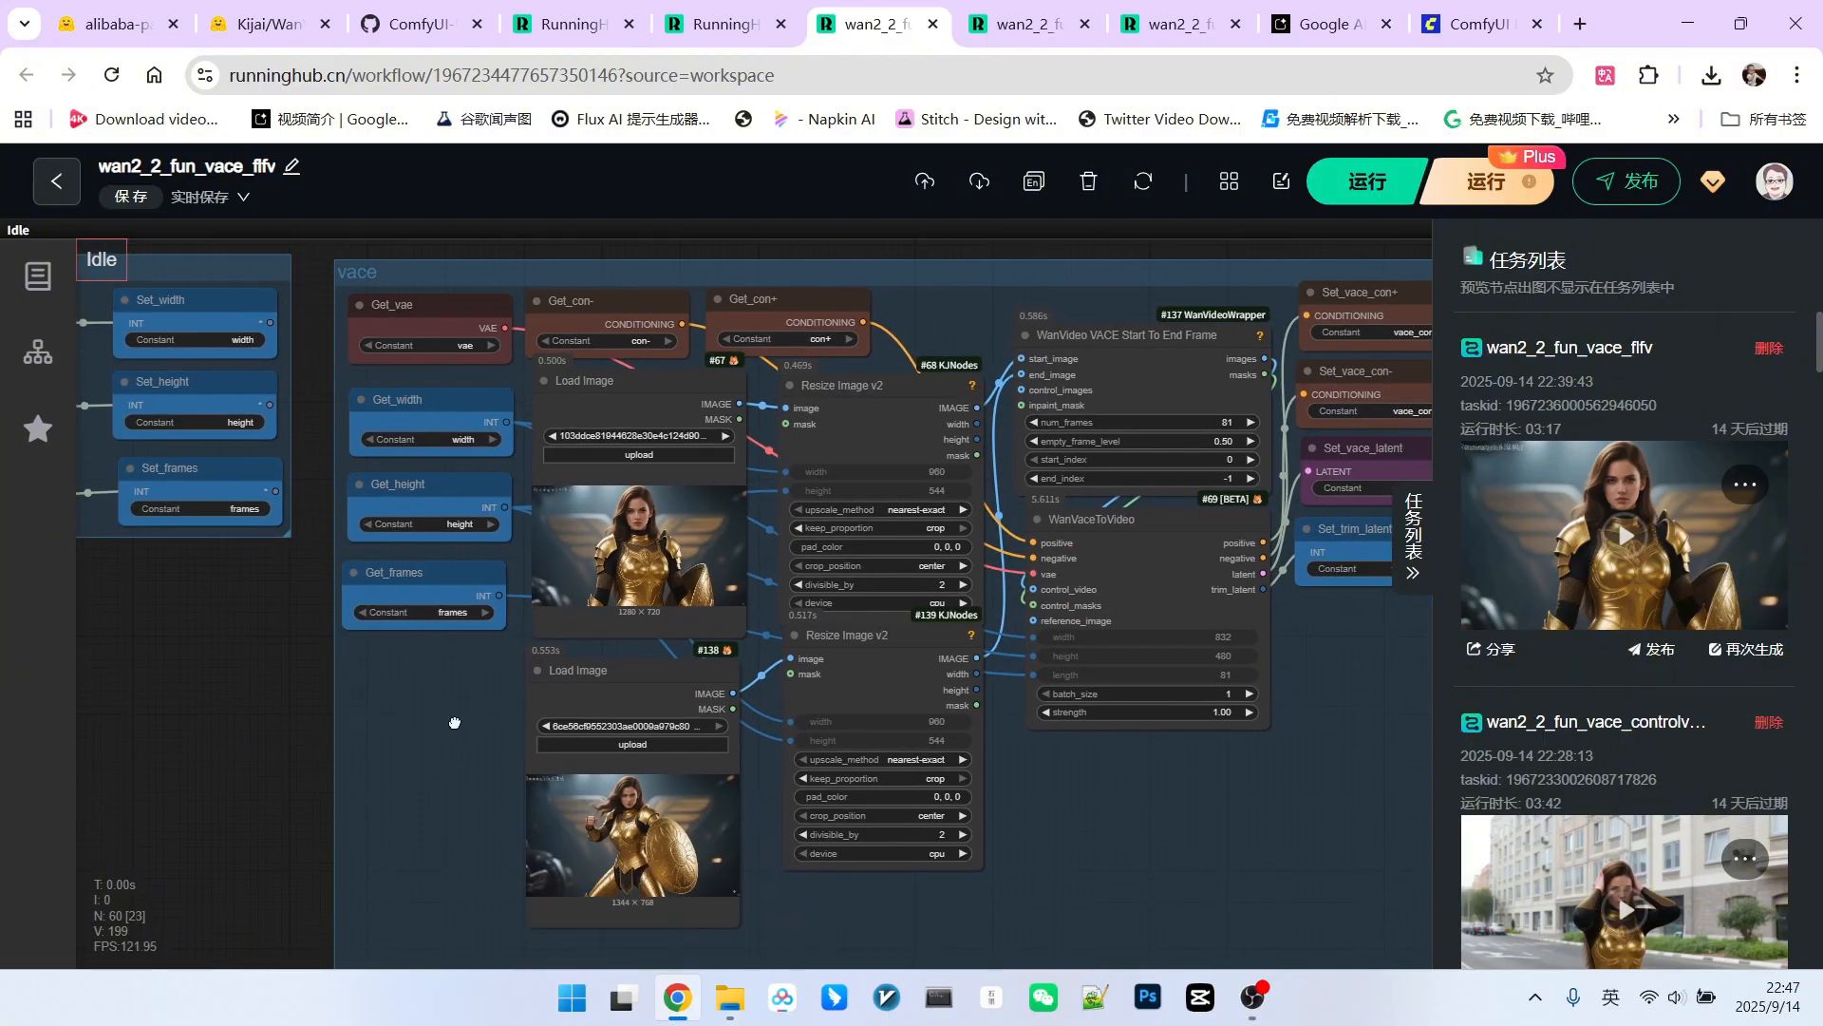
scroll("down", 3)
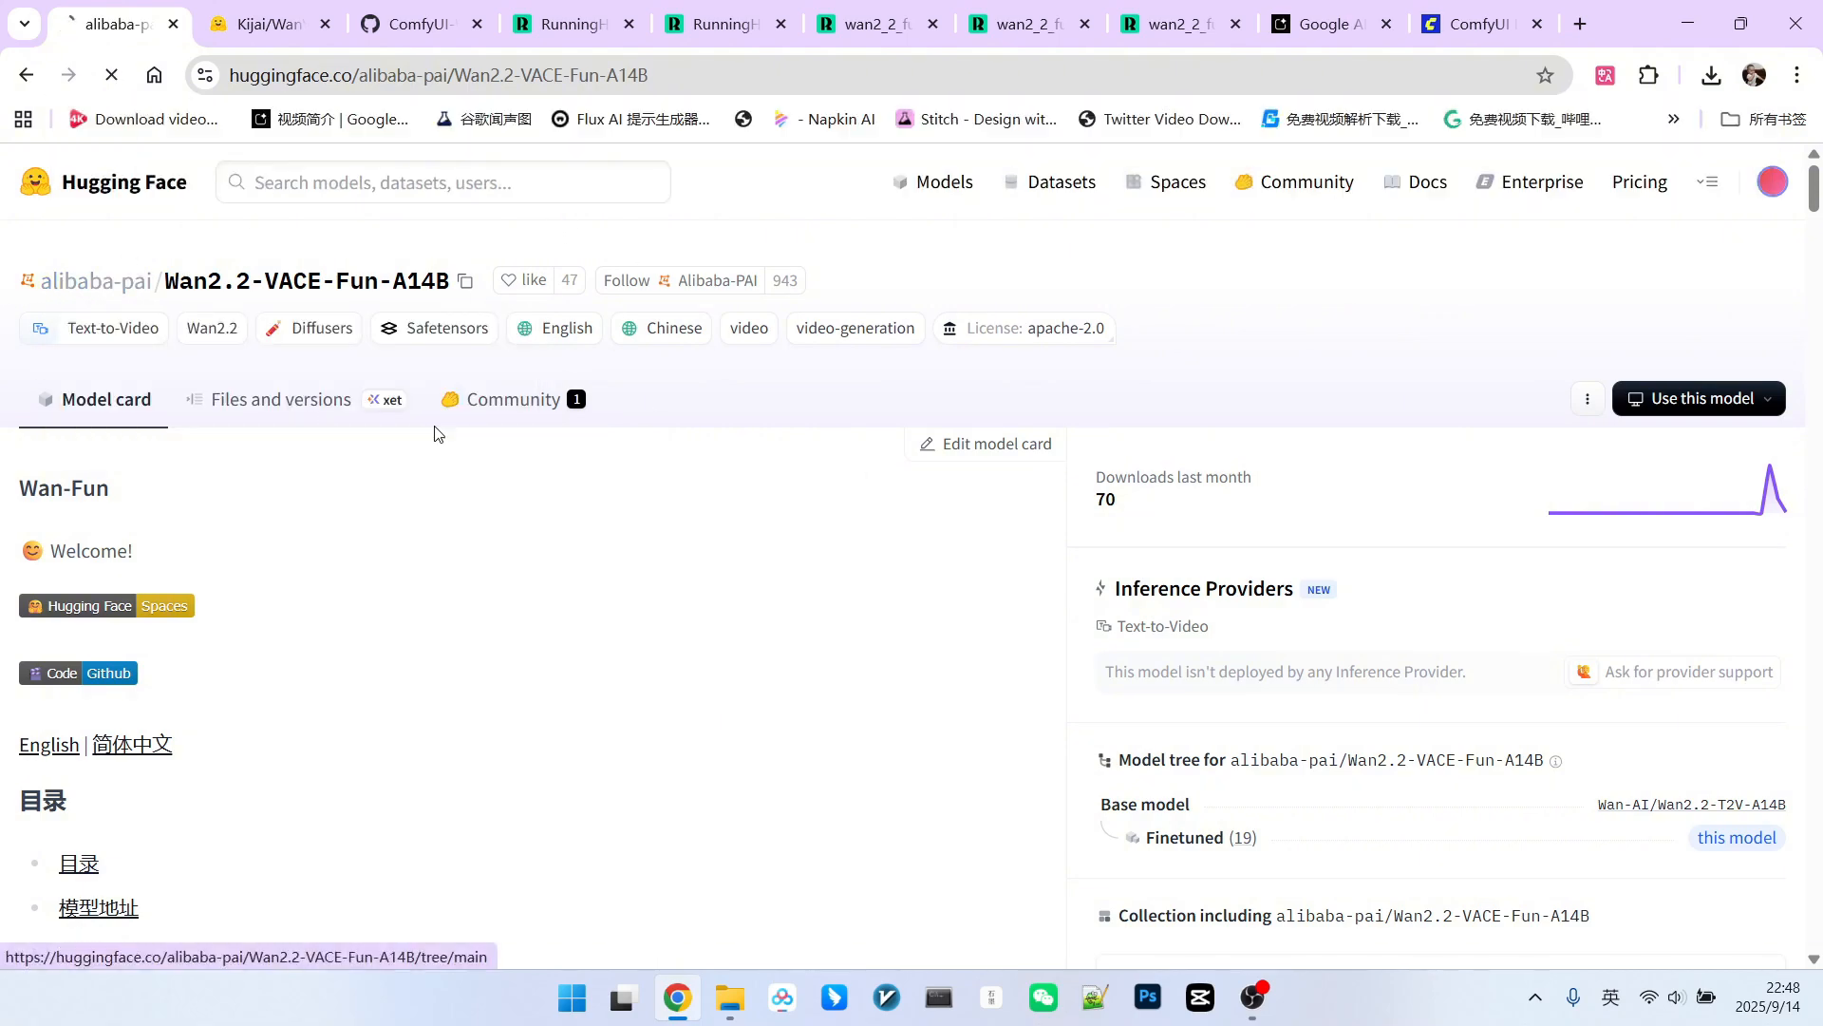
Step: Browse the repository files into the high_noise_model folder
left_click(279, 399)
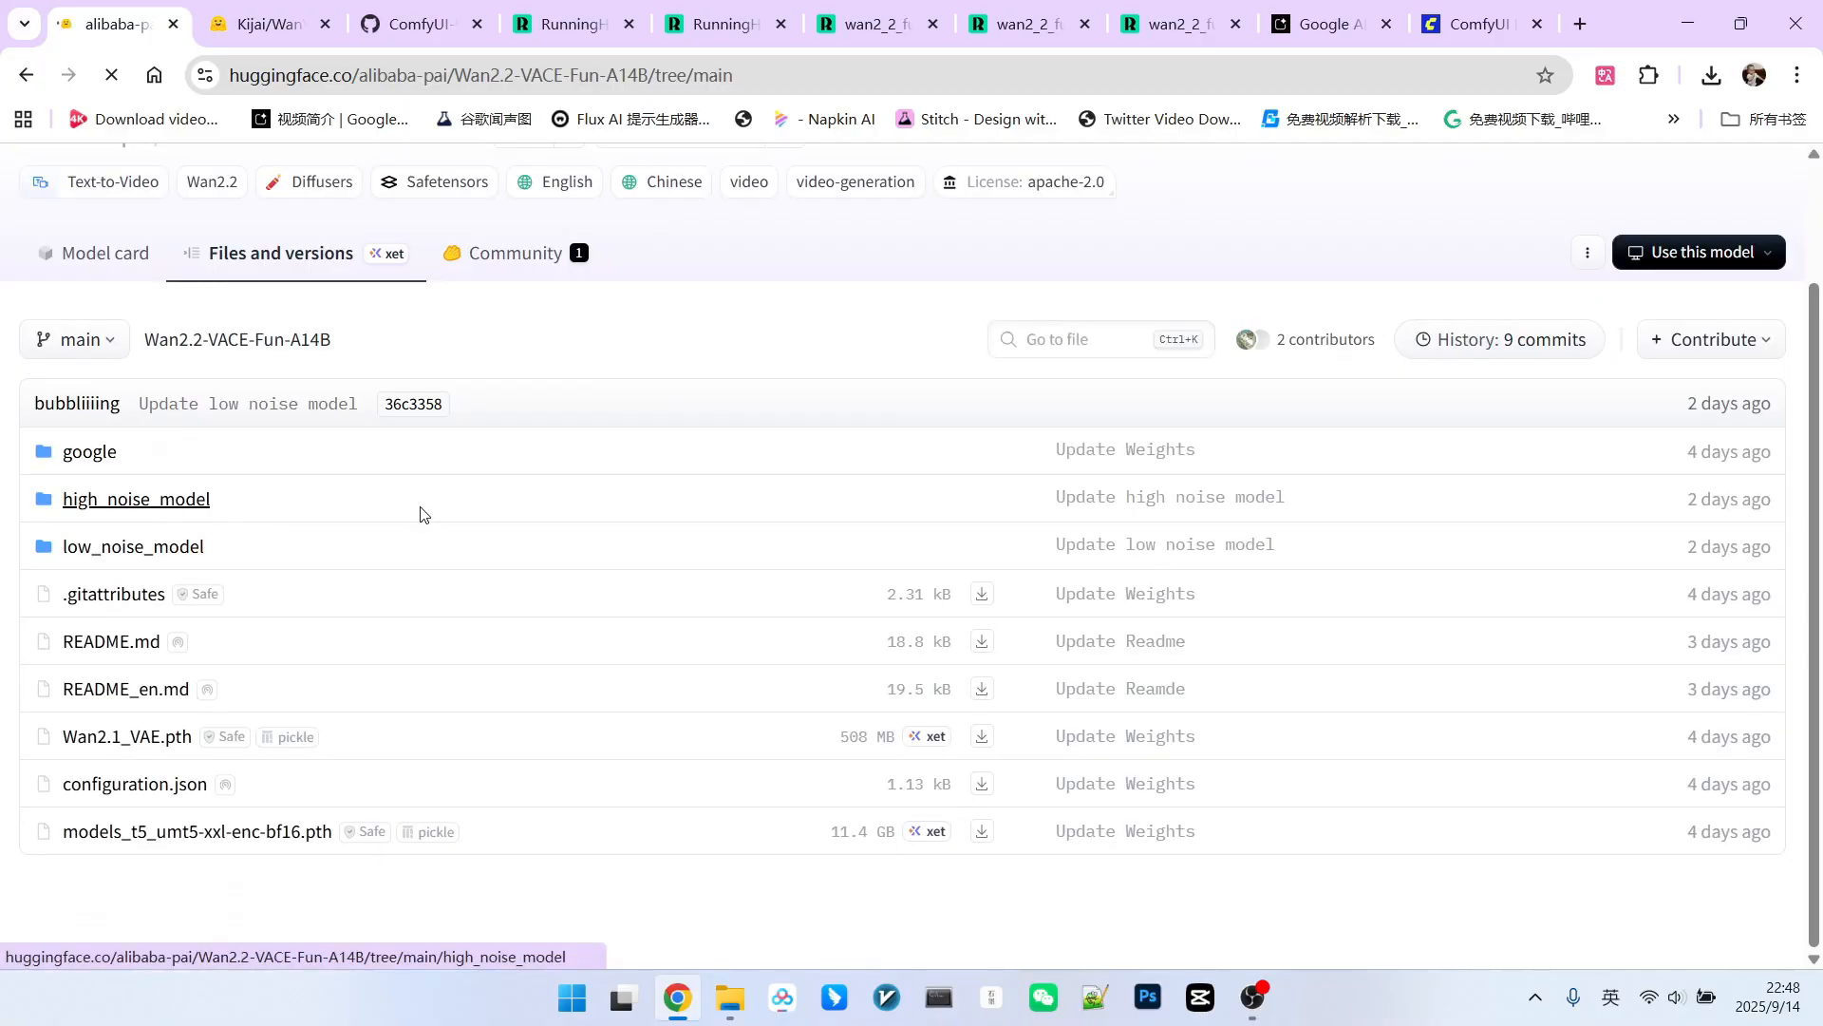
left_click(136, 497)
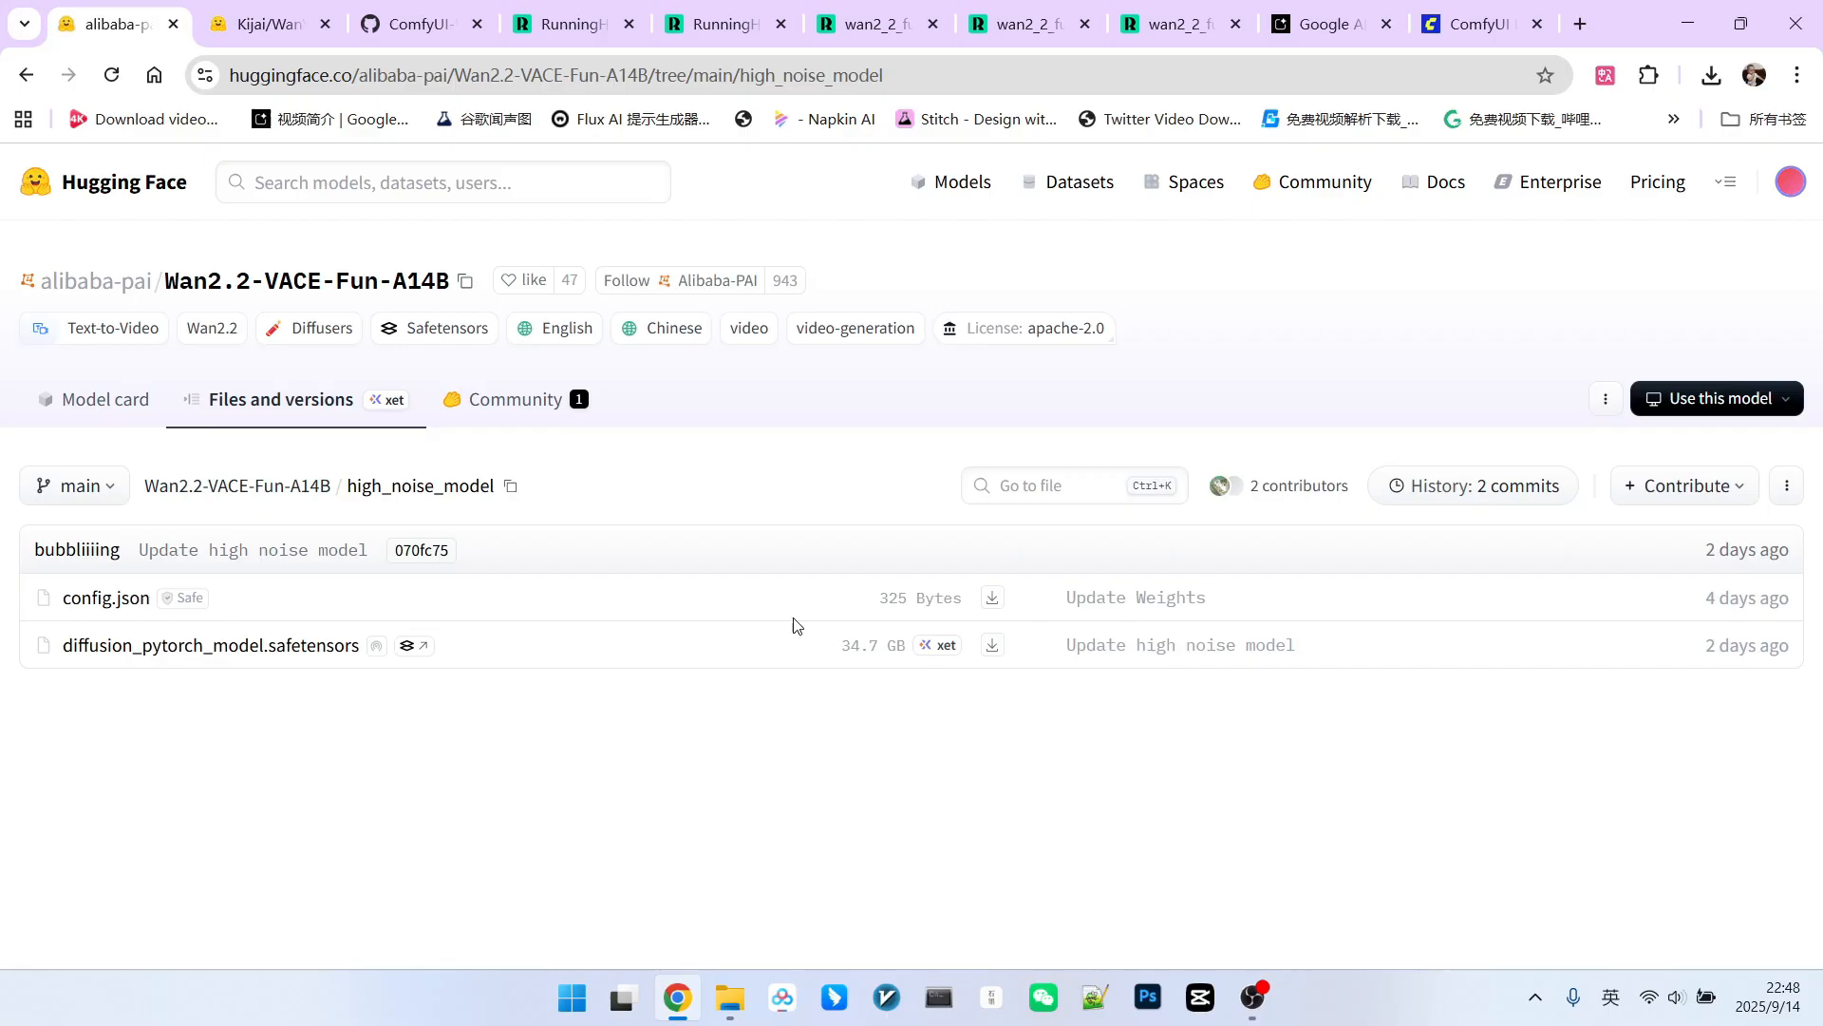
mouse_move(674, 488)
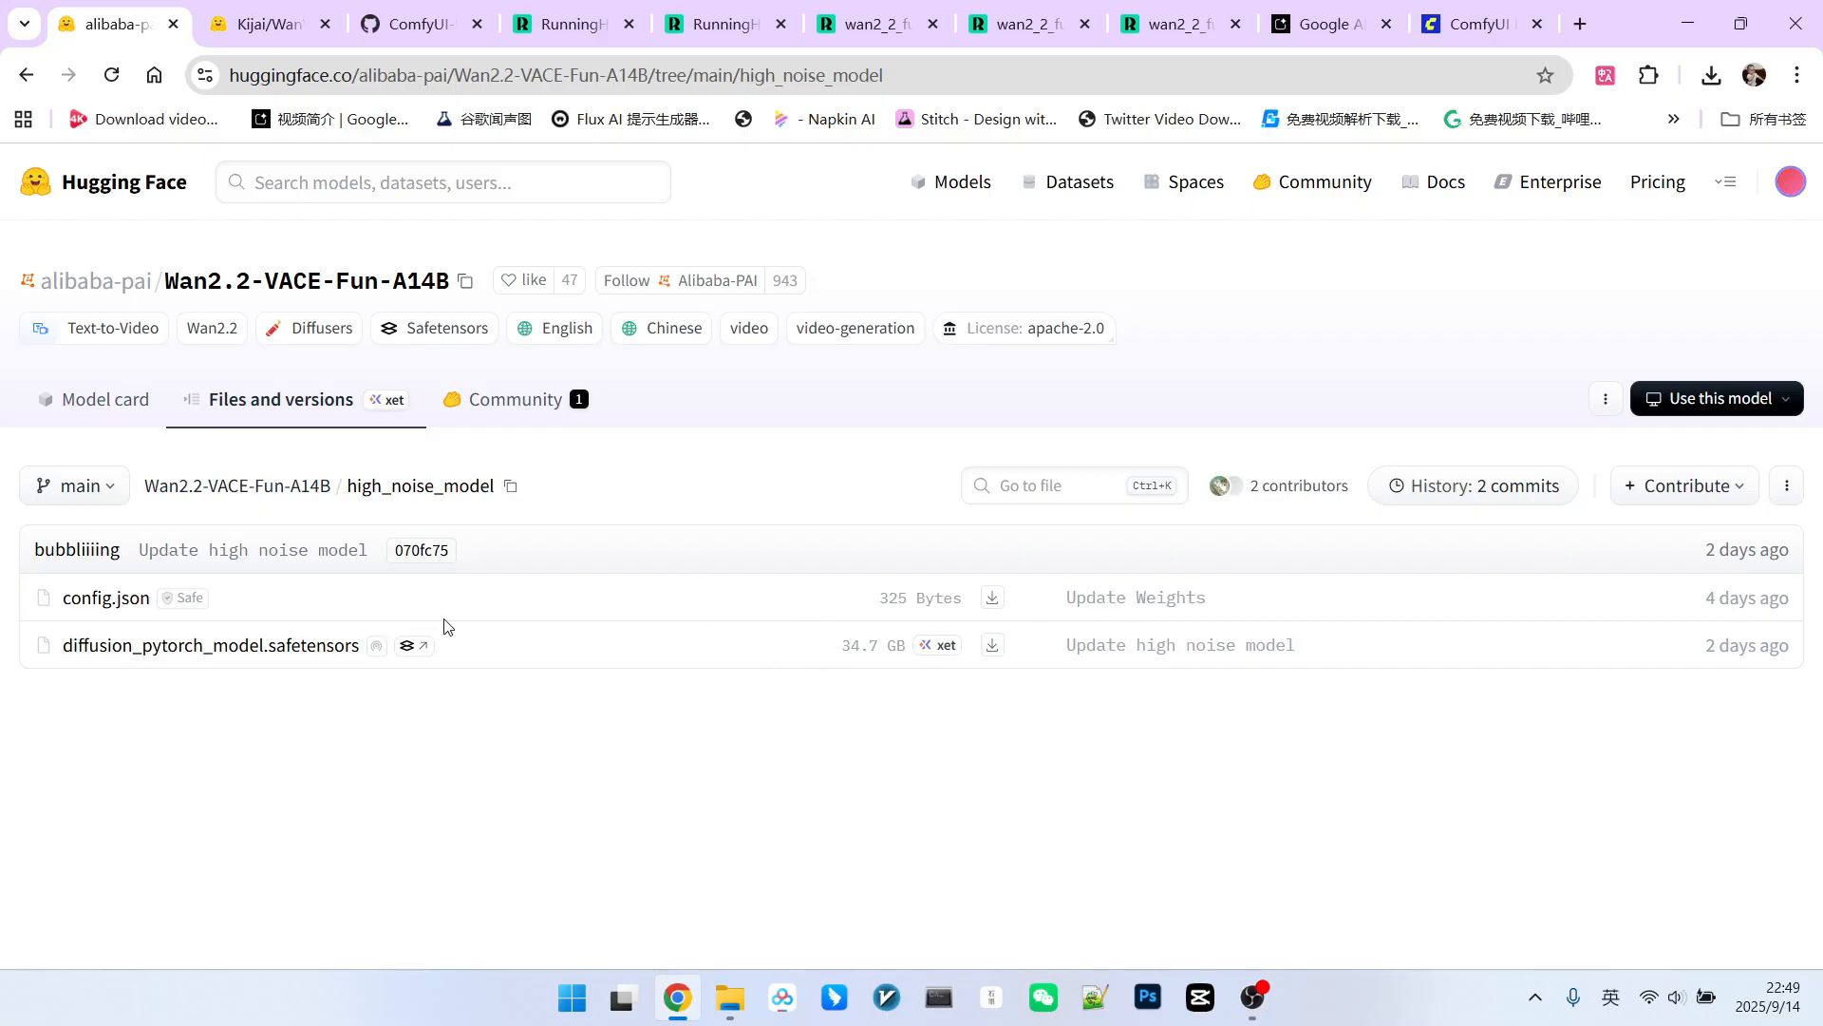
mouse_move(540, 541)
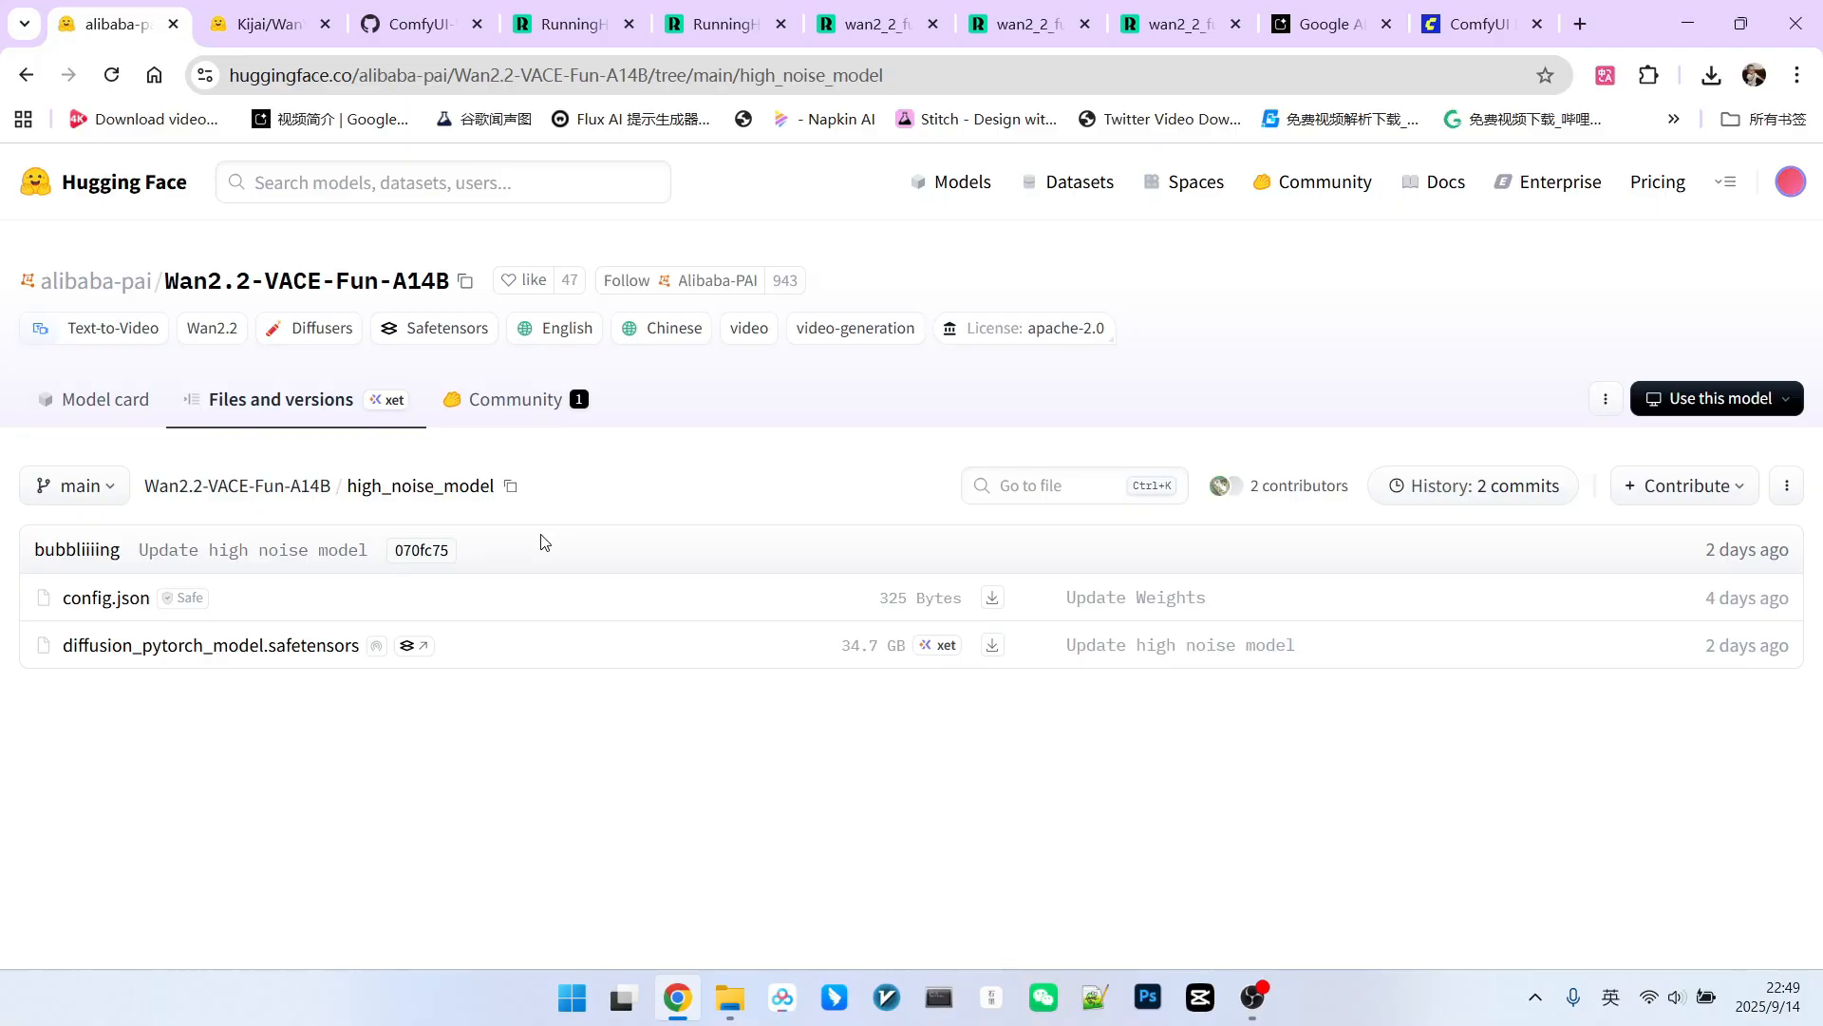
mouse_move(757, 481)
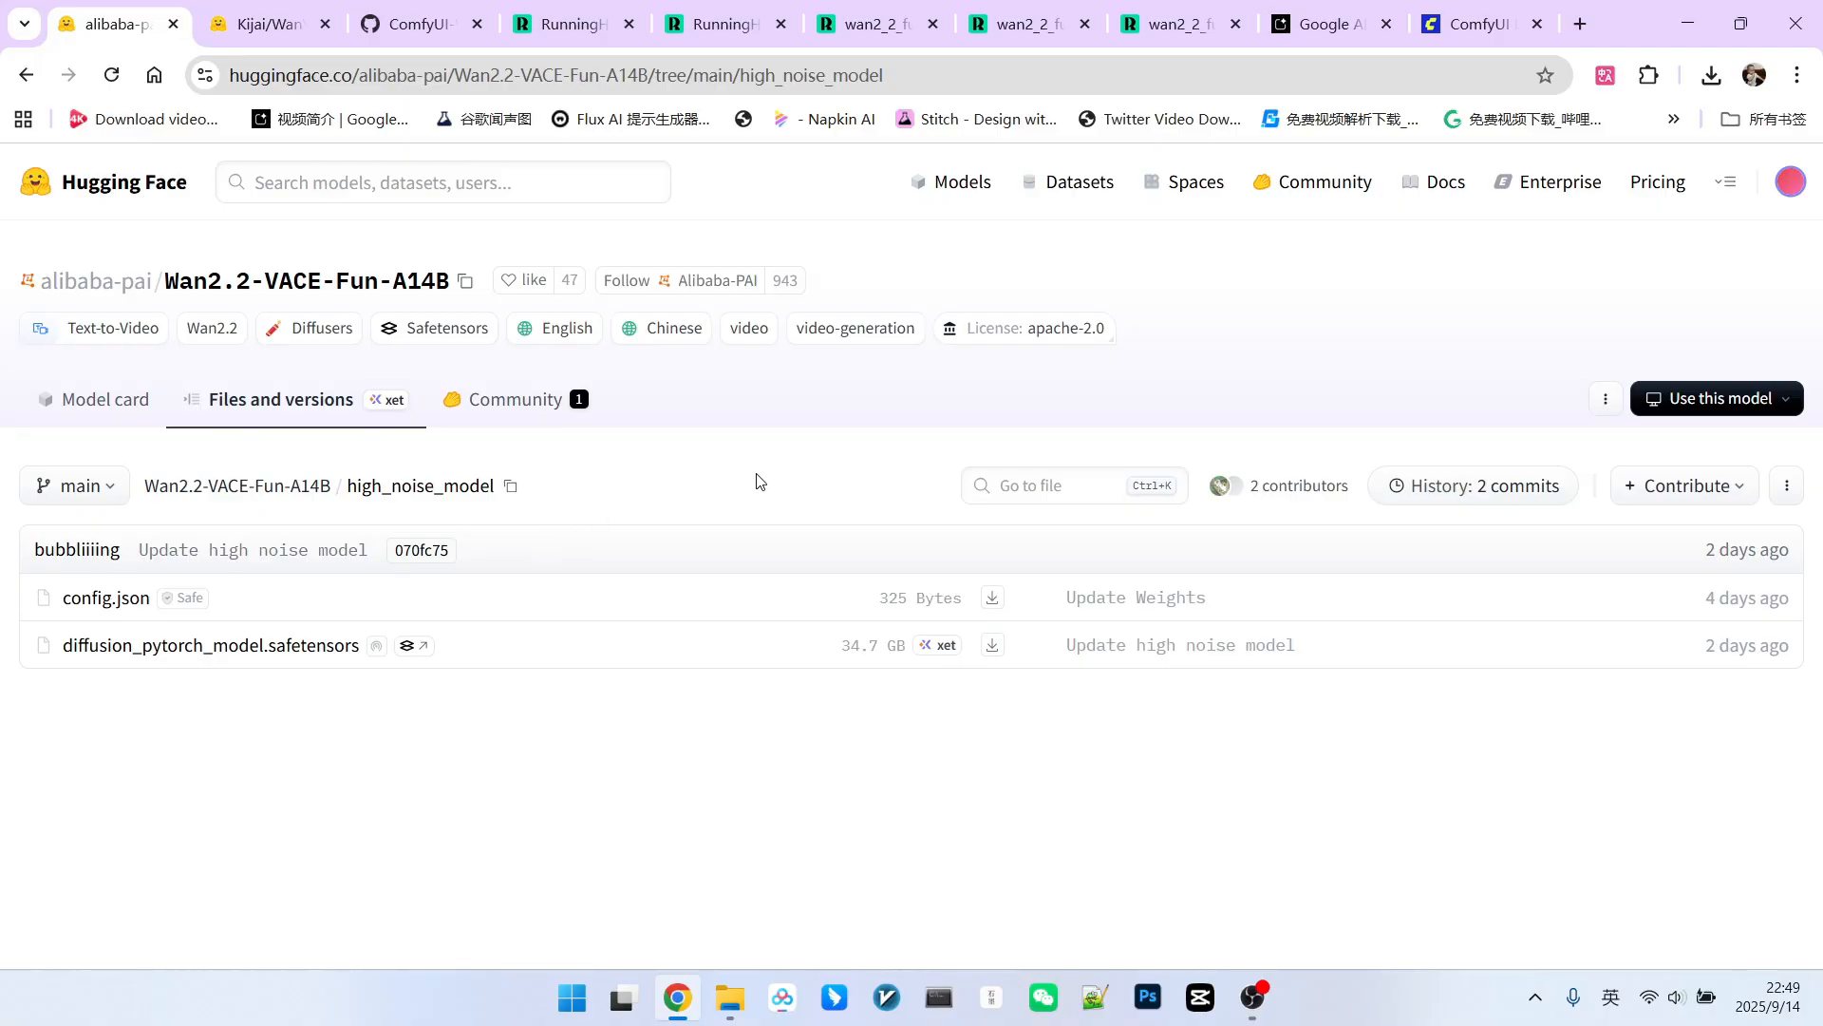
mouse_move(785, 423)
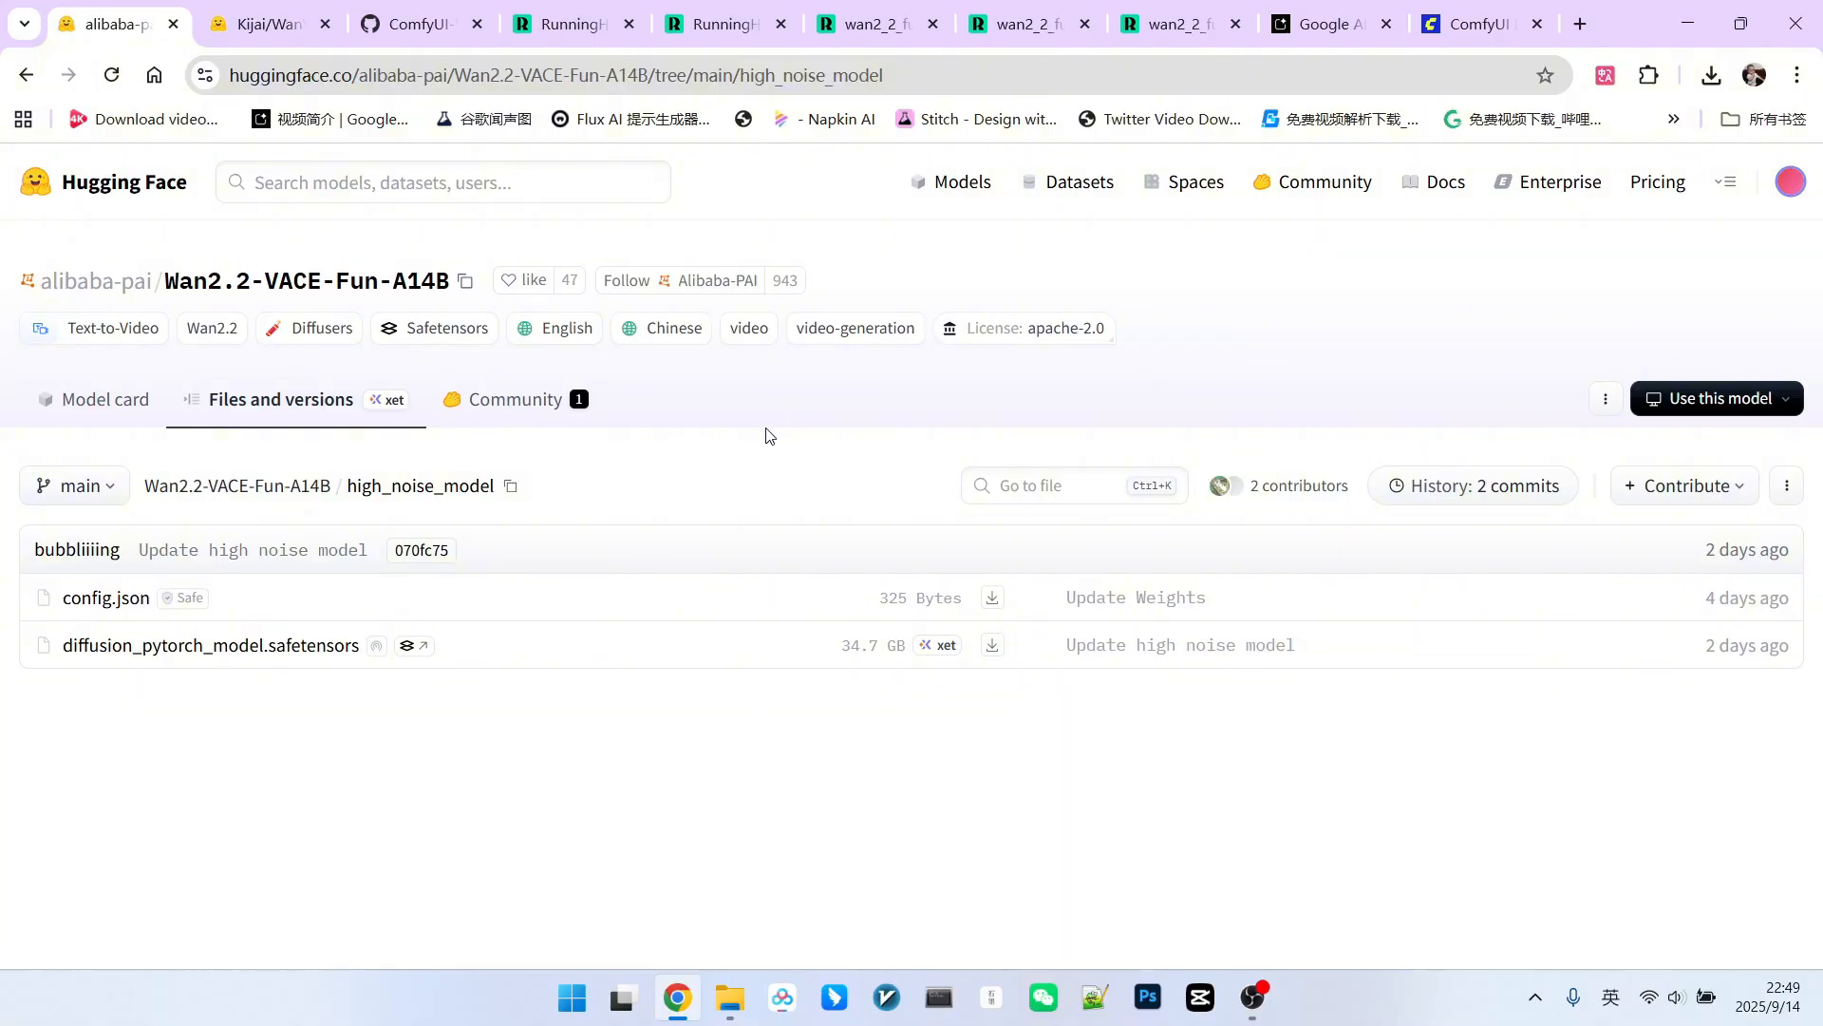
Step: Switch to Kijai's WanVideo_comfy repository and enter its Fun folder
left_click(272, 23)
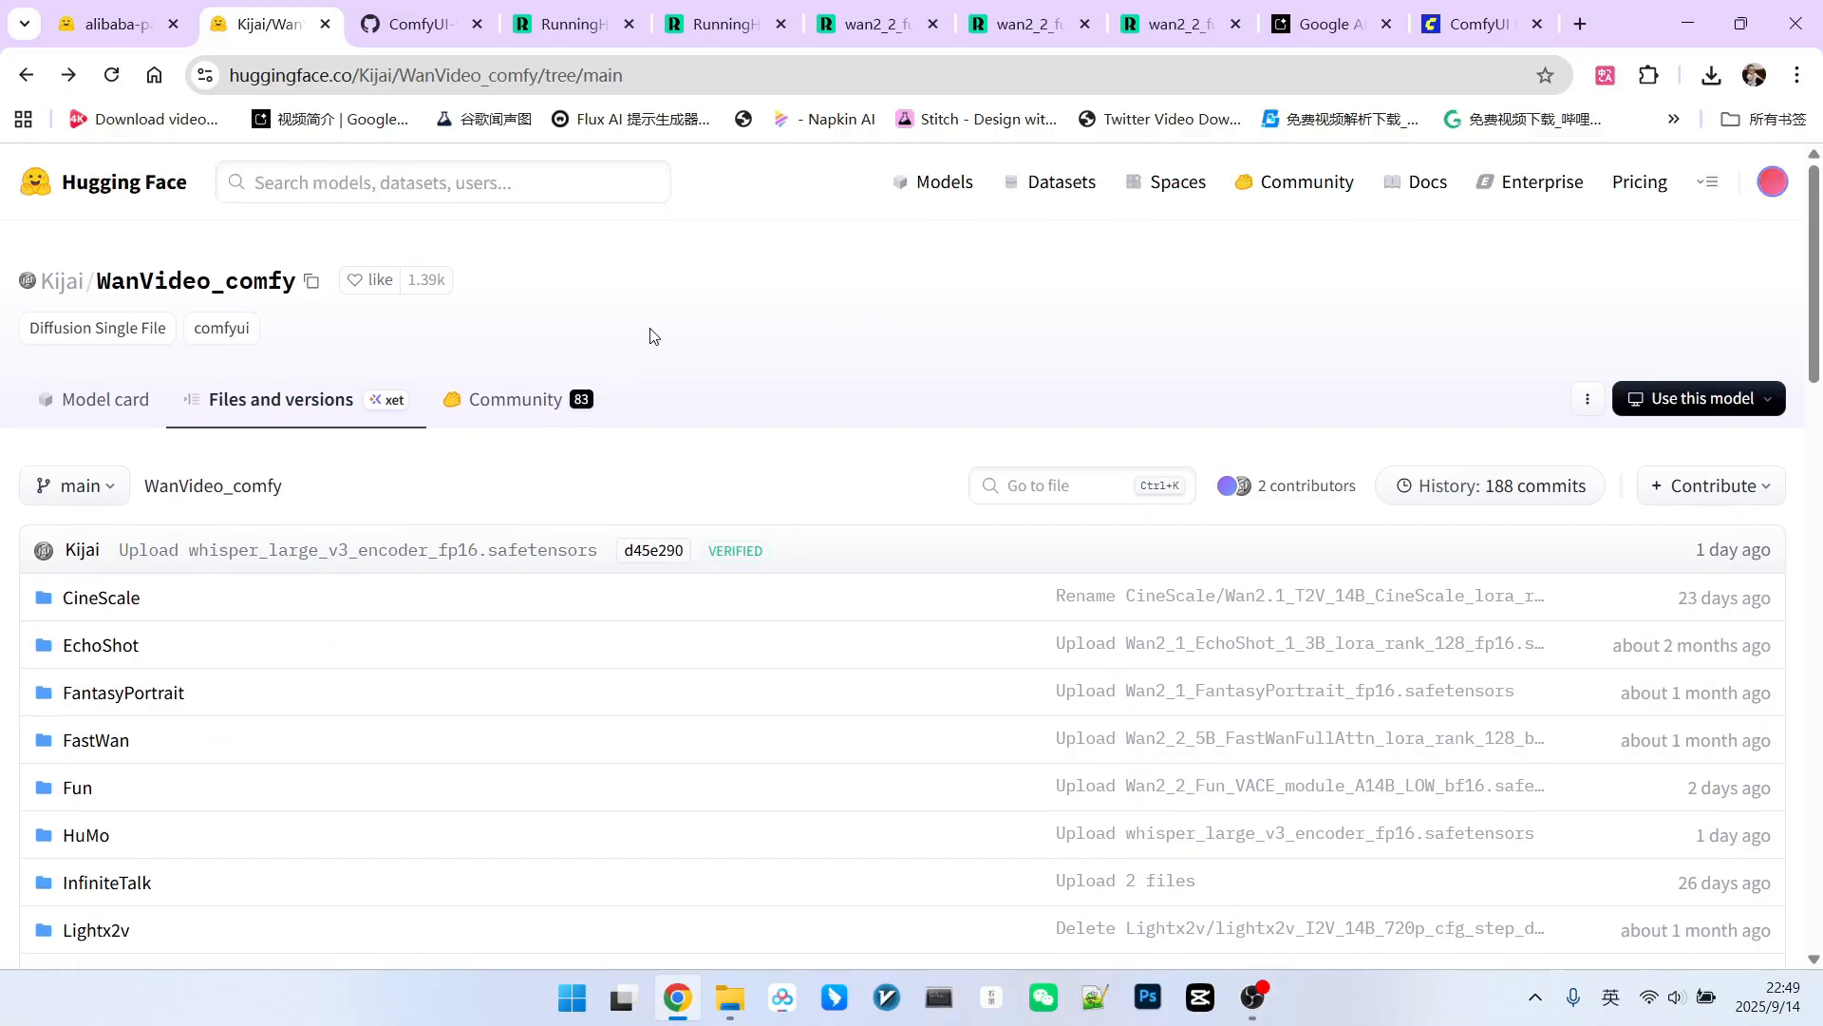
scroll("down", 3)
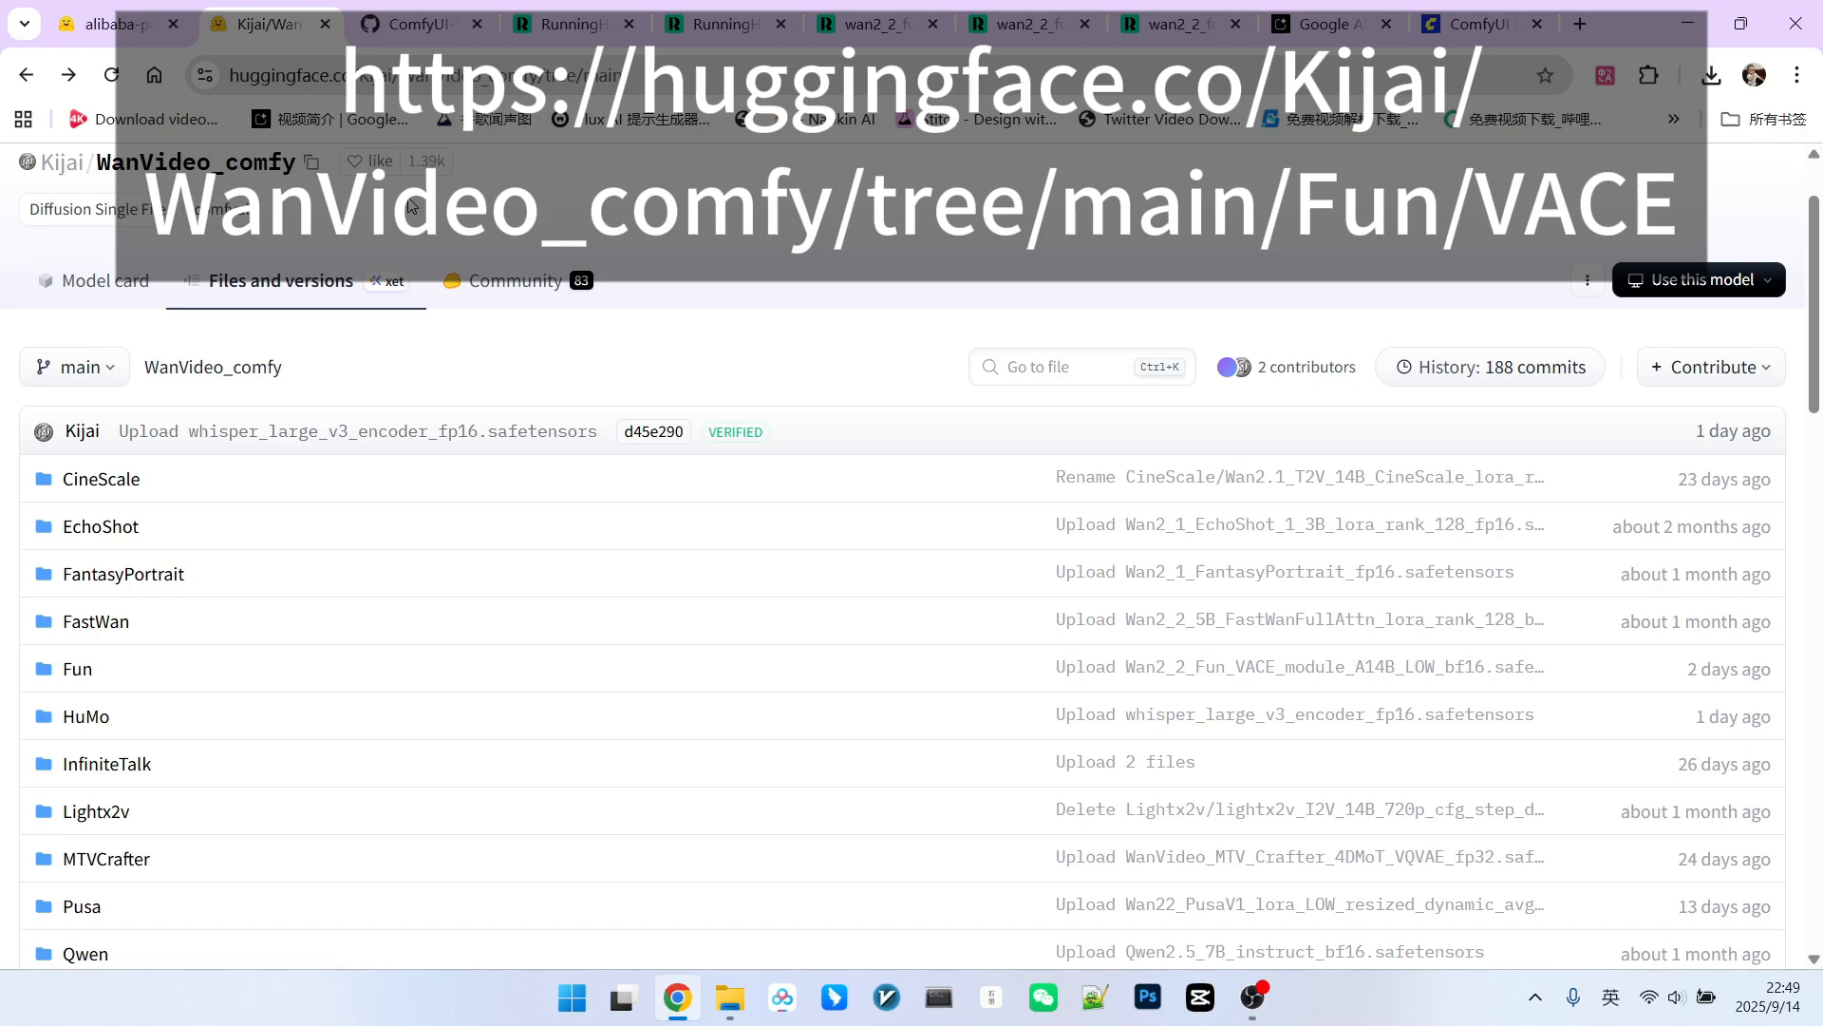
scroll("down", 3)
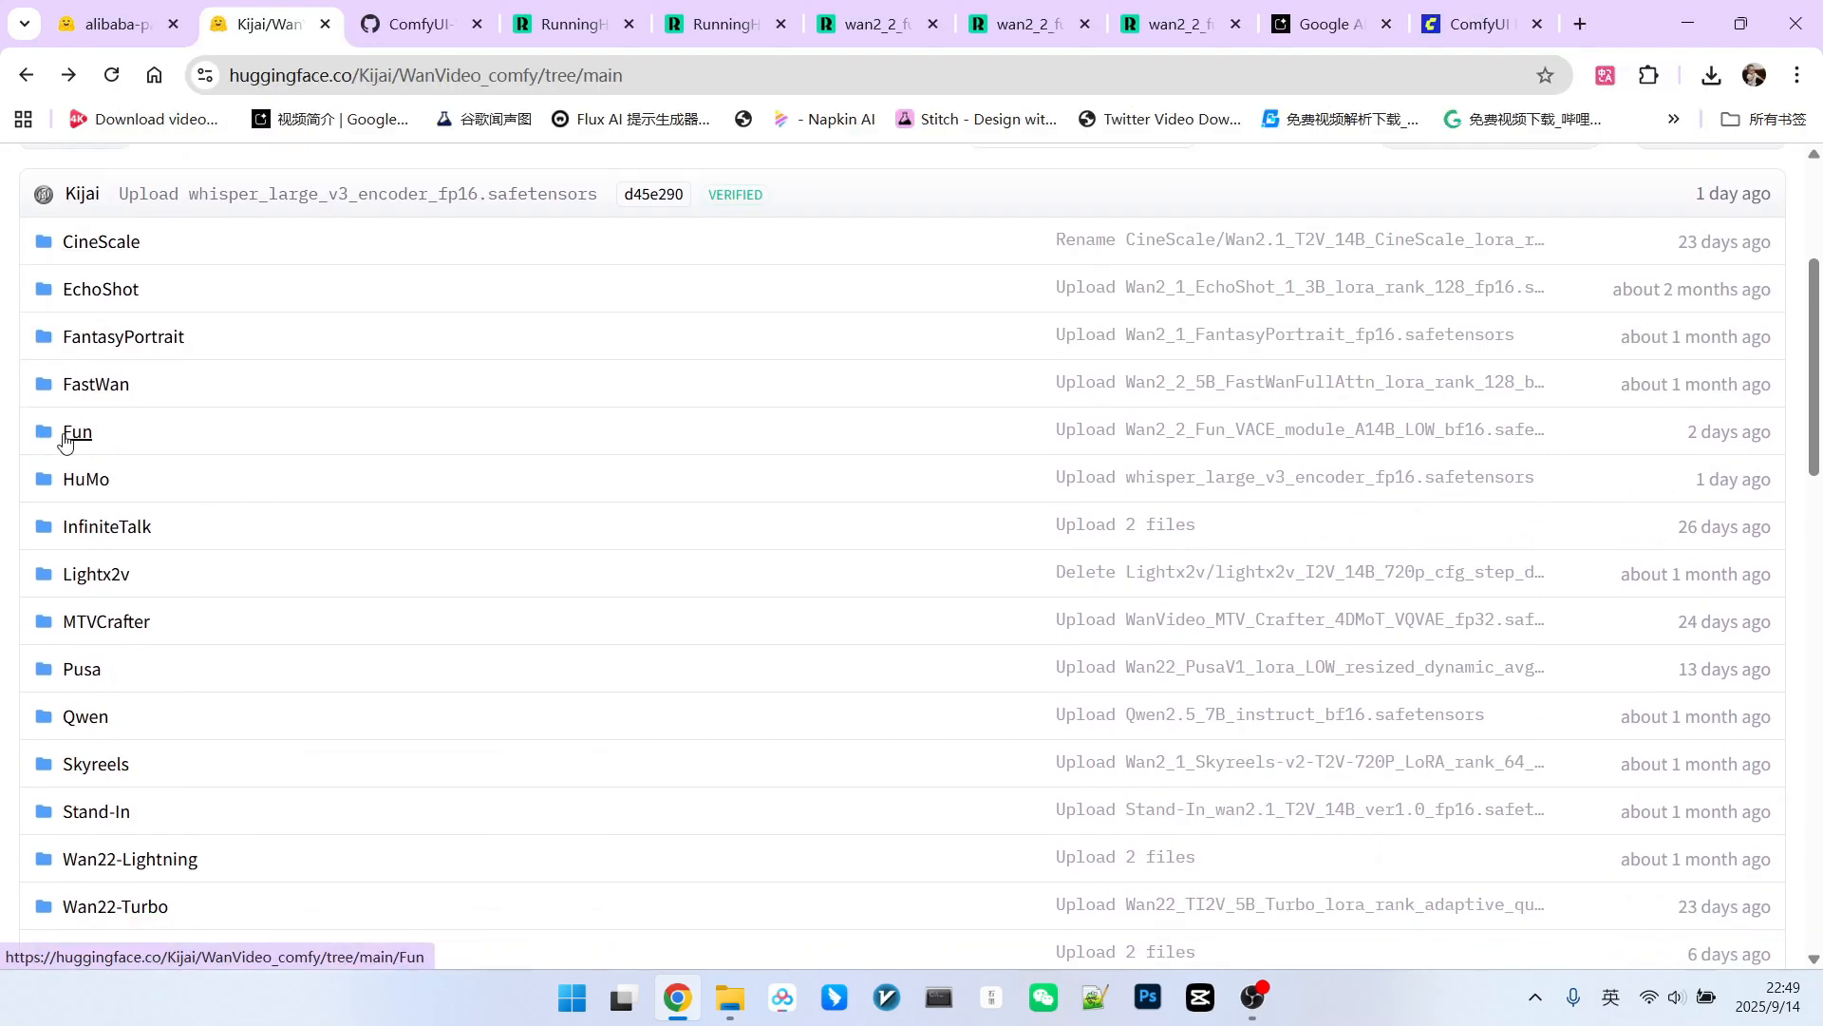
left_click(76, 433)
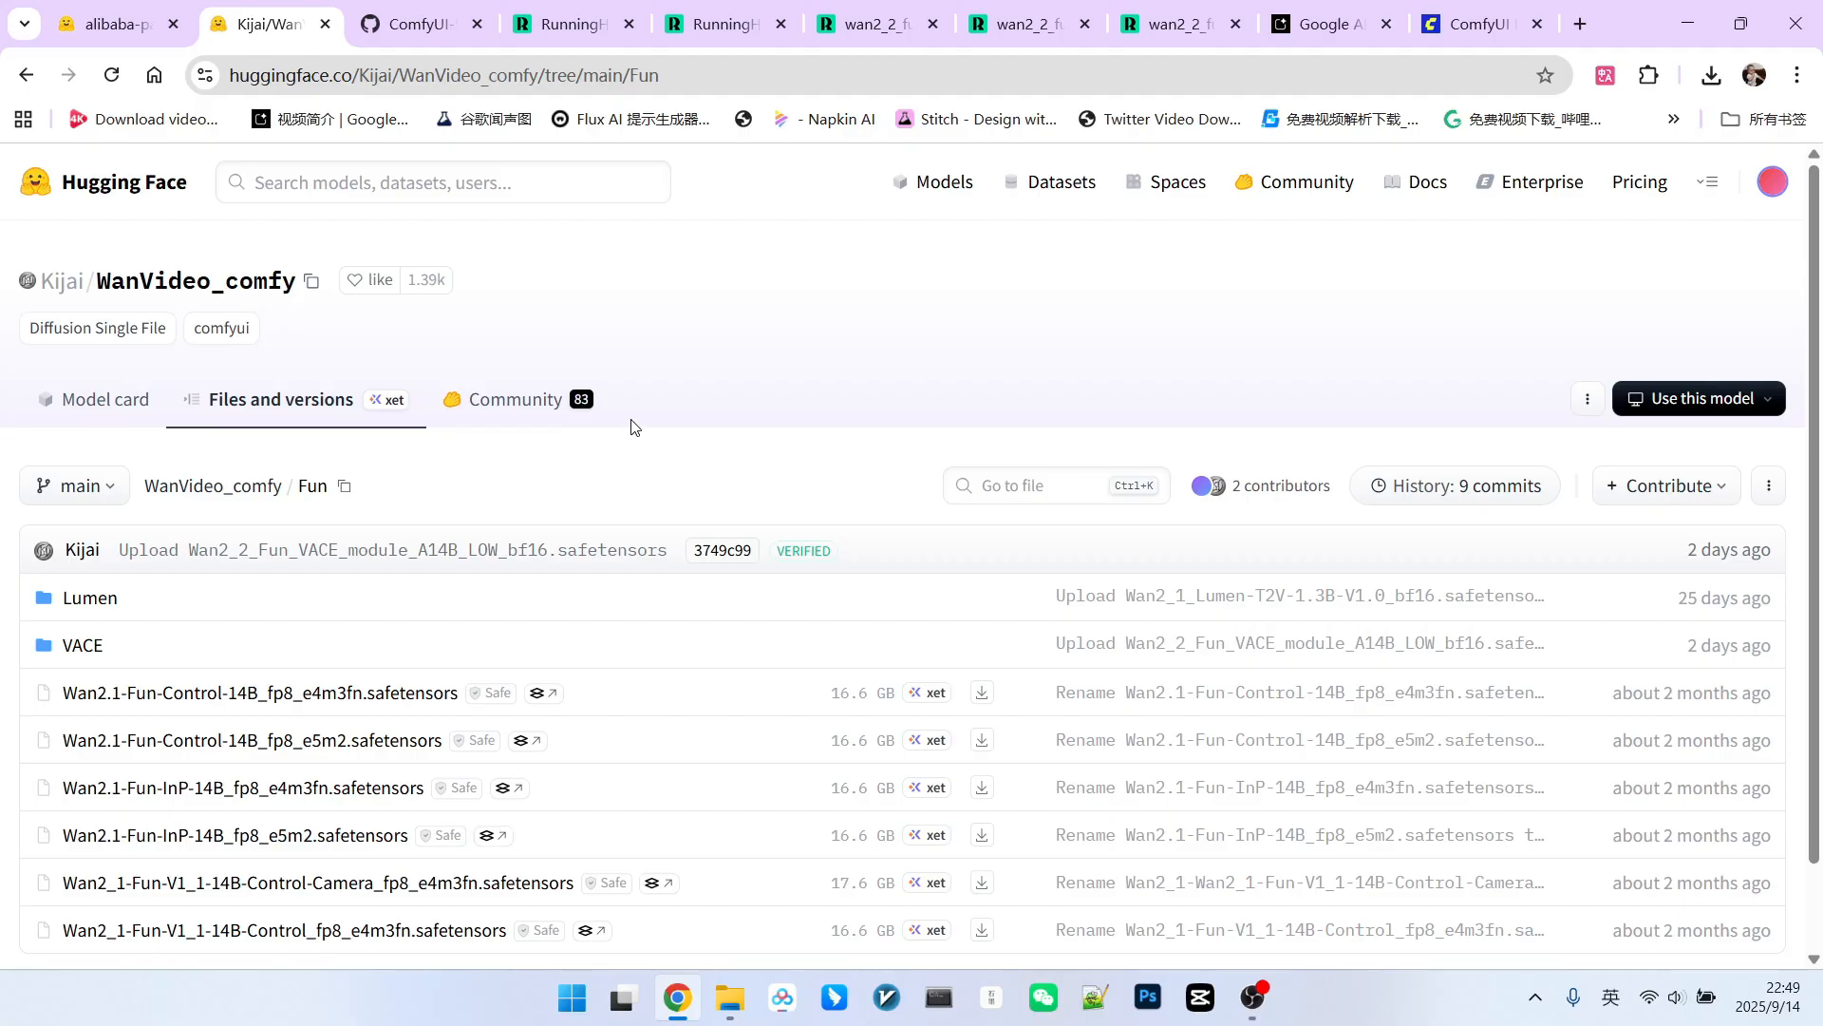
mouse_move(631, 432)
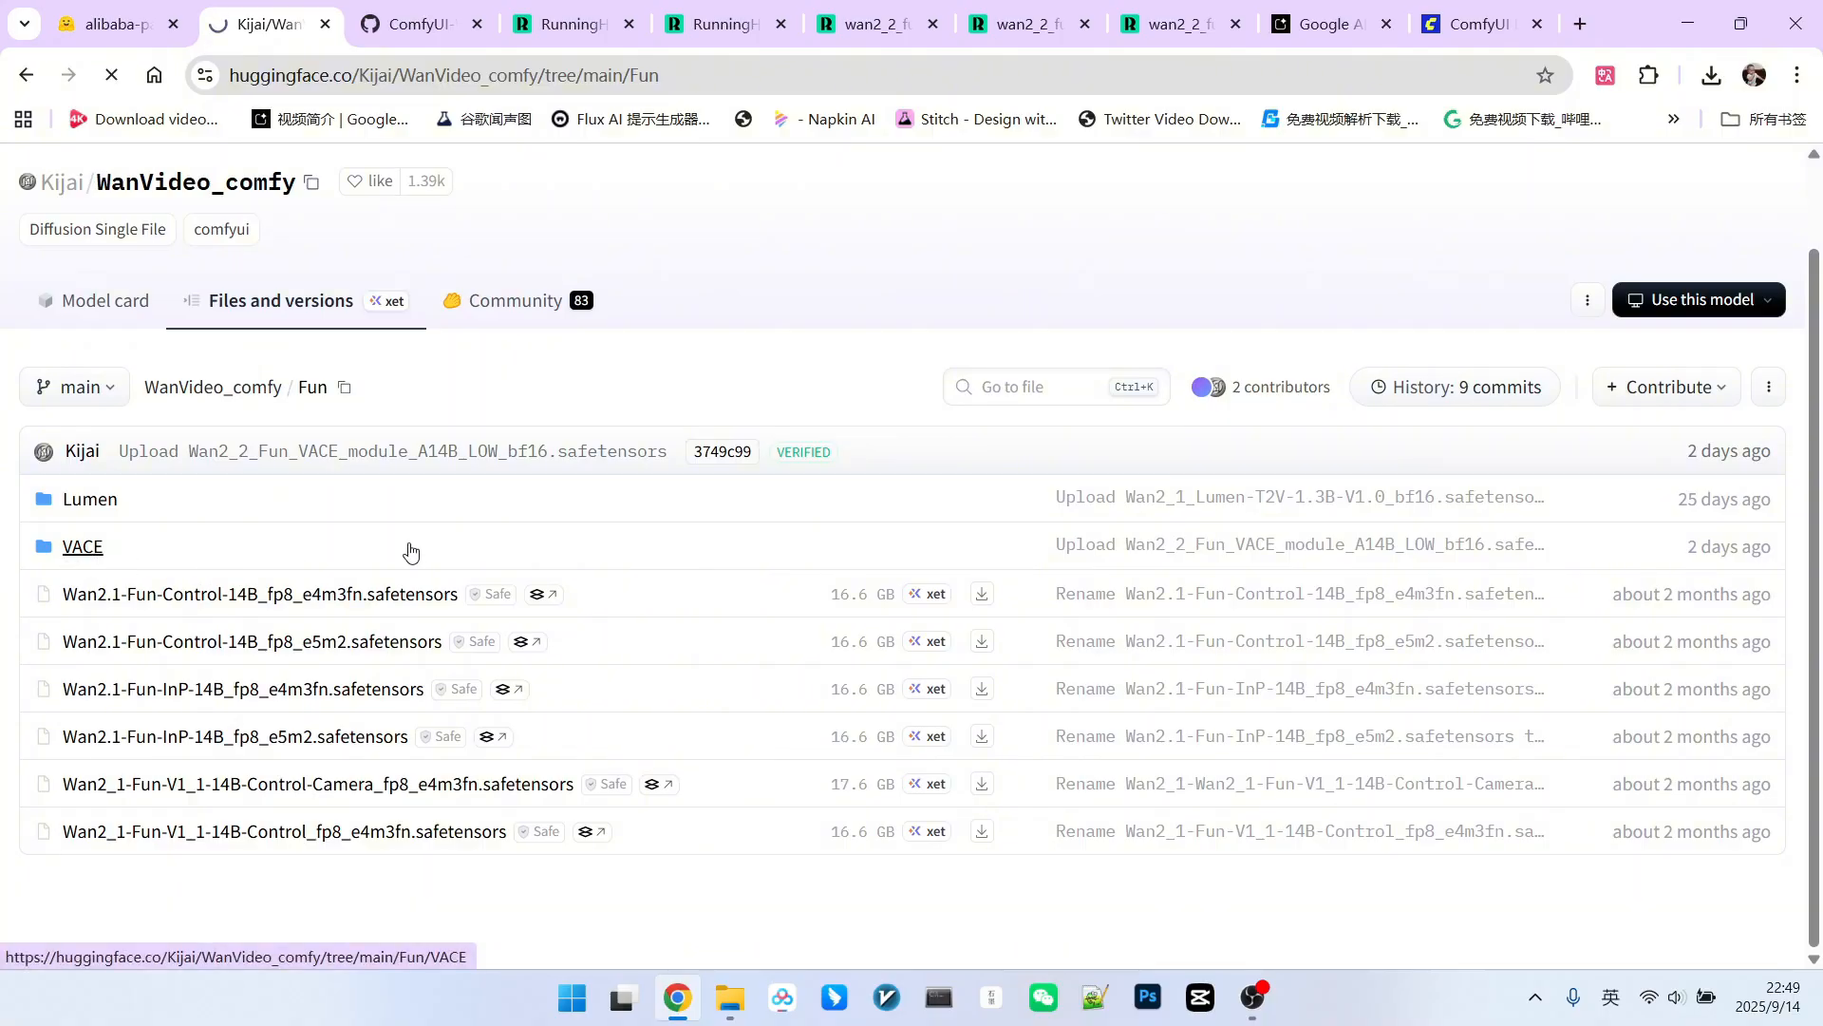
Step: Enter the VACE folder listing the HIGH and LOW Wan2_2 Fun VACE module safetensors
left_click(82, 547)
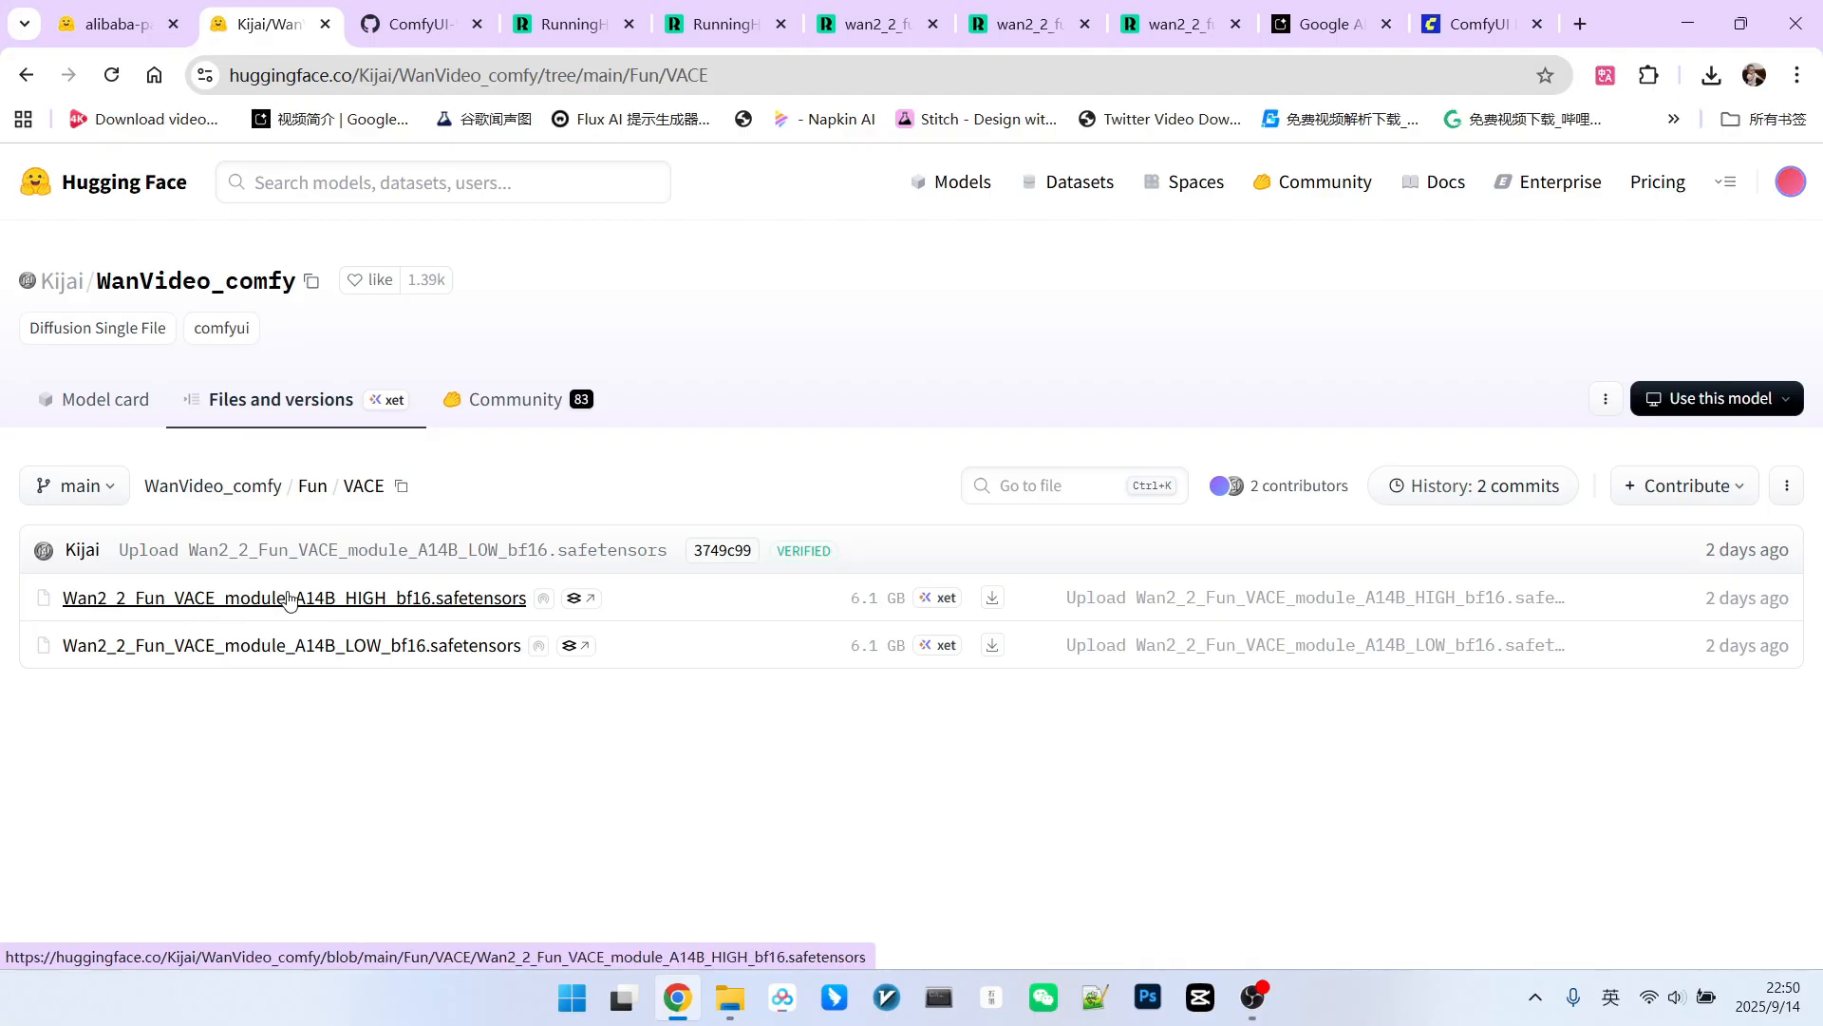
mouse_move(386, 589)
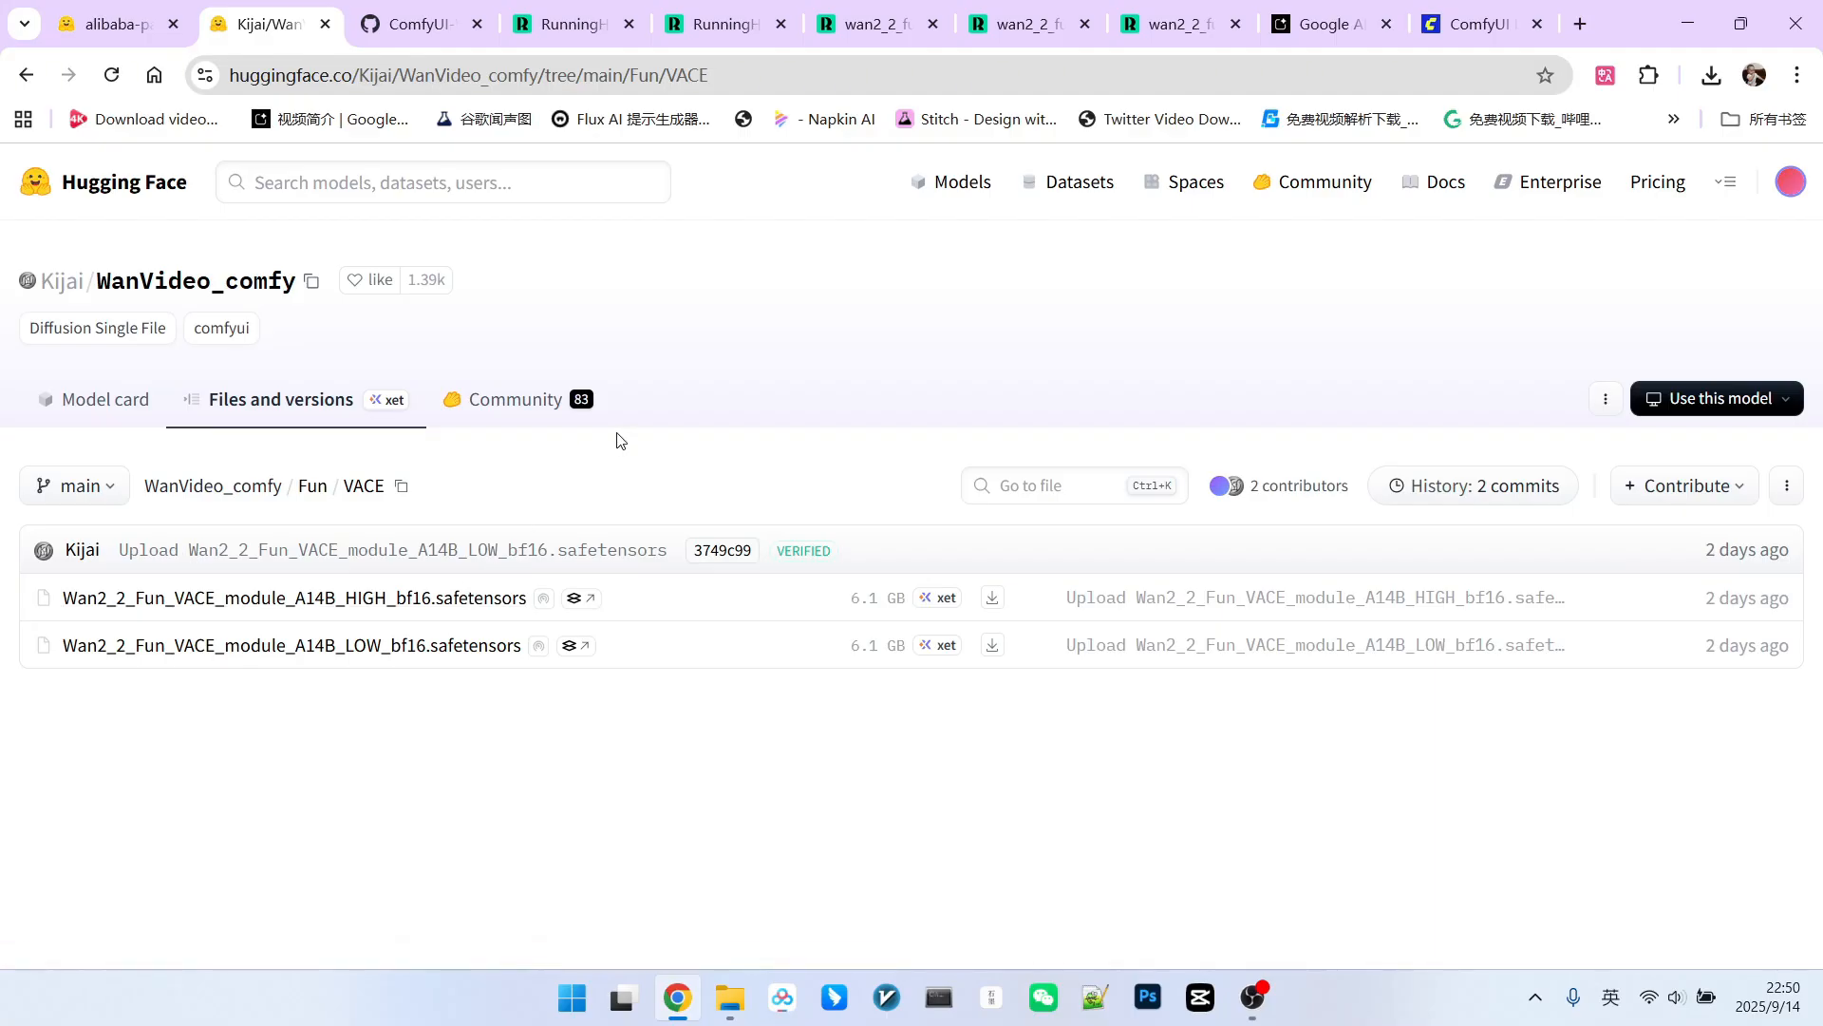
mouse_move(638, 426)
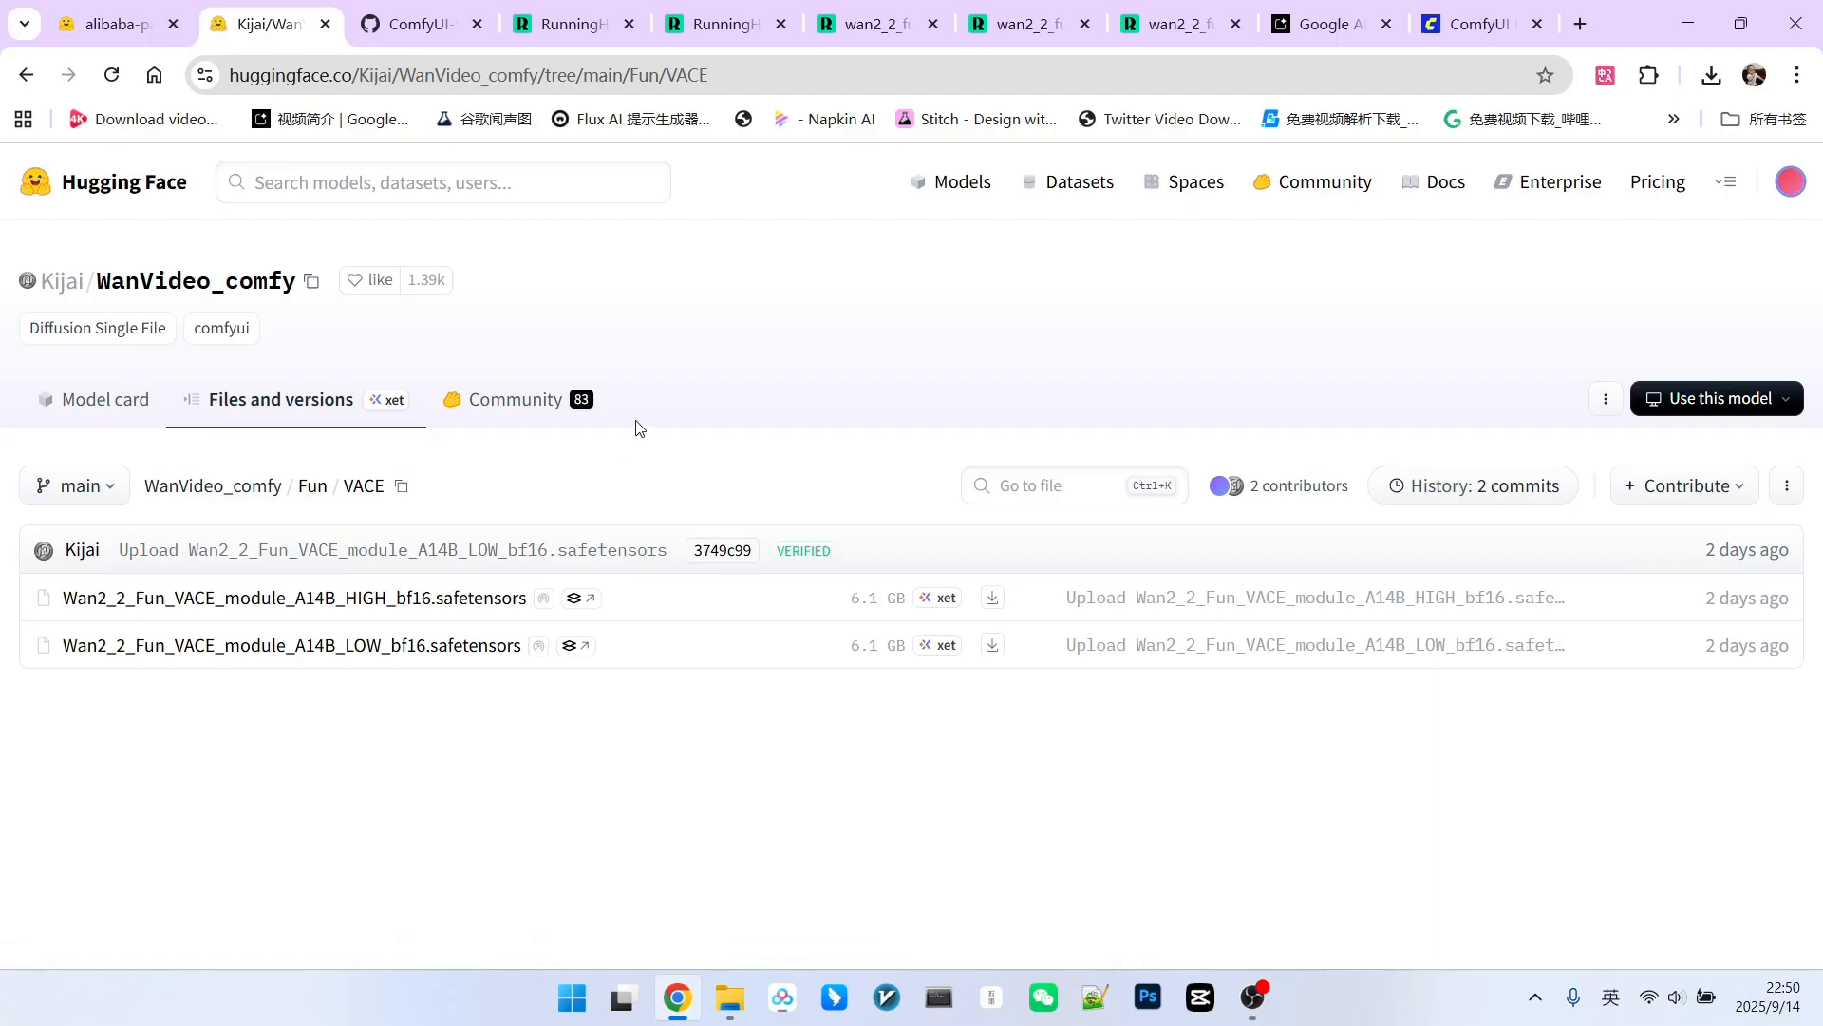
mouse_move(830, 610)
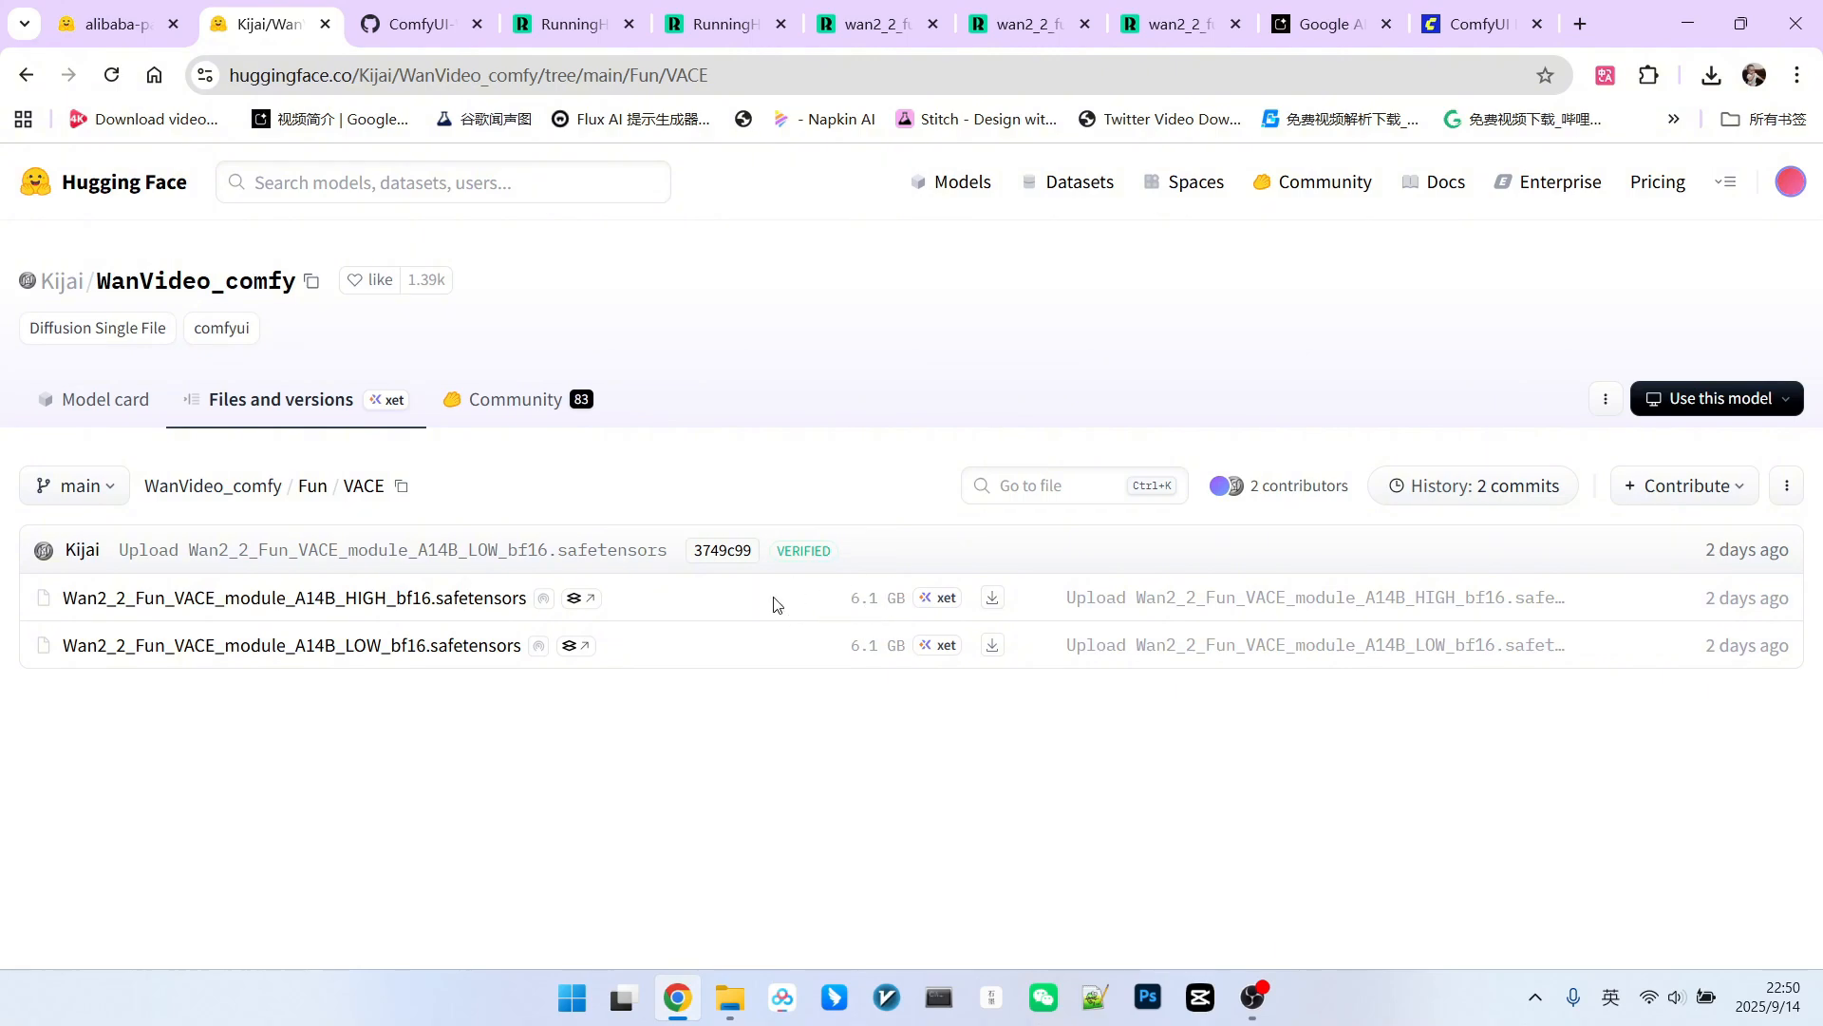
mouse_move(807, 302)
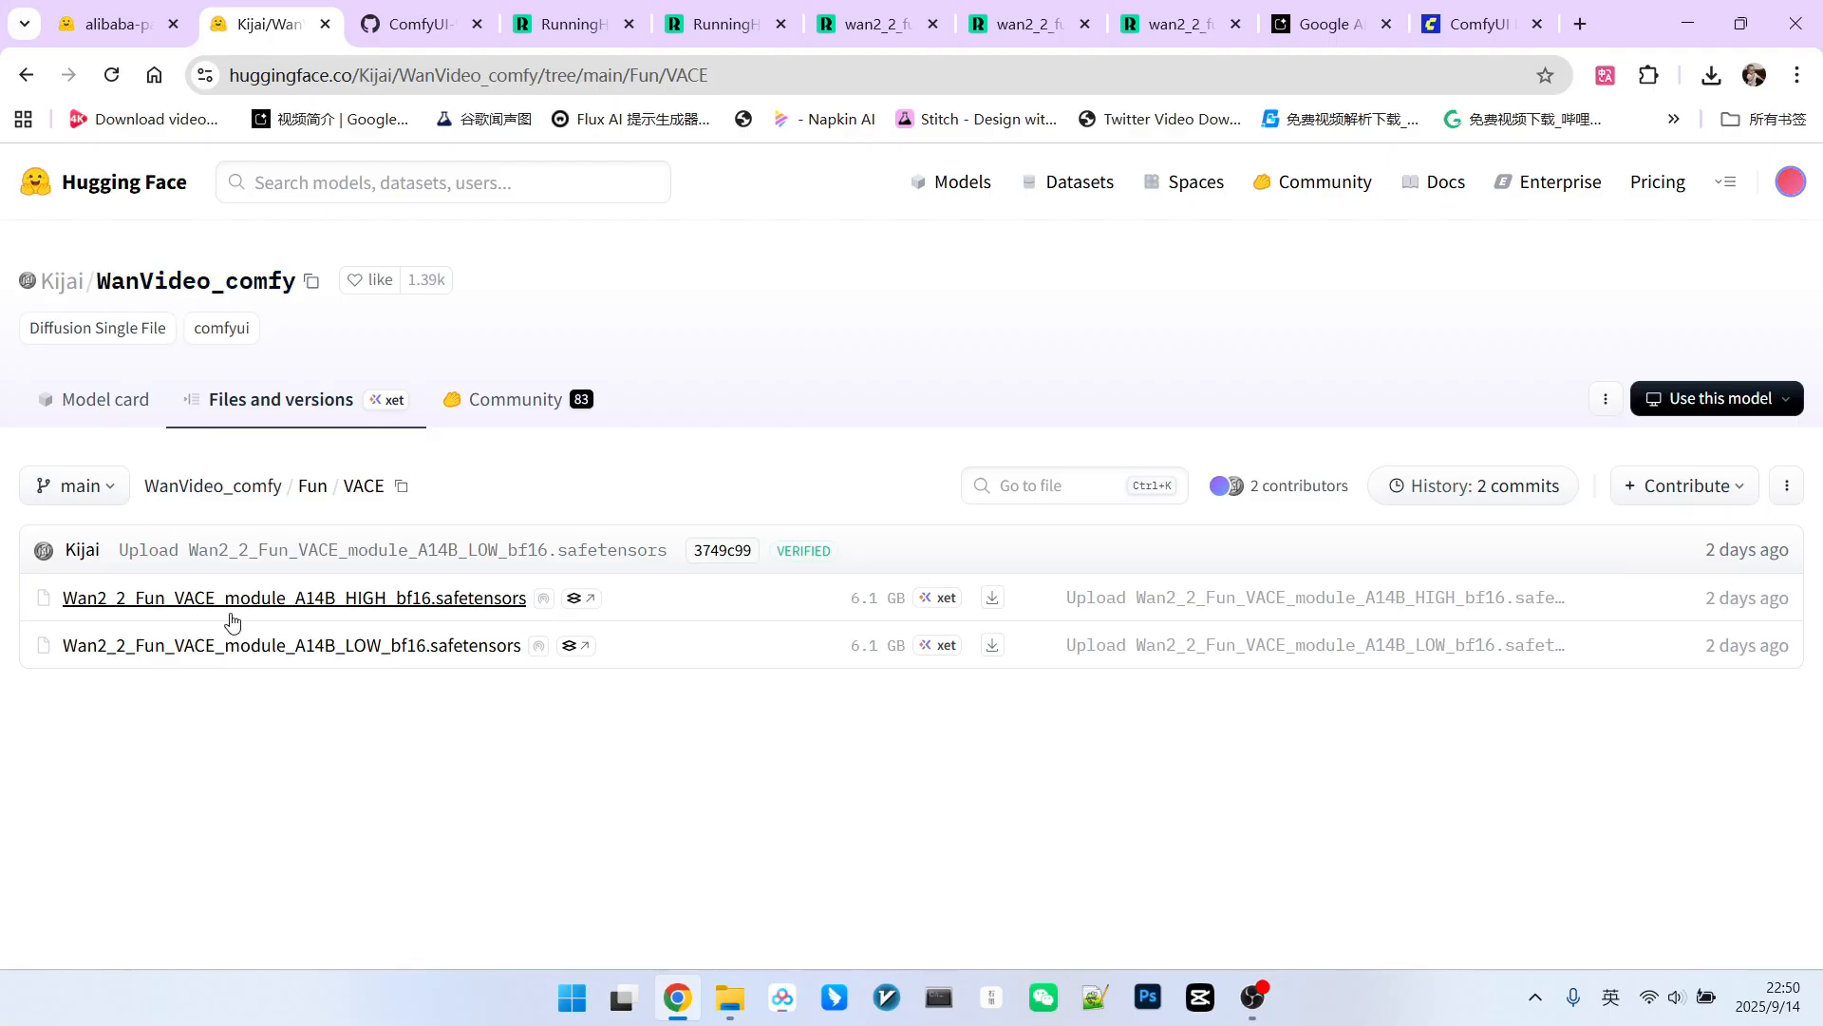
mouse_move(664, 562)
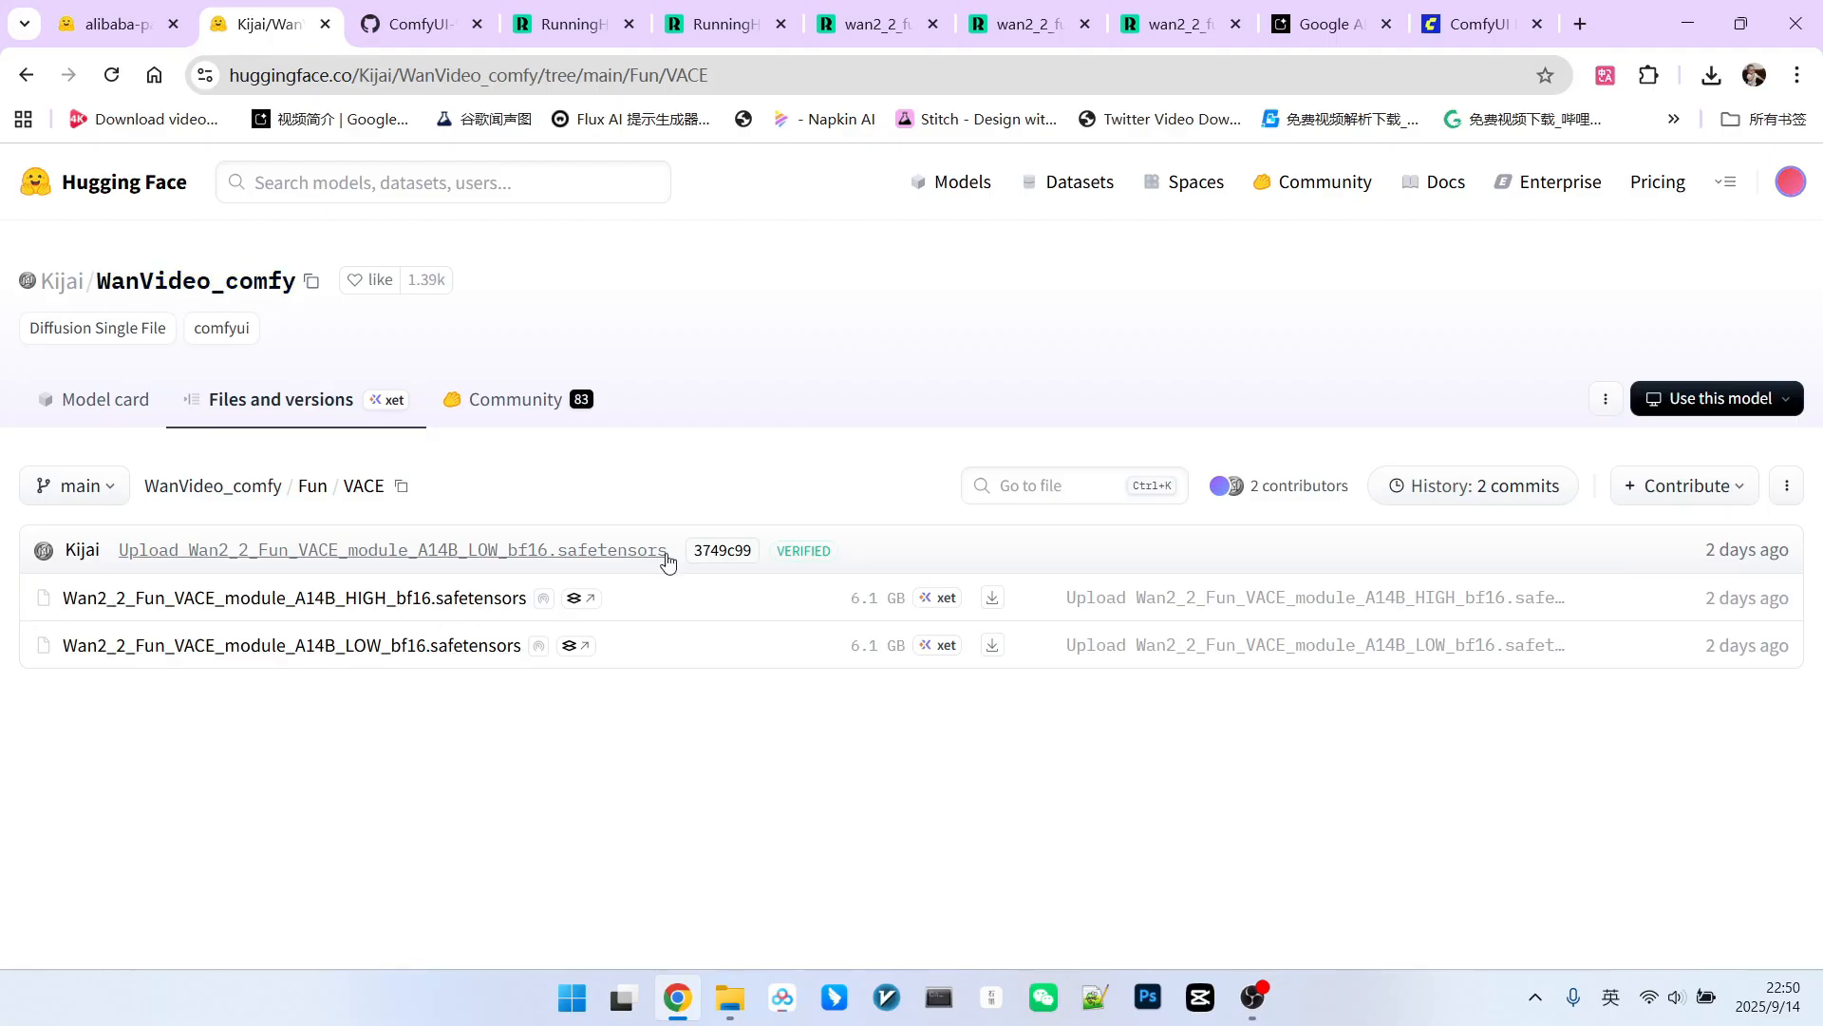
mouse_move(841, 367)
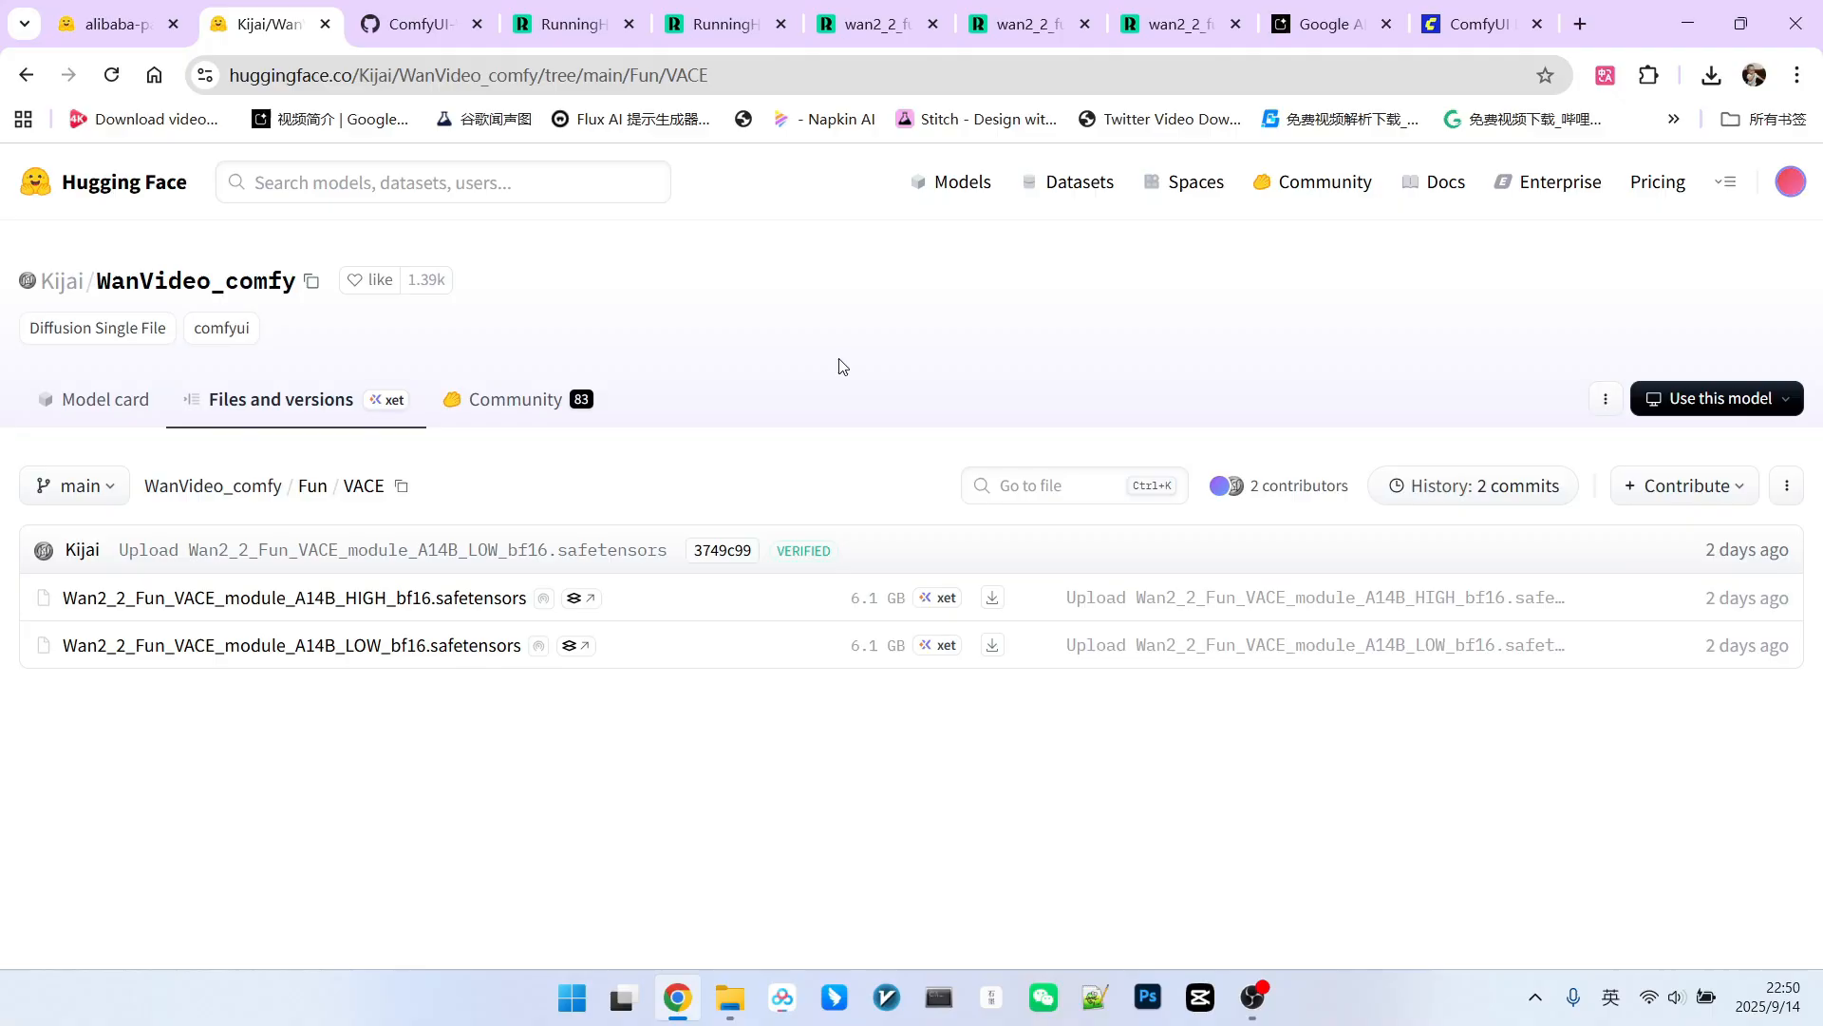
mouse_move(826, 339)
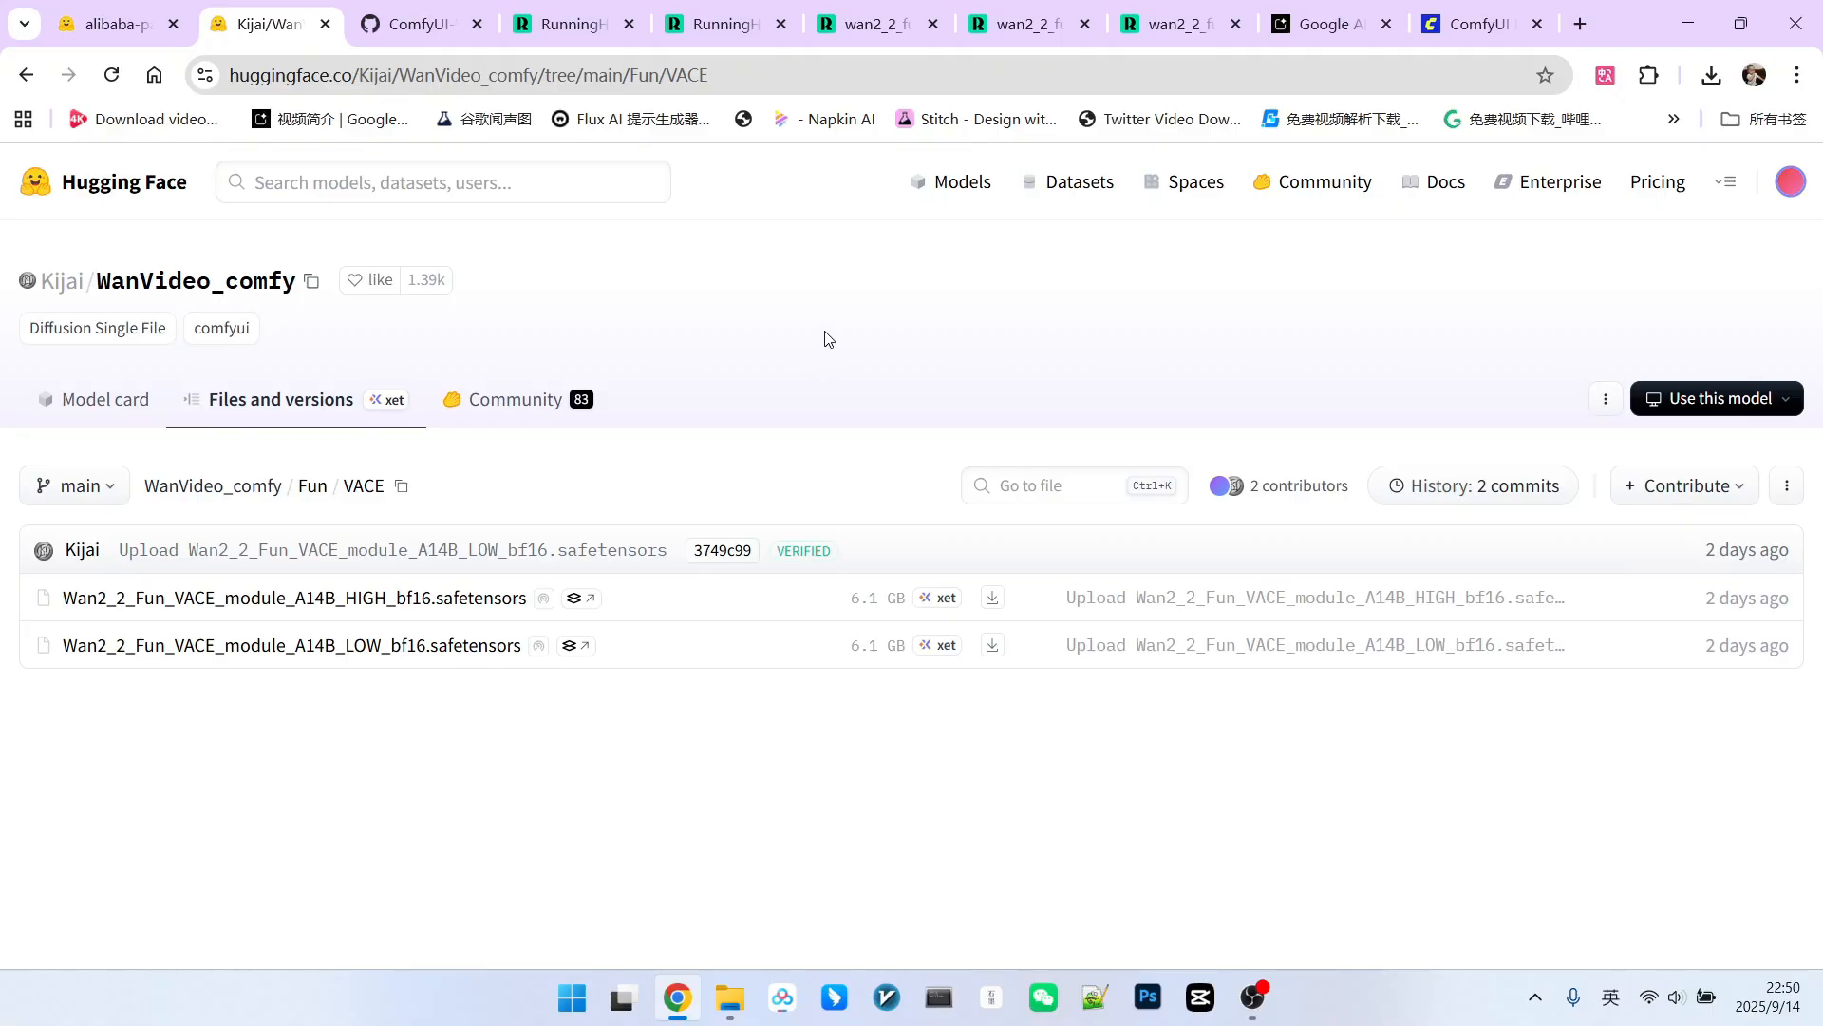
mouse_move(631, 490)
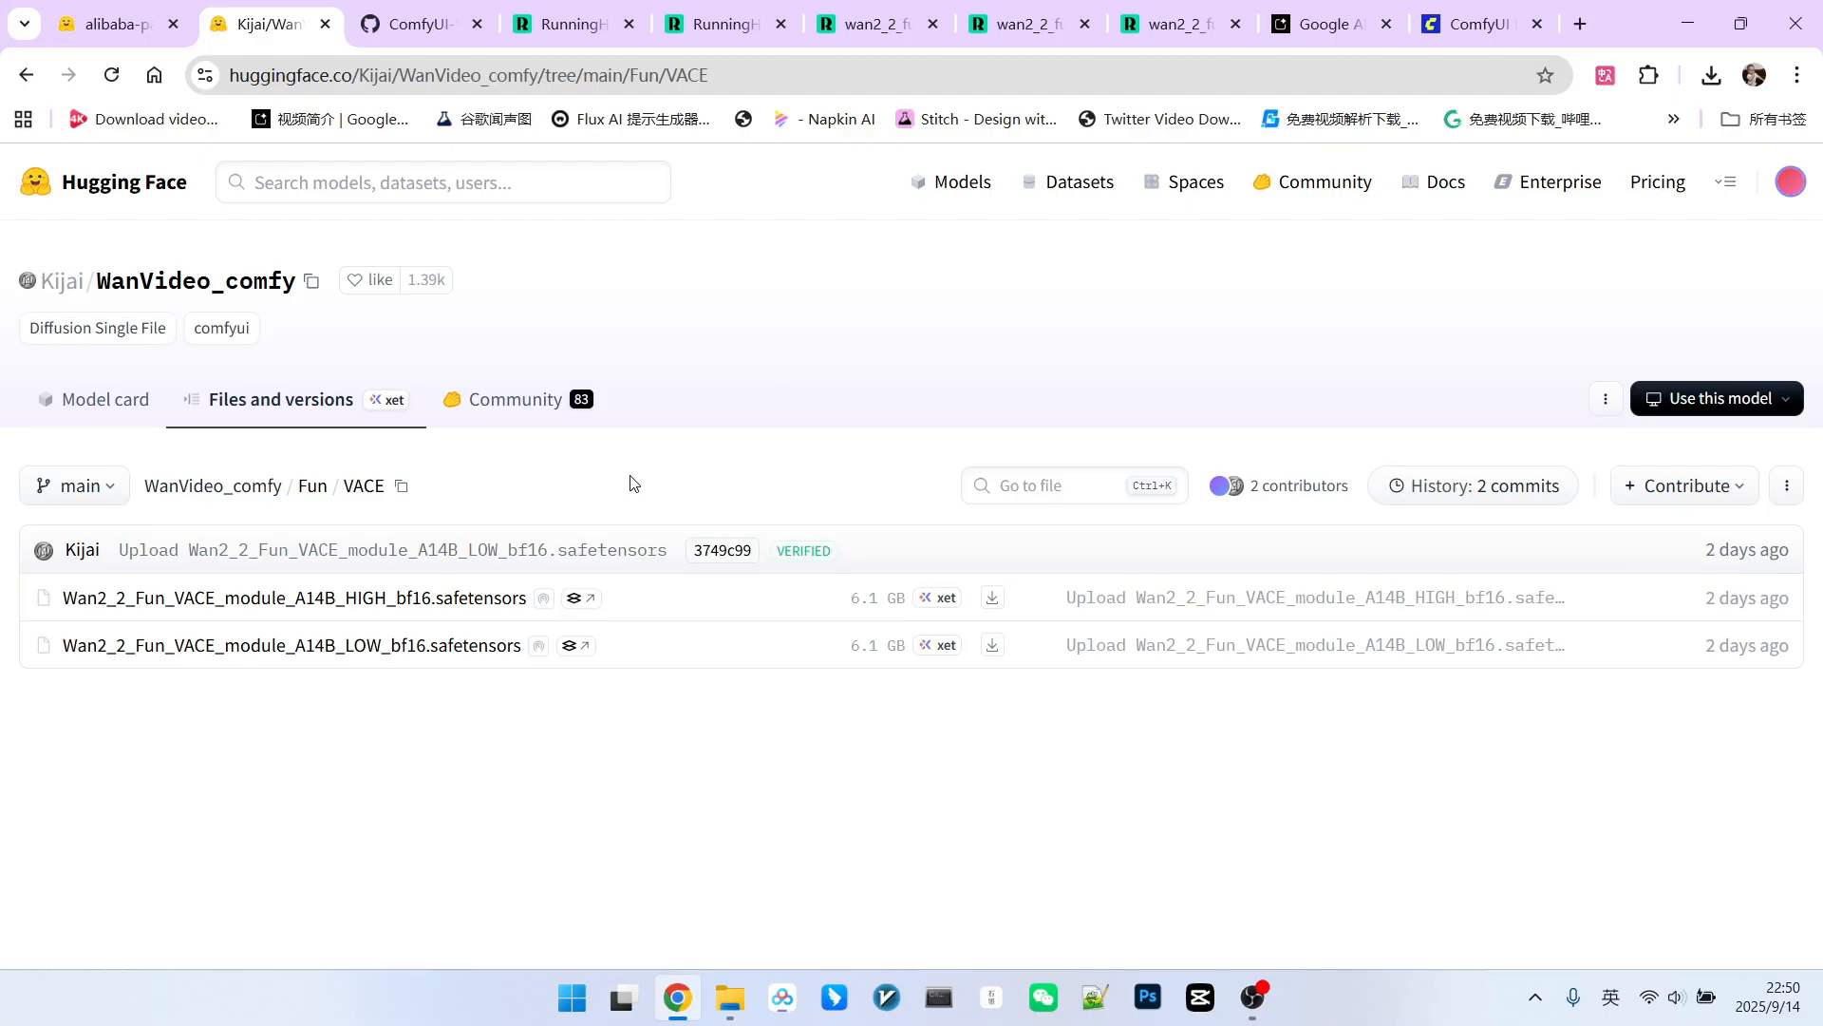
mouse_move(292, 599)
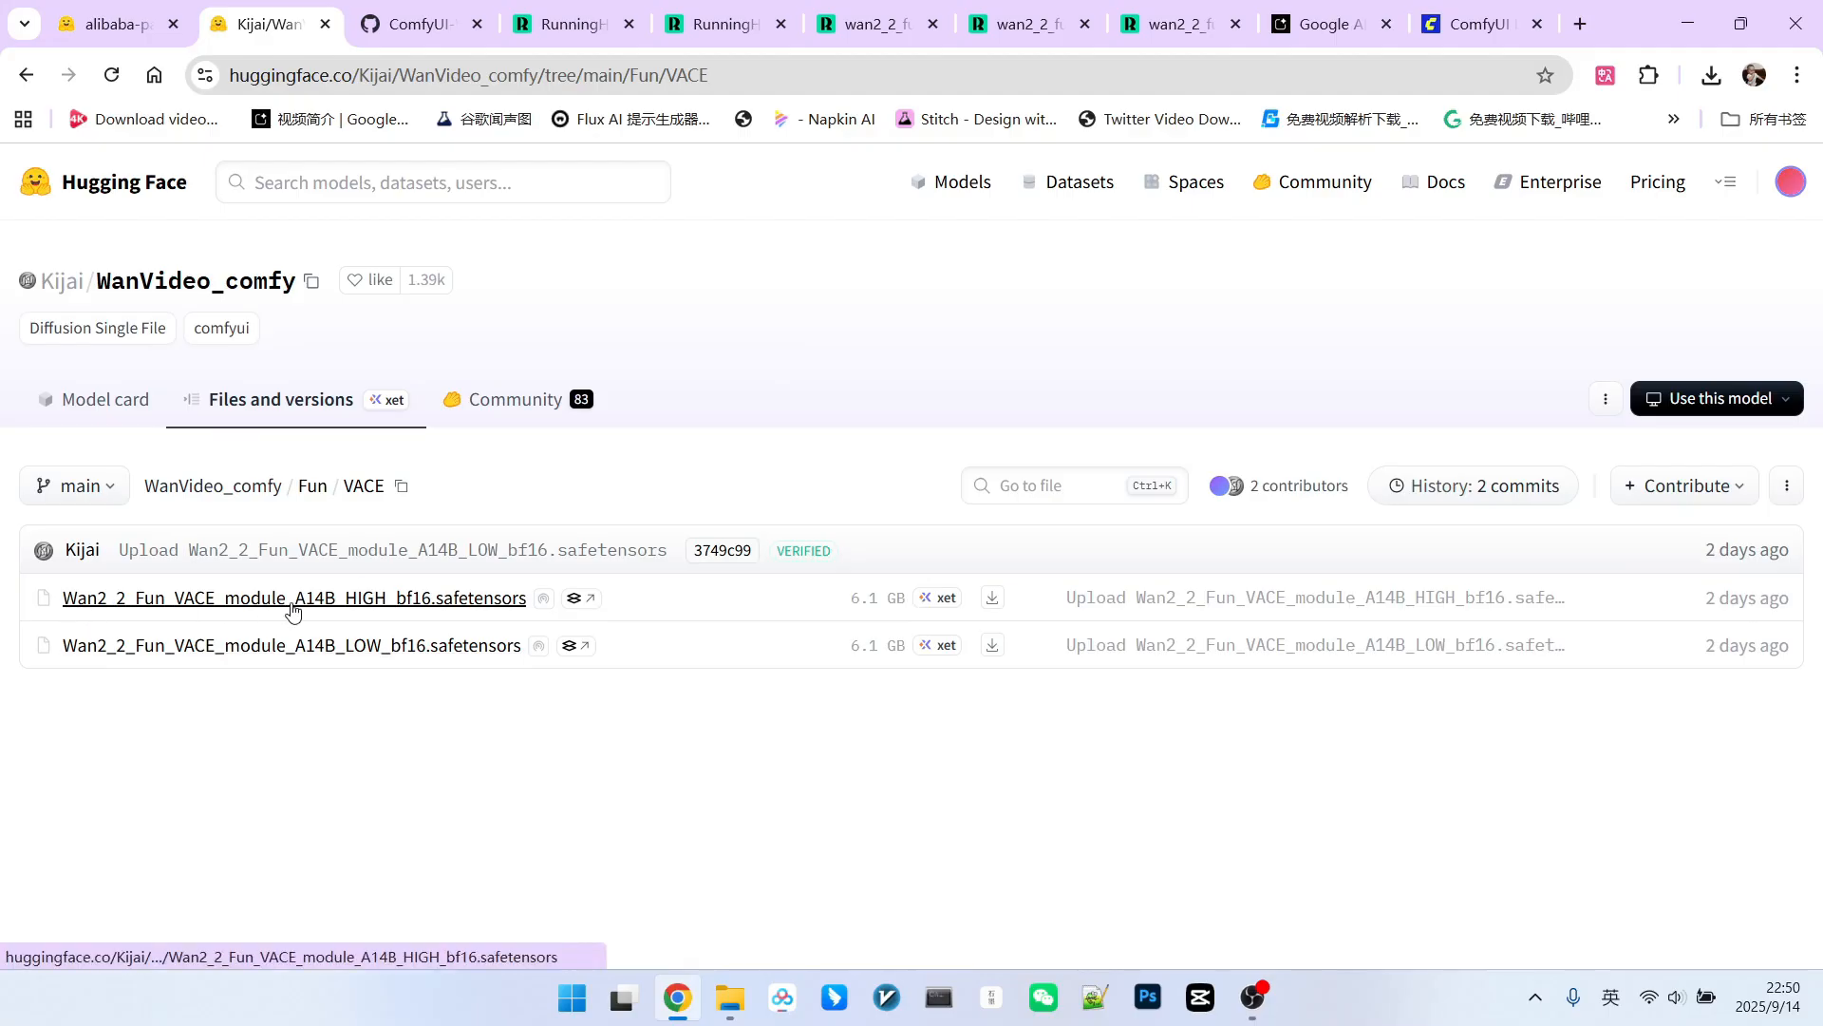
Step: Switch to the Comfy-Org repackaged Wan 2.2 diffusion_models file listing
left_click(1485, 23)
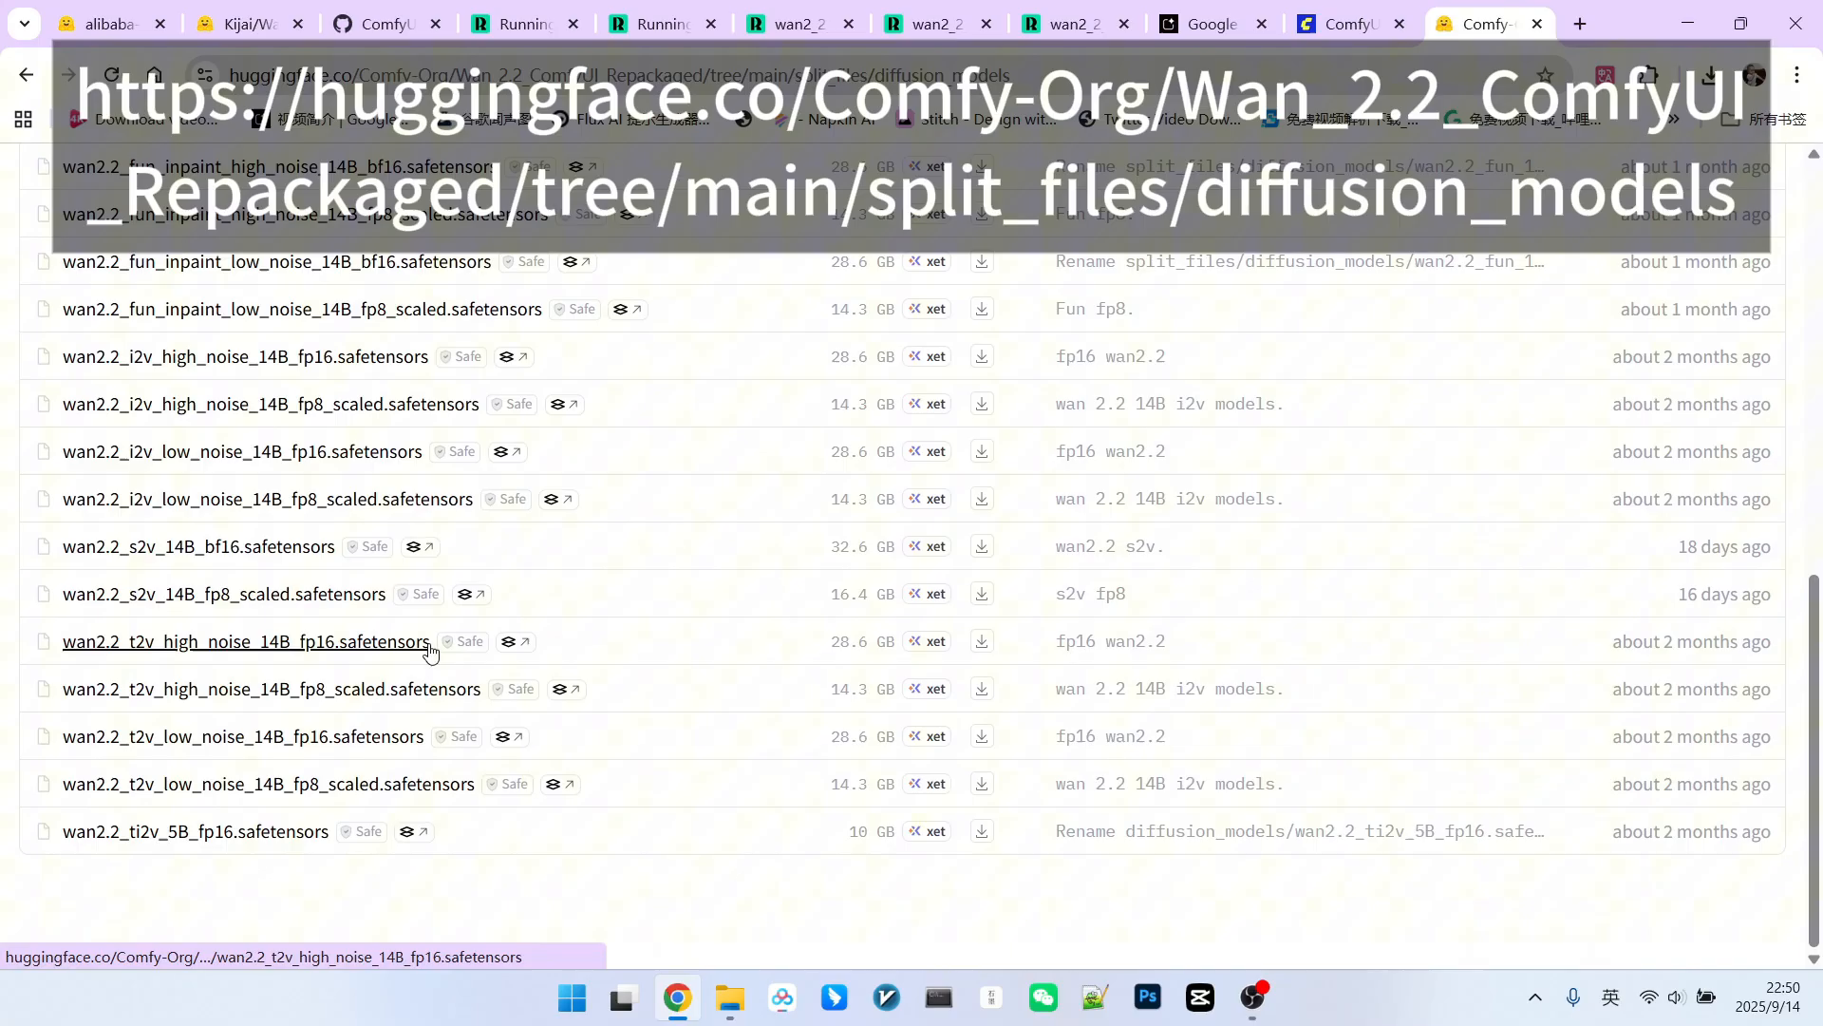
mouse_move(116, 688)
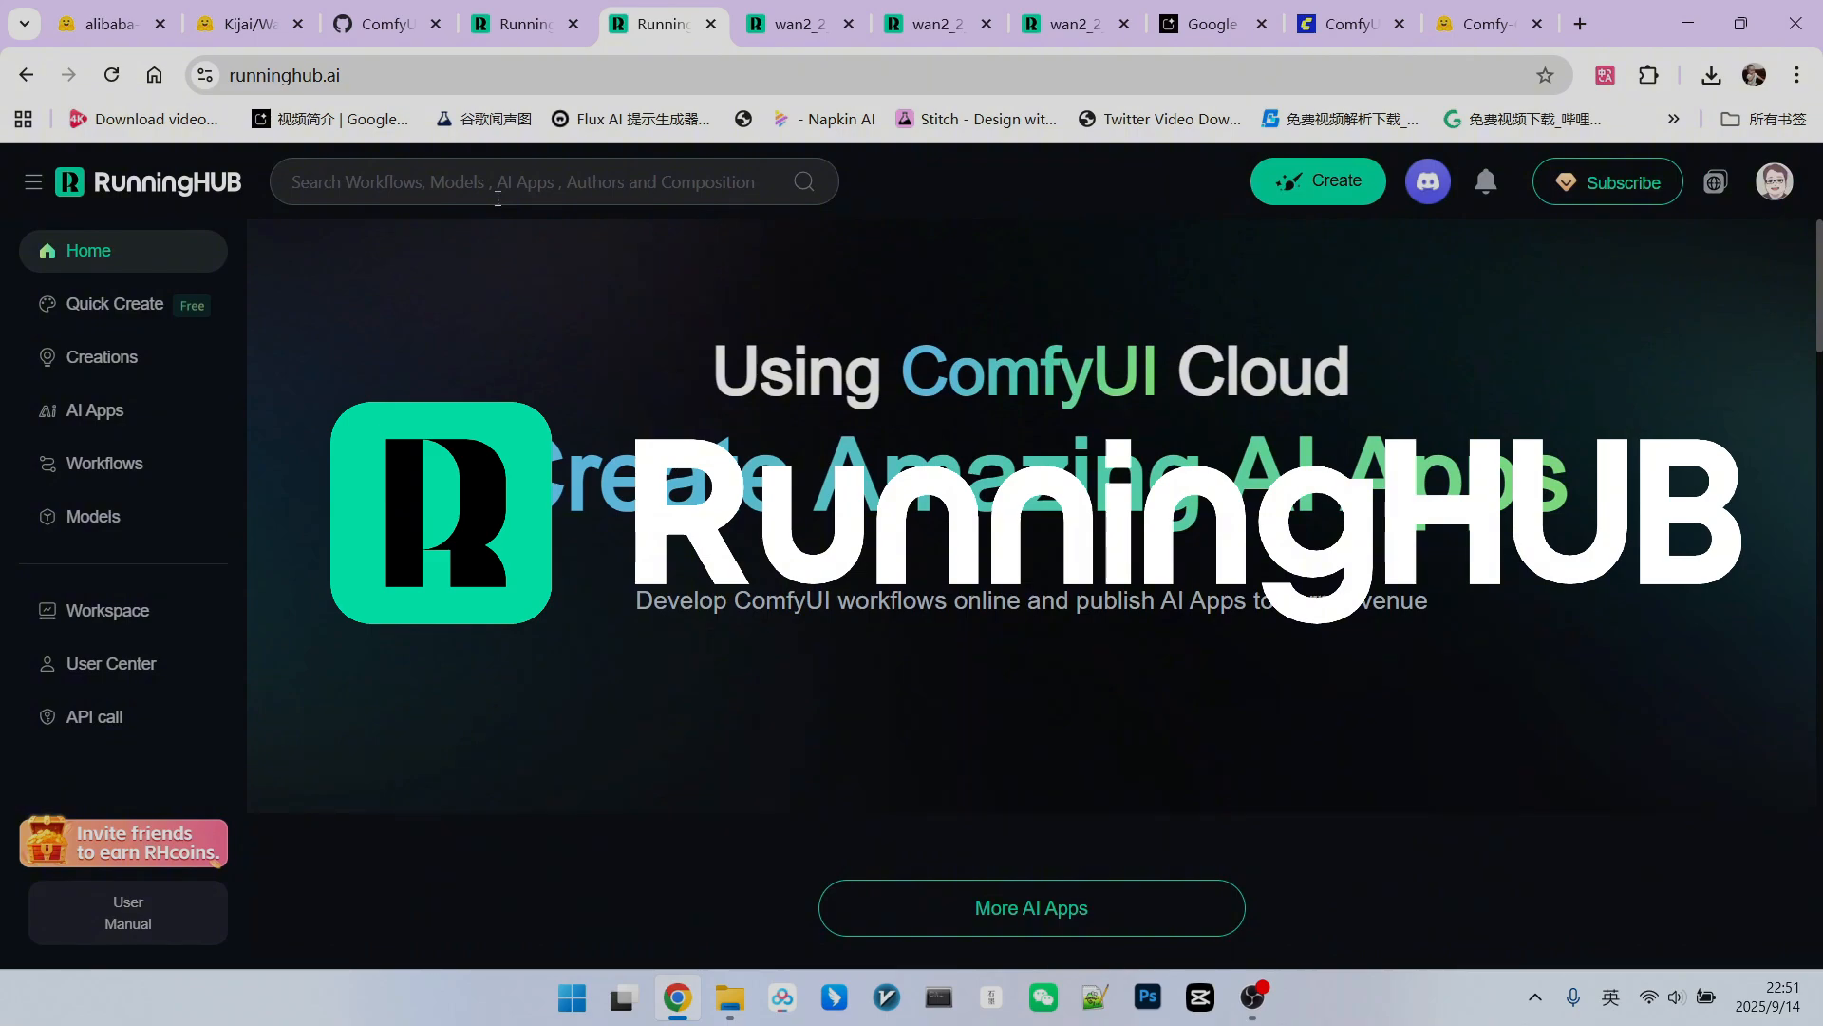
Step: Switch to the wan_2_2_fun_vace_refimg workflow and scroll to its model-loading group
left_click(1069, 23)
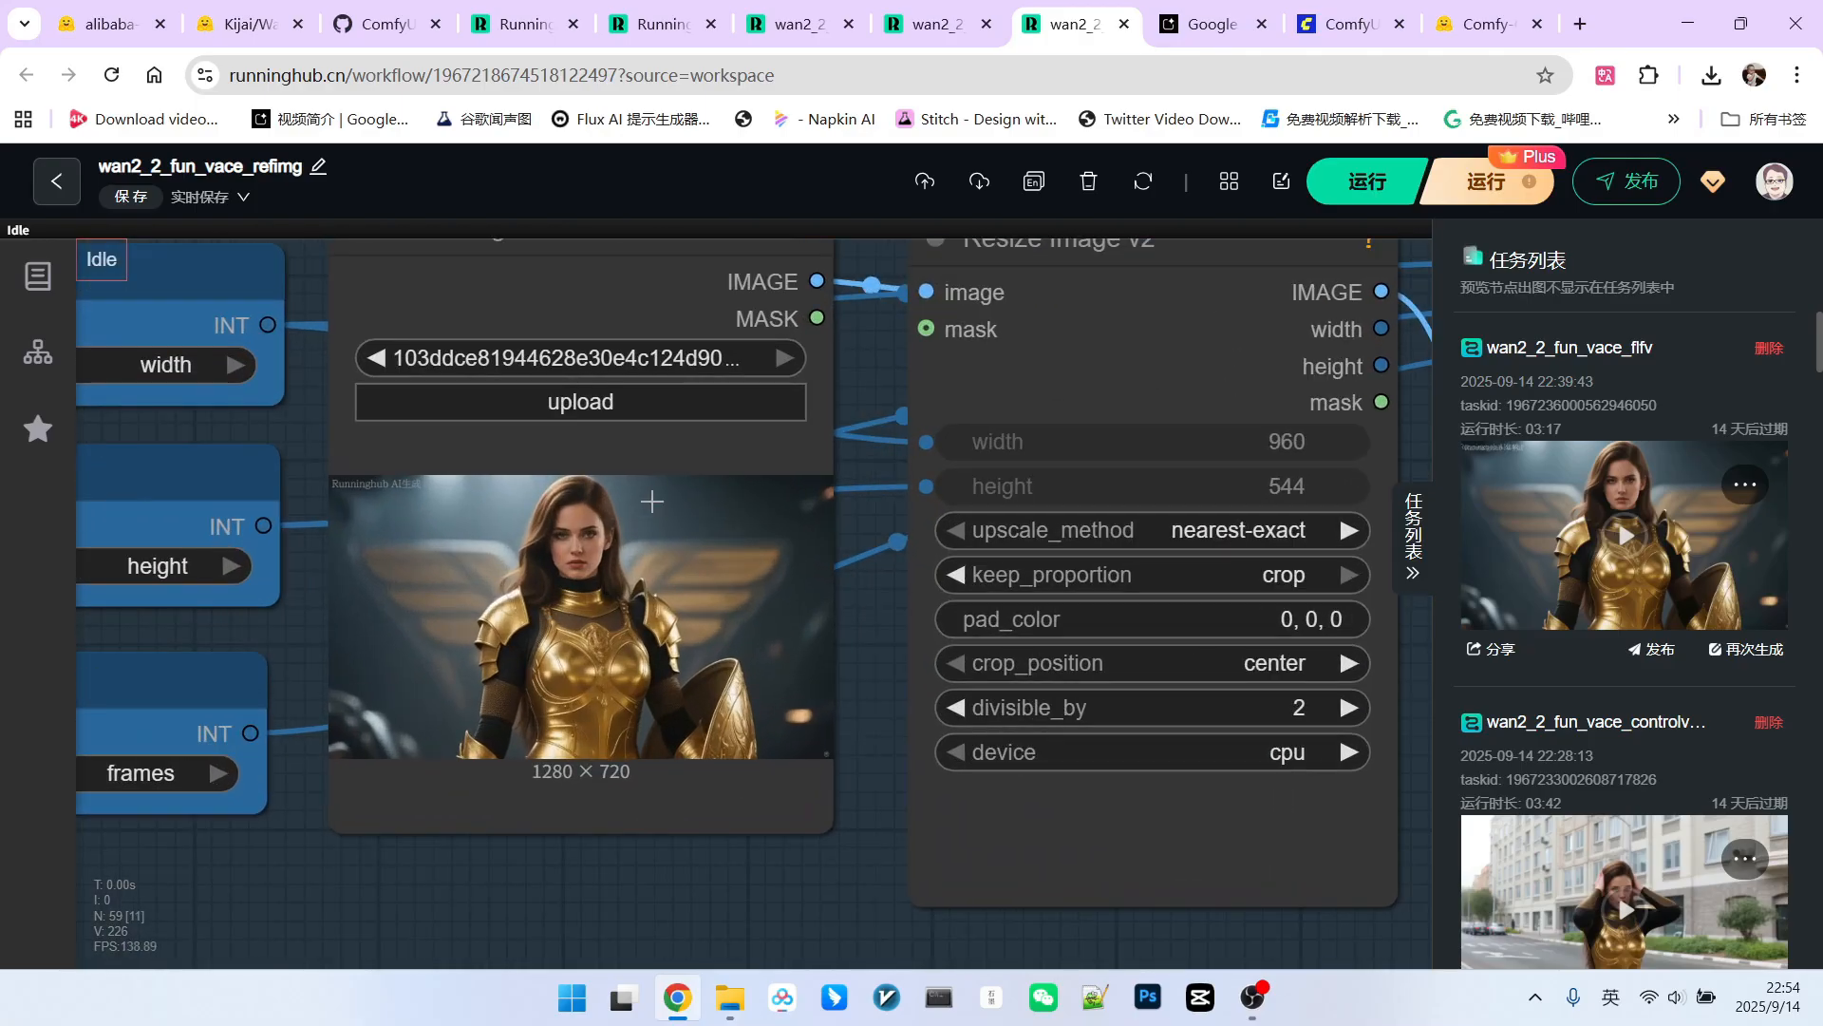
scroll("down", 3)
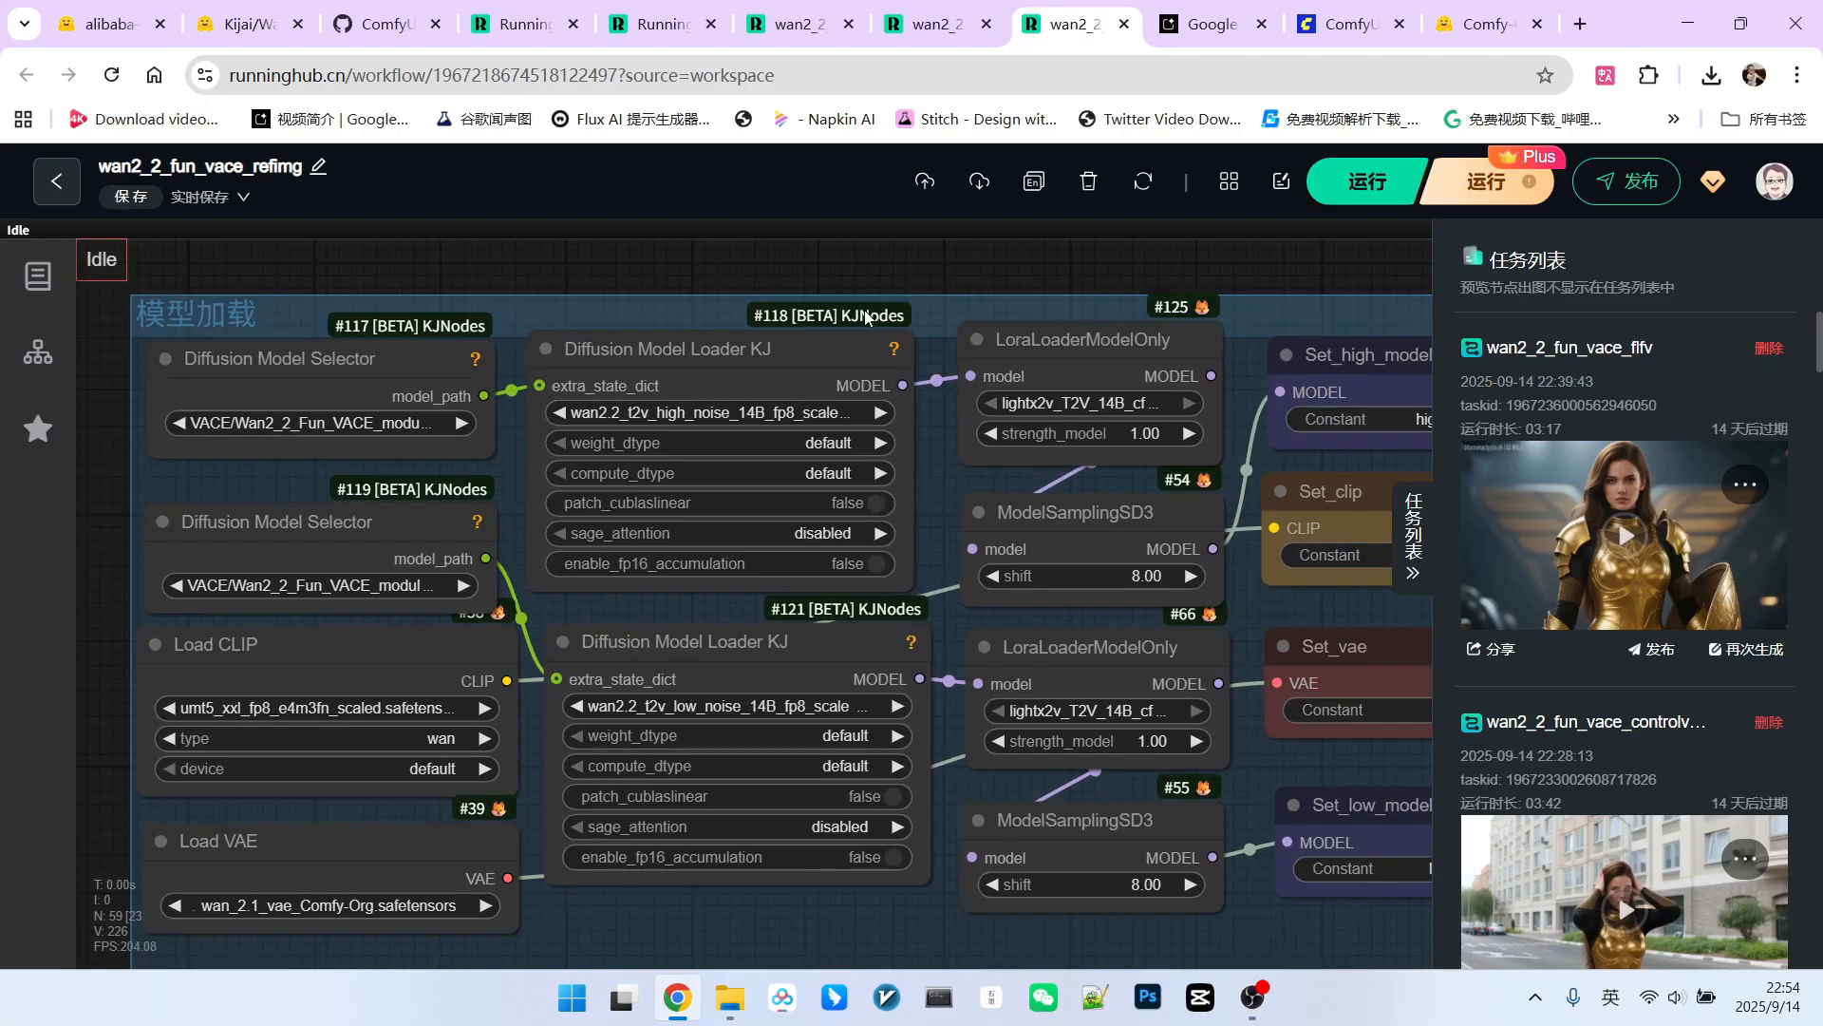
Step: Select the Diffusion Model Loader KJ node, then switch to the kijai ComfyUI-KJNodes GitHub page
left_click(278, 359)
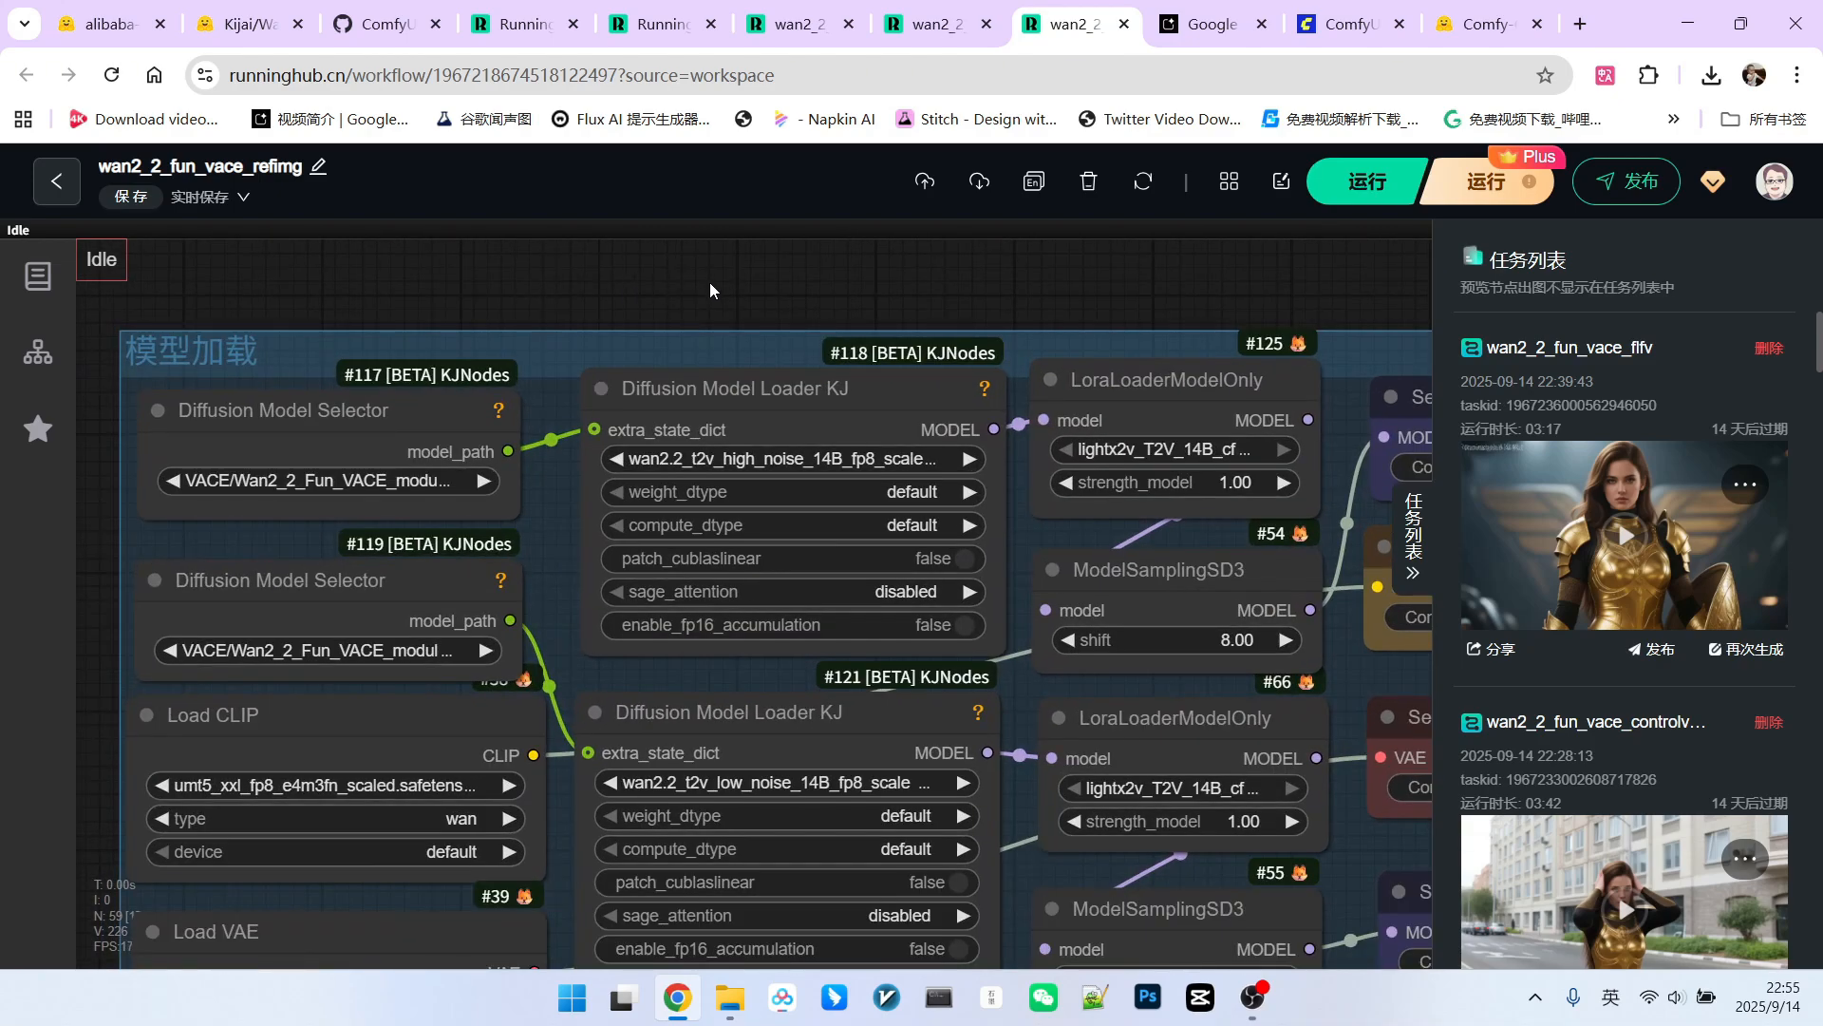
mouse_move(723, 268)
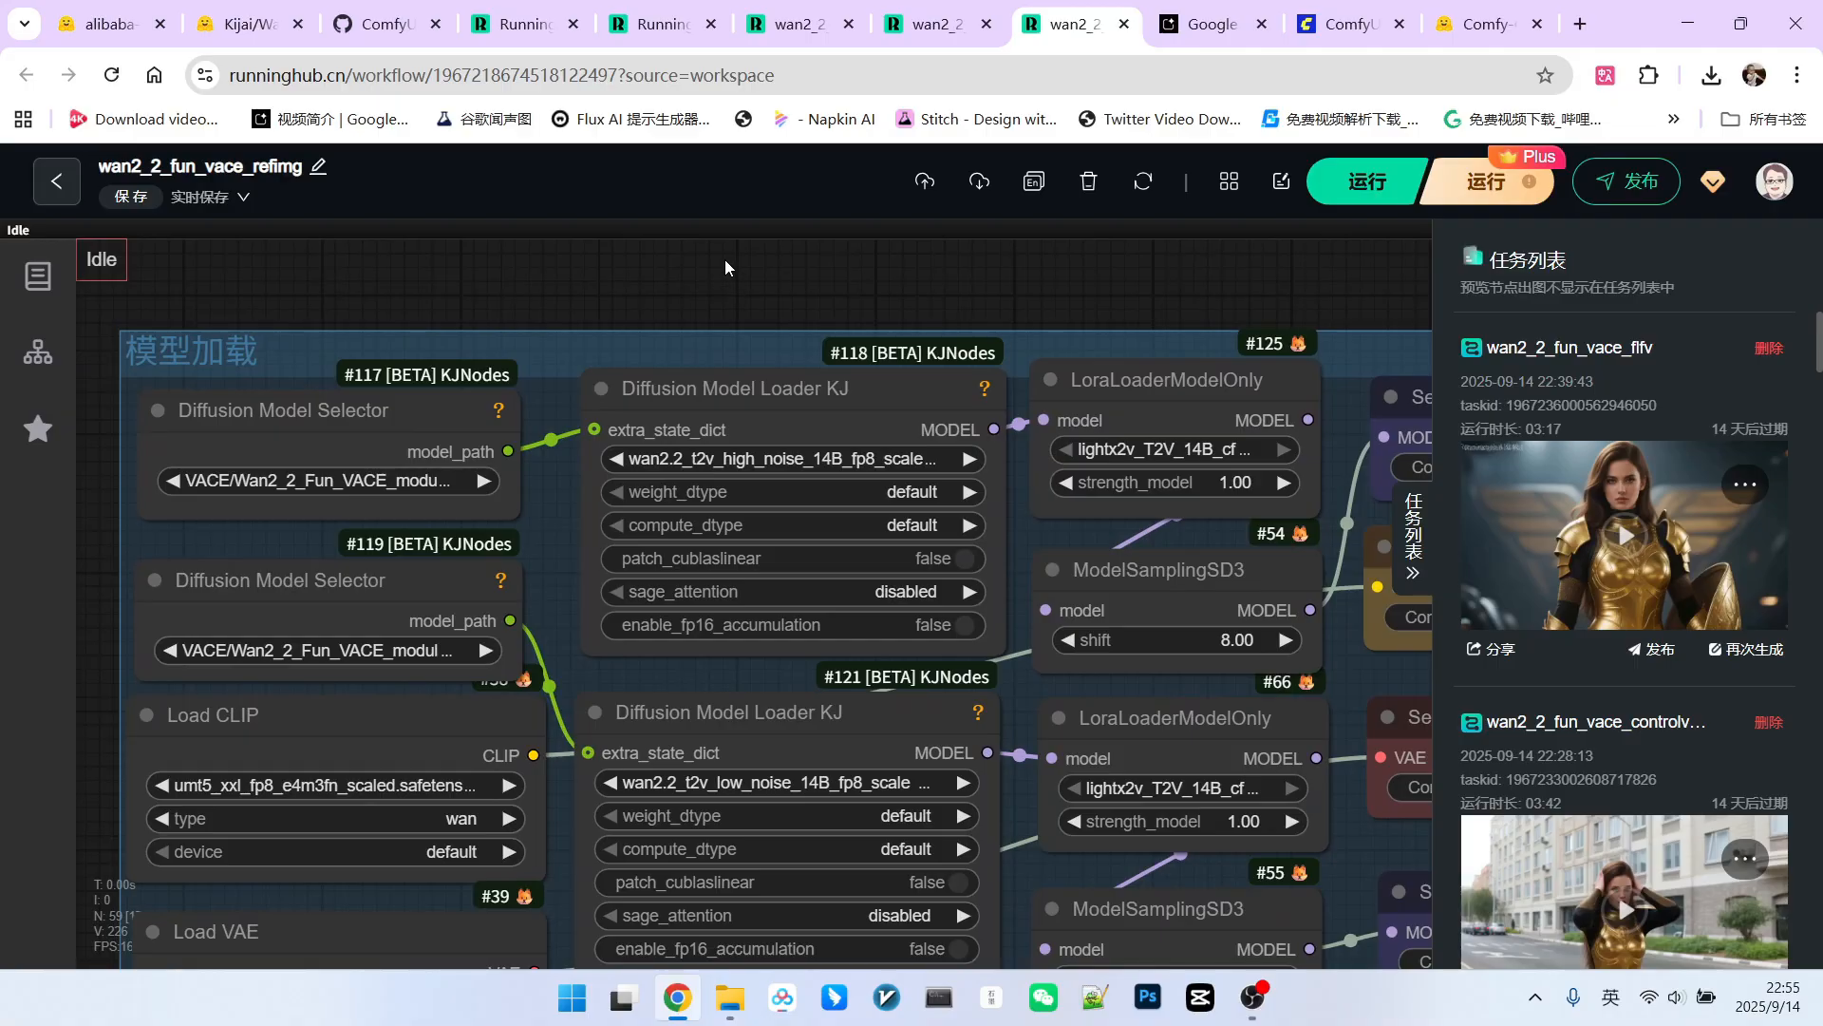
mouse_move(686, 293)
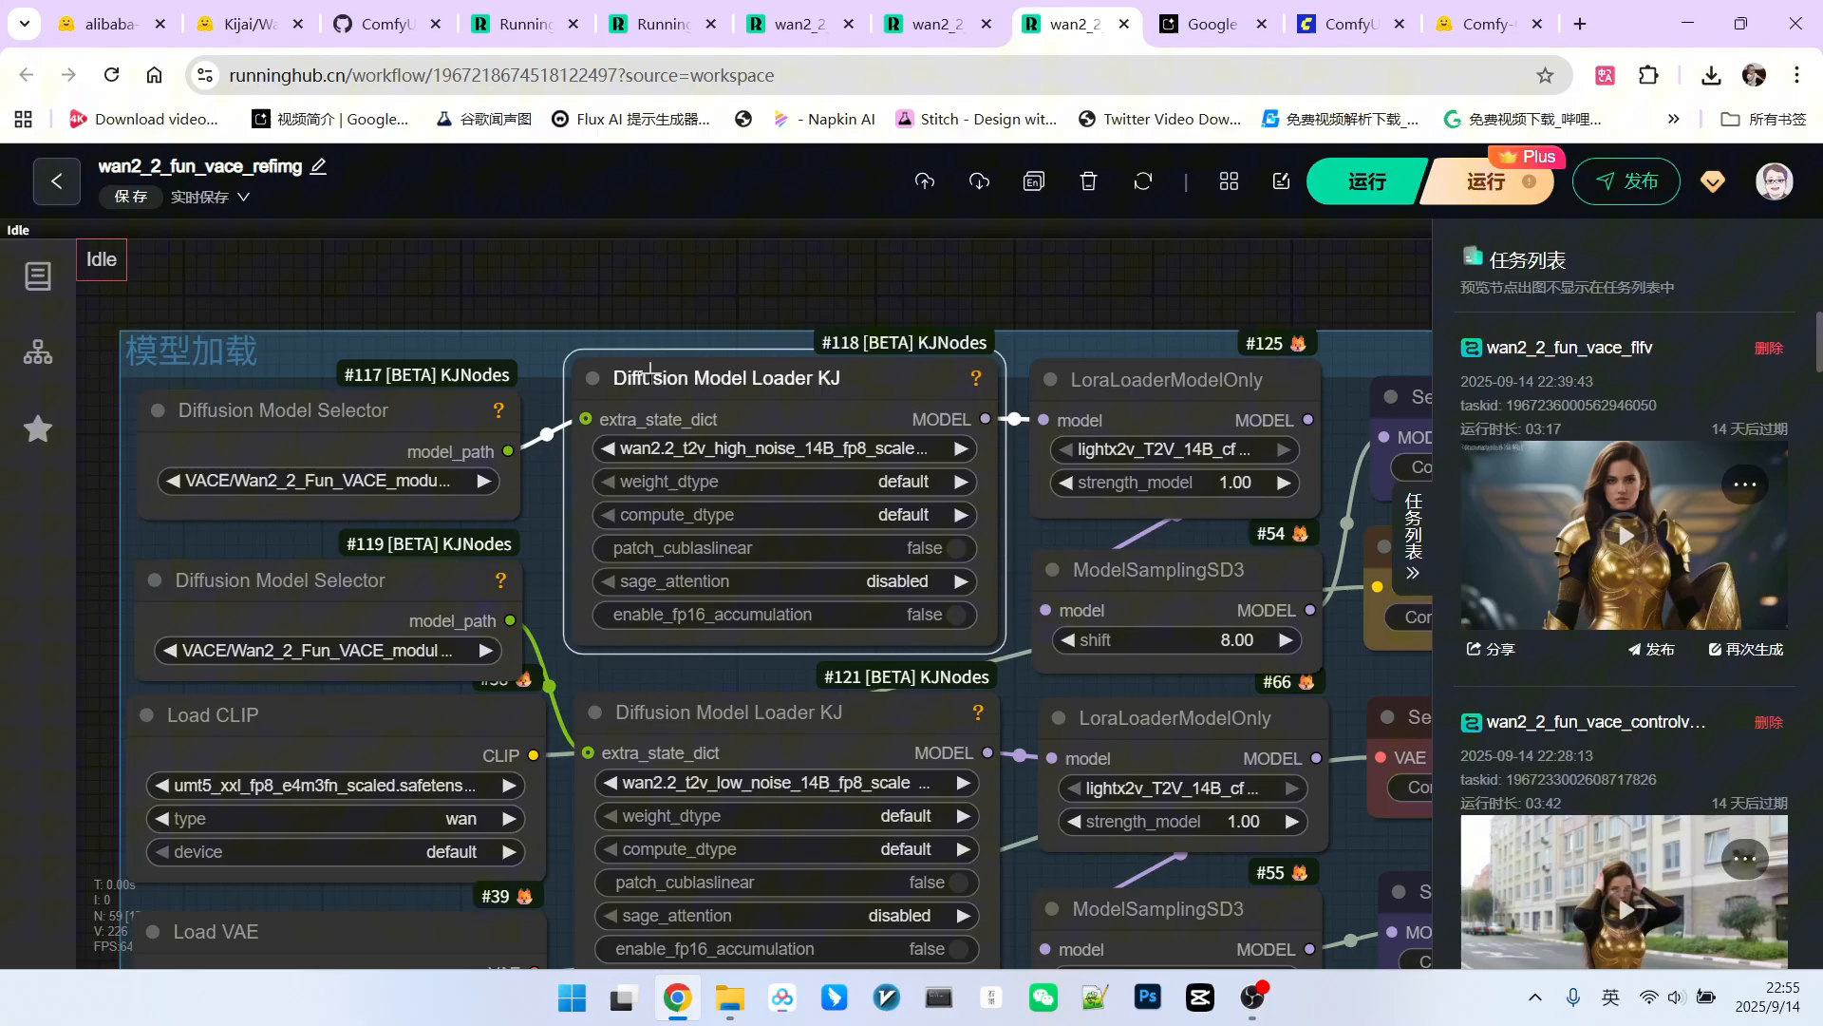
left_click(727, 376)
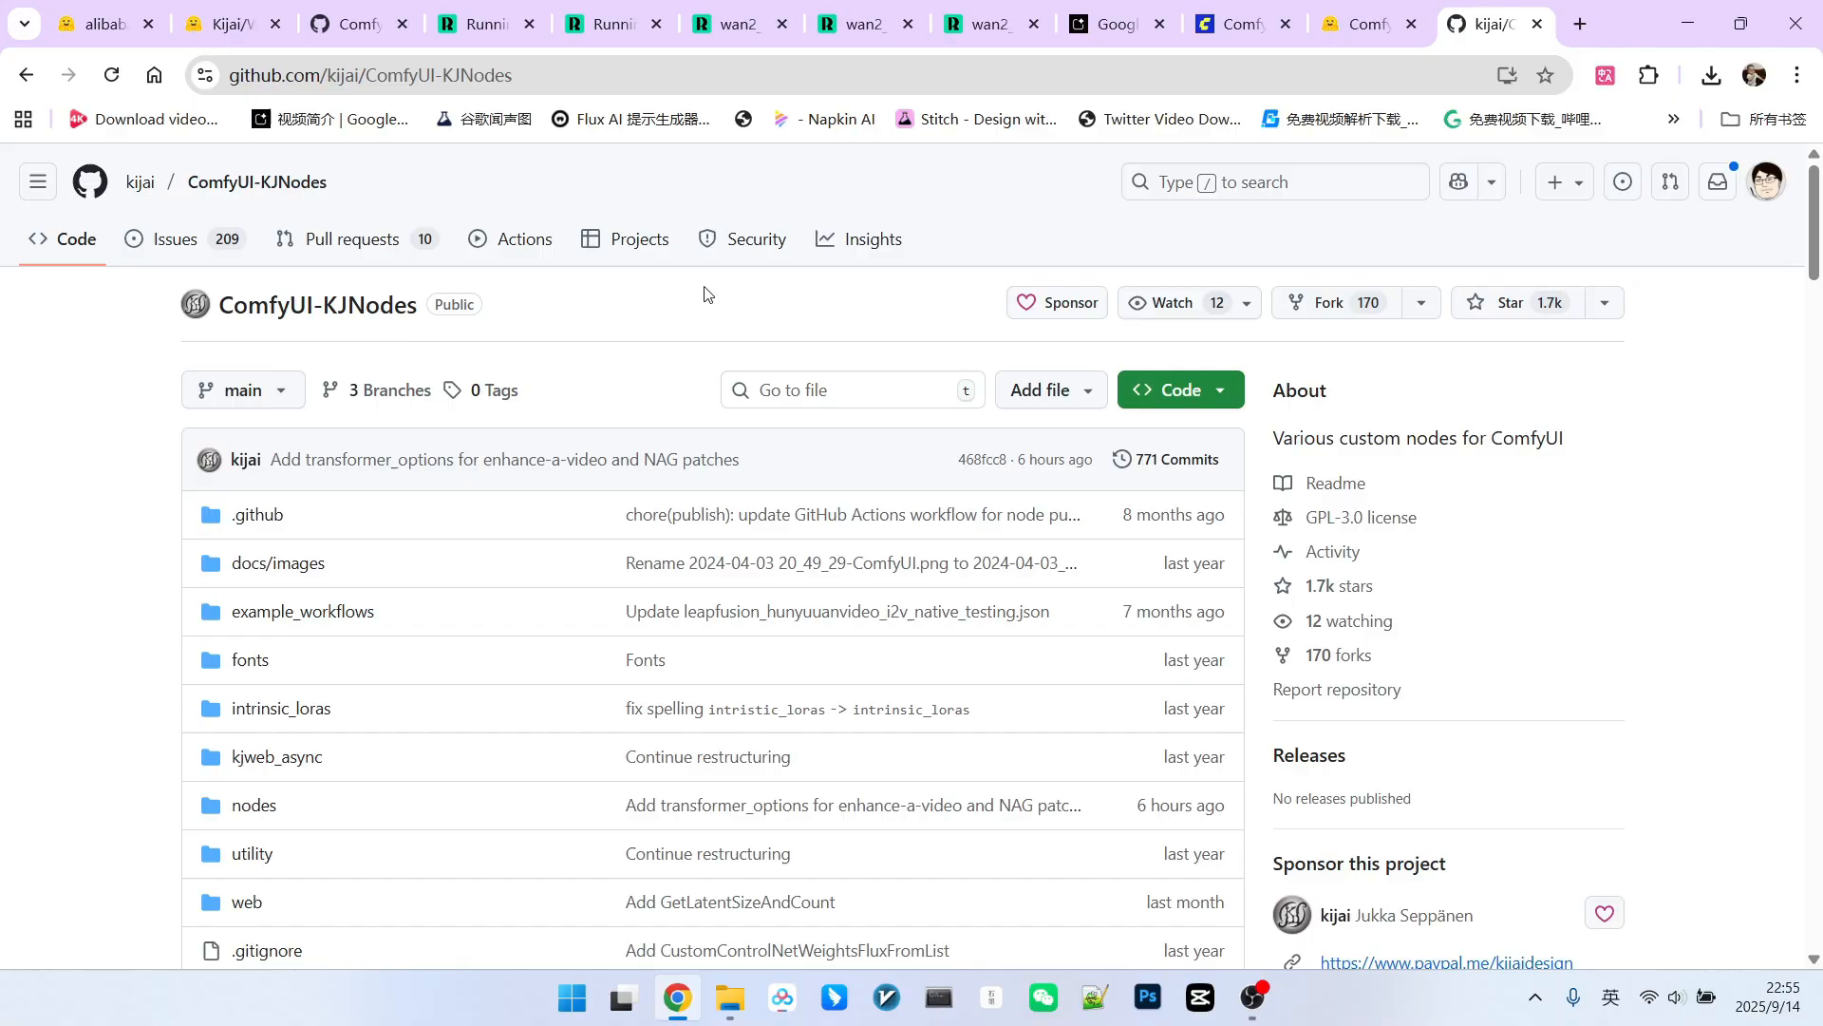
Step: Return from GitHub to the reference-image workflow's KJNodes model-loading group
left_click(988, 22)
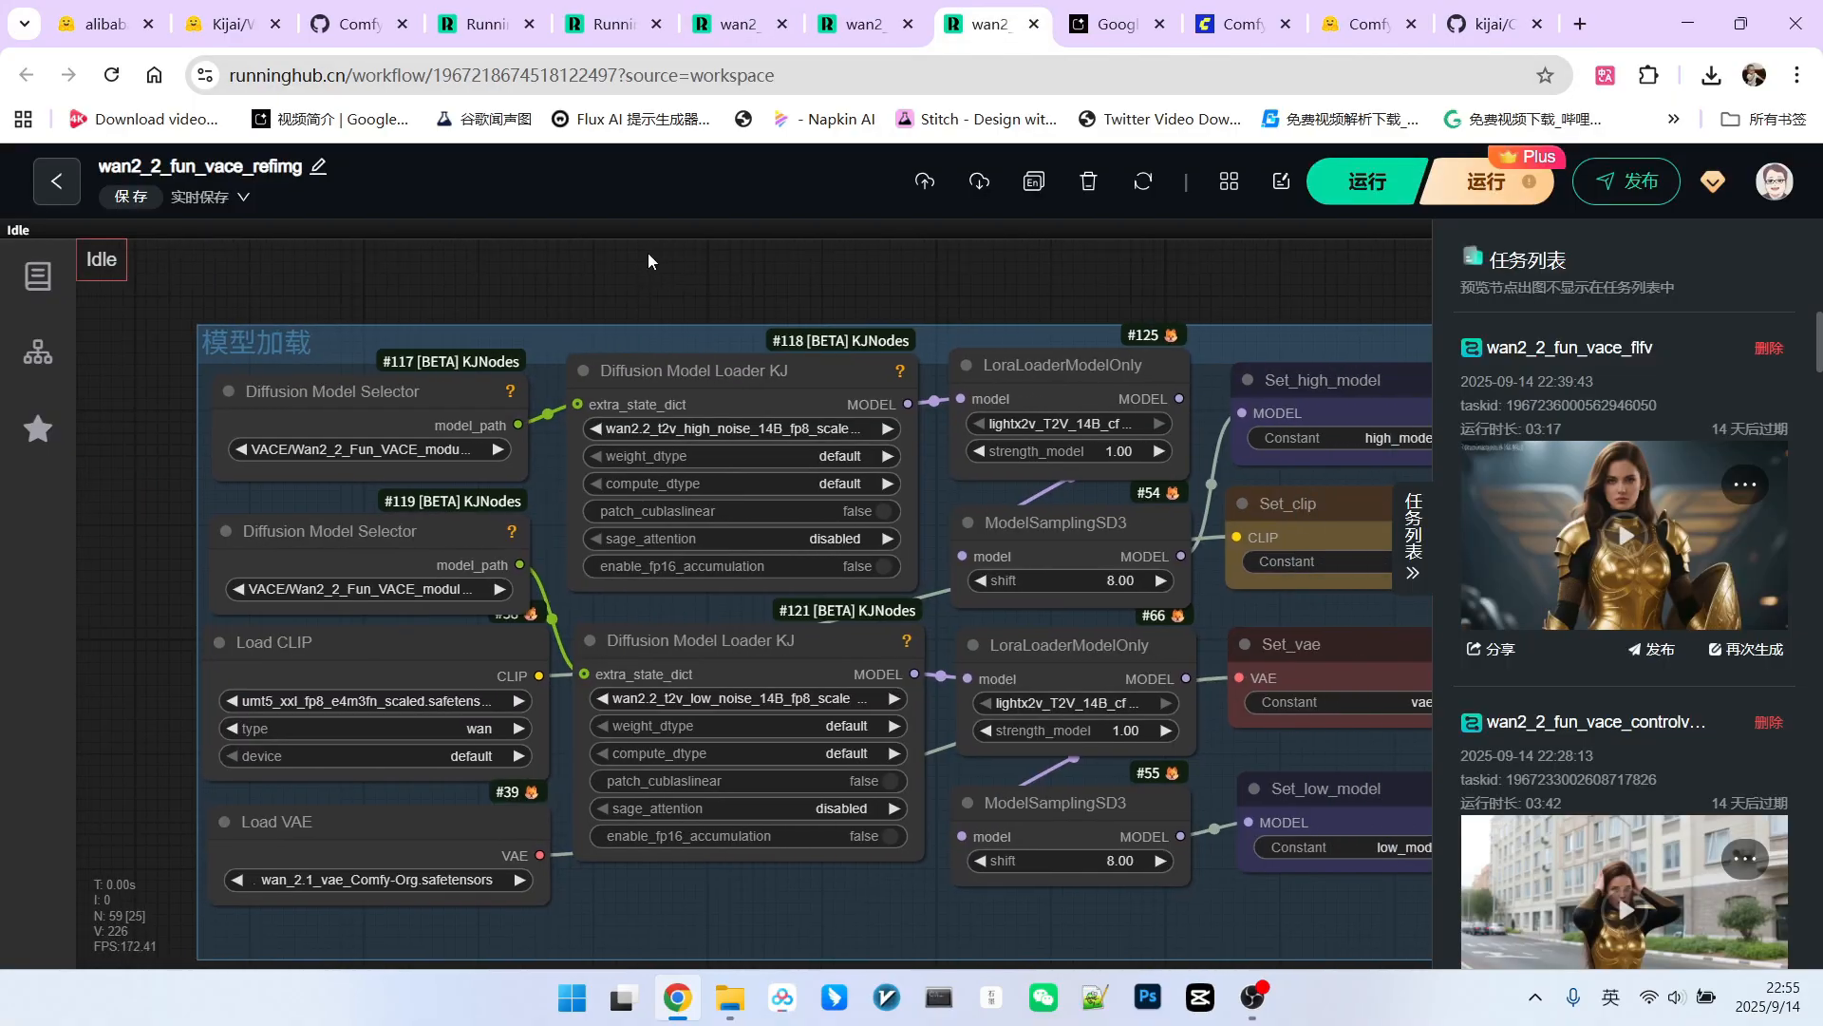
mouse_move(625, 304)
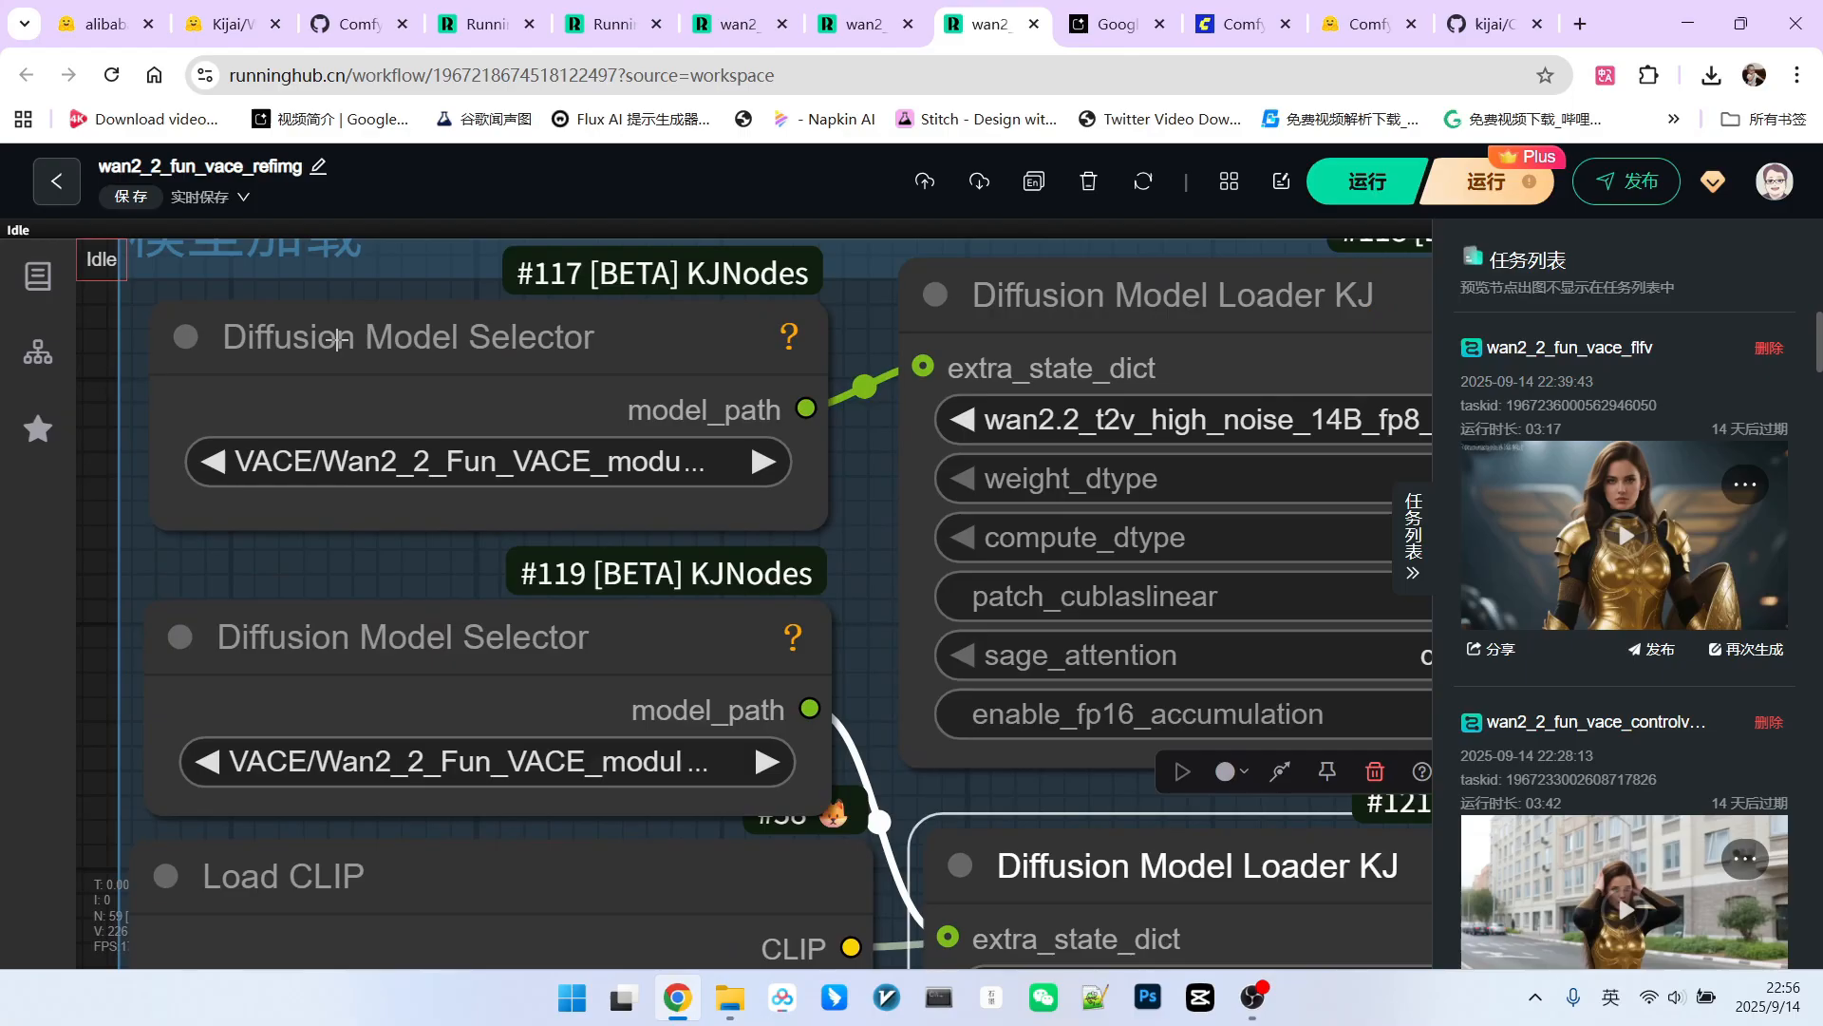
left_click(488, 462)
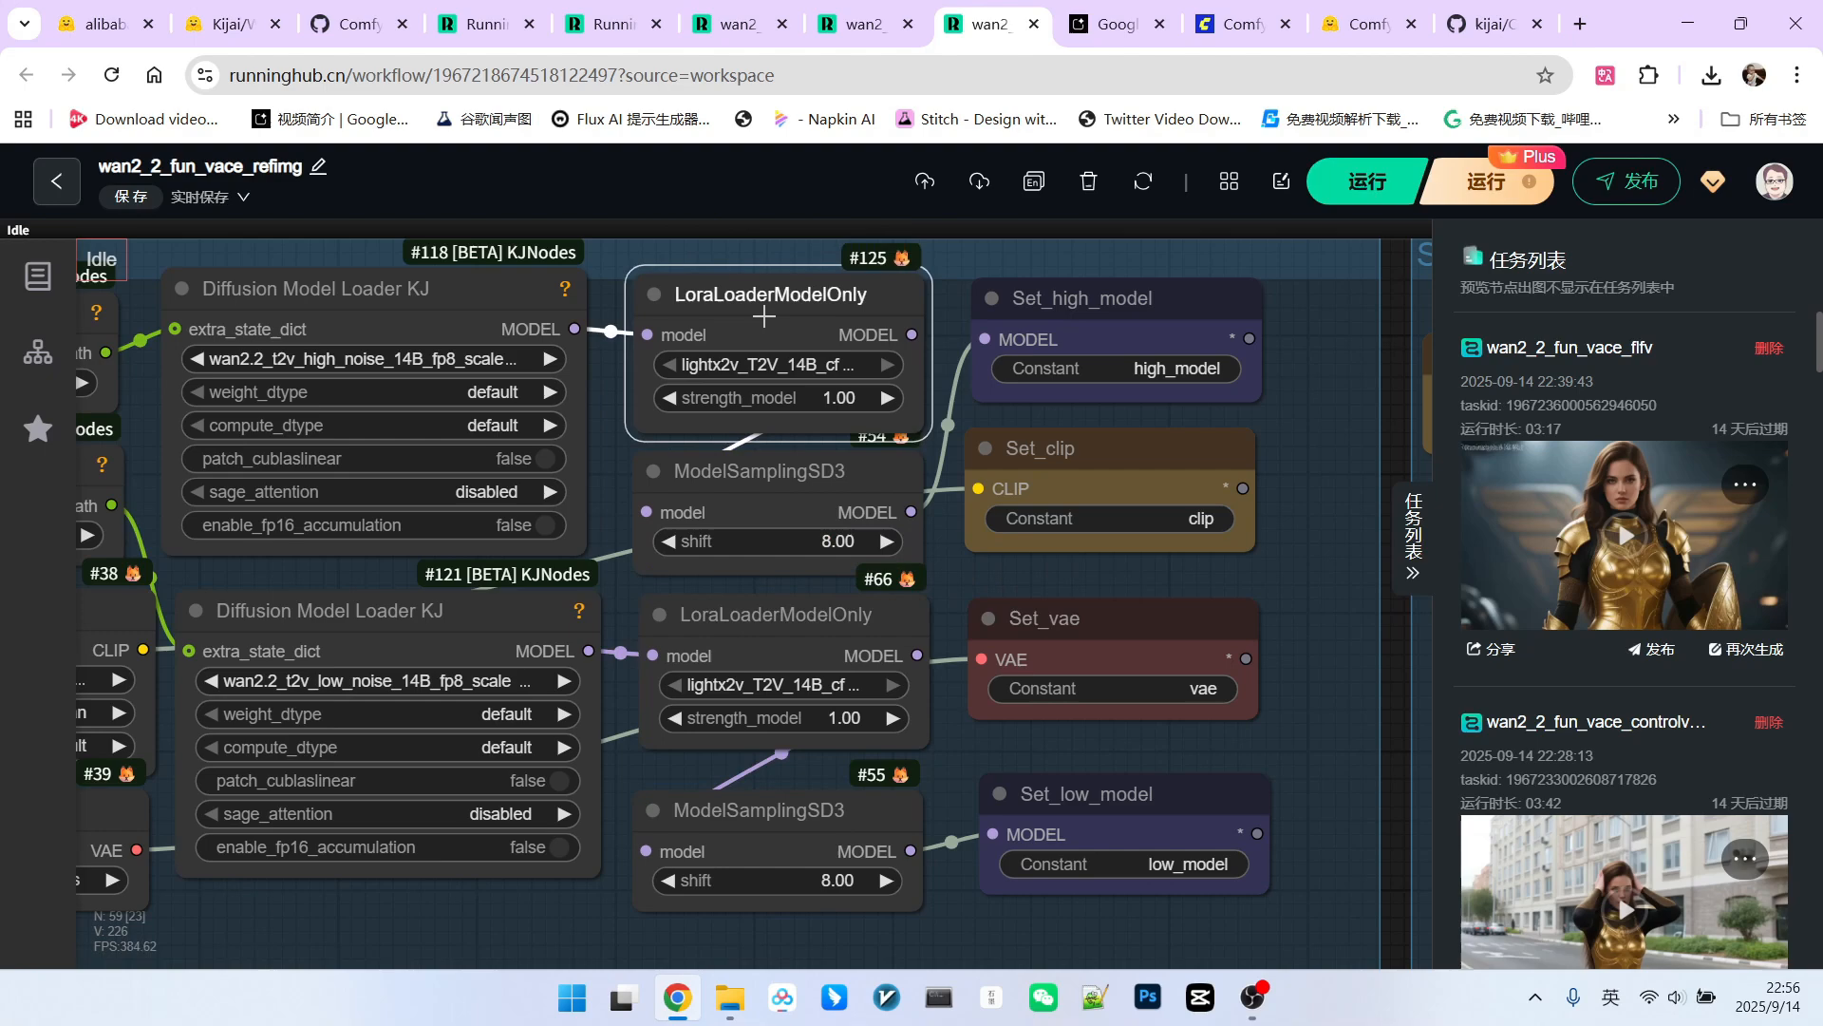
mouse_move(754, 617)
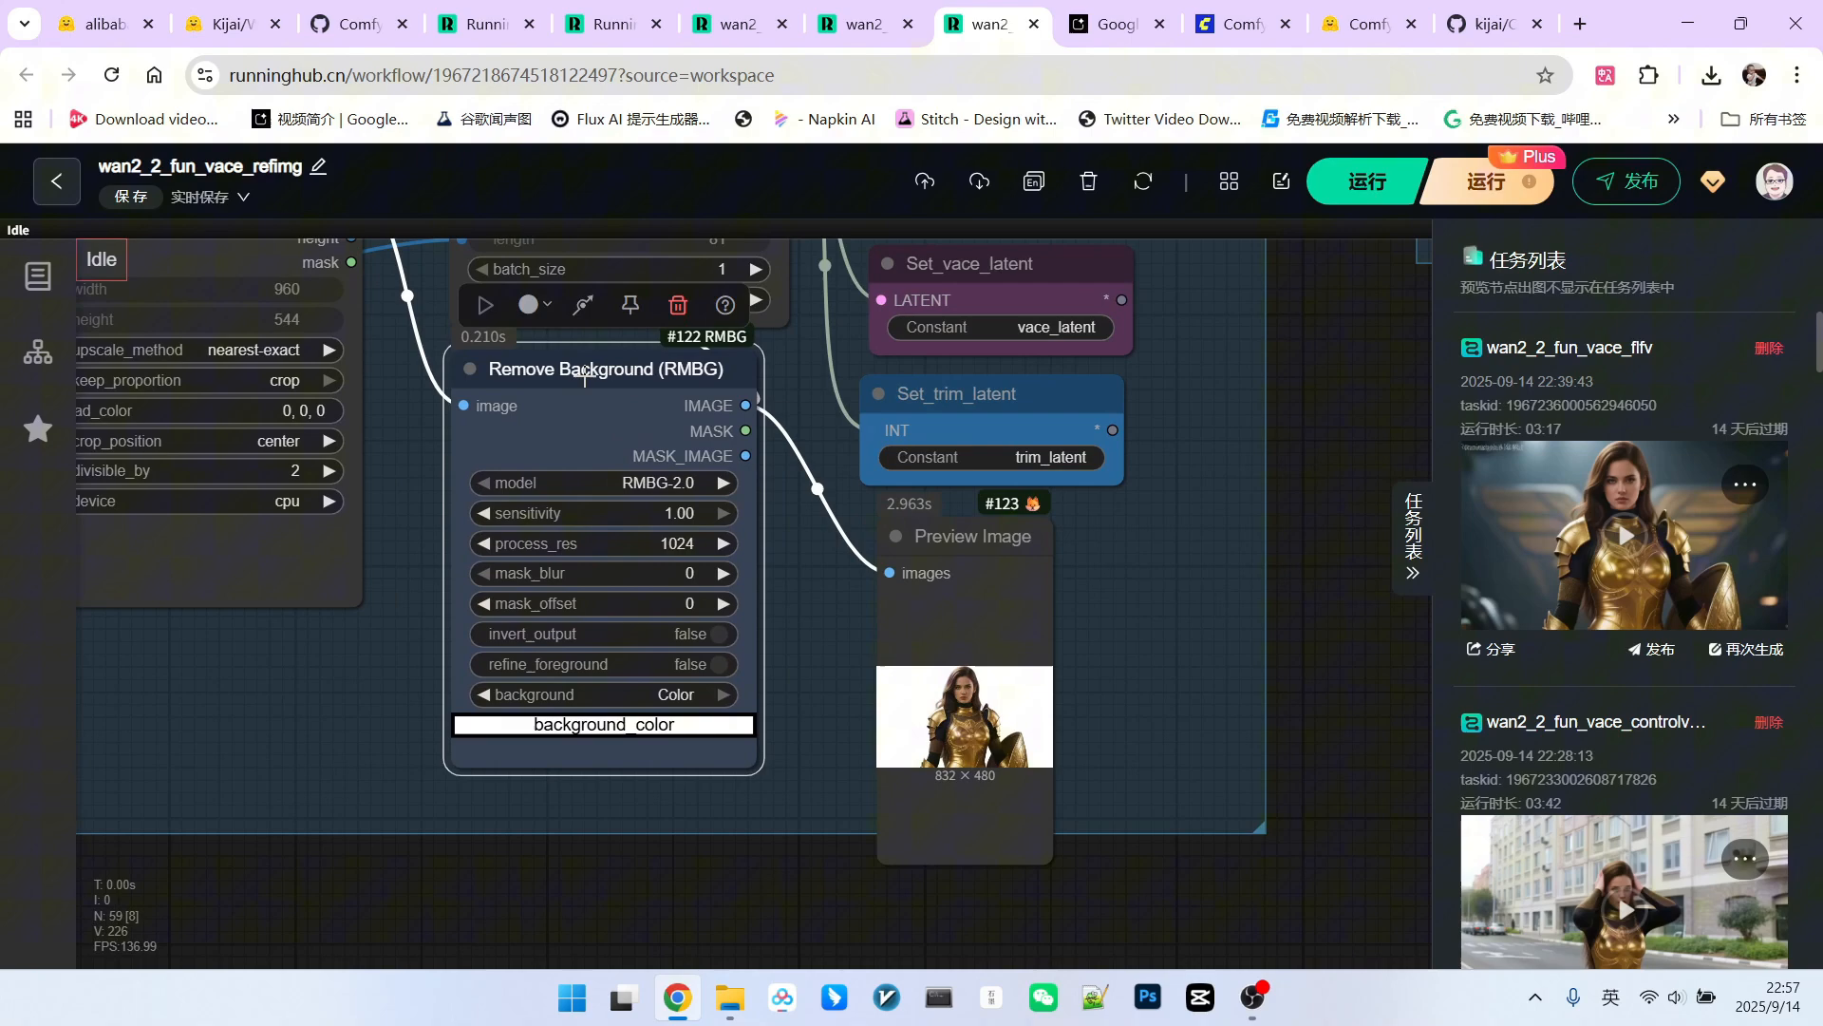
mouse_move(811, 418)
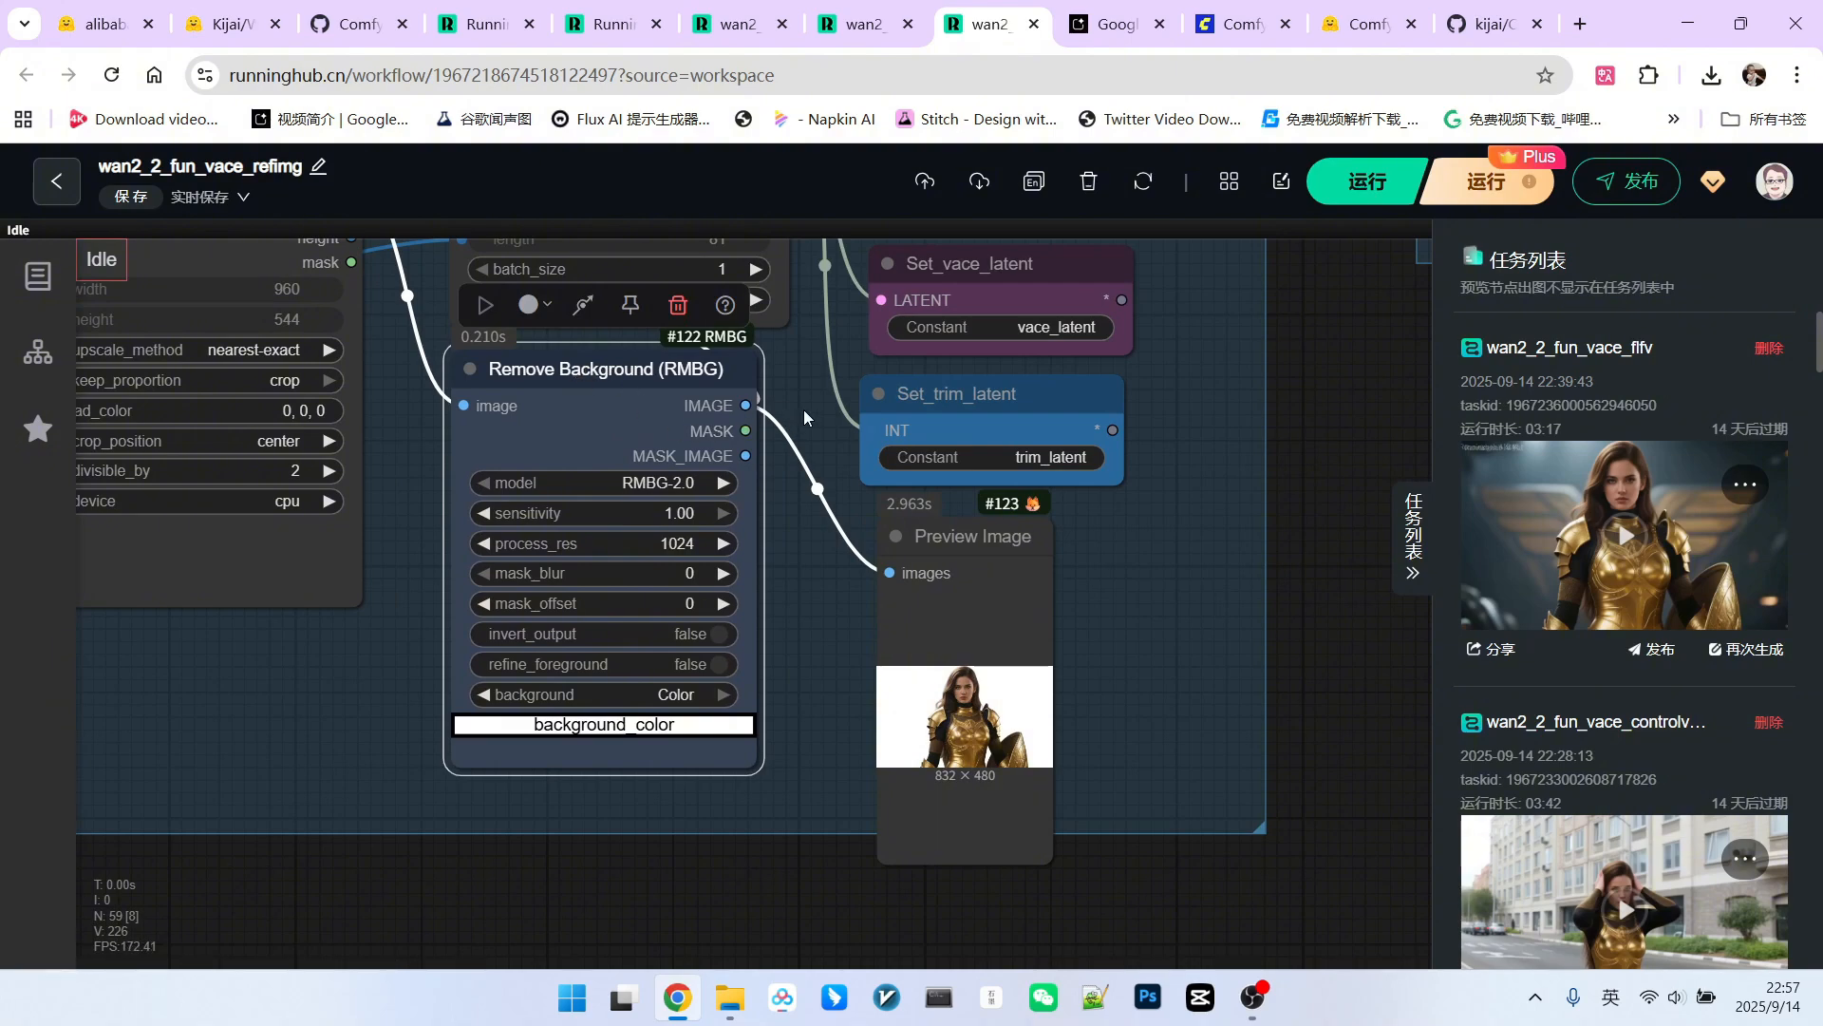
scroll("down", 3)
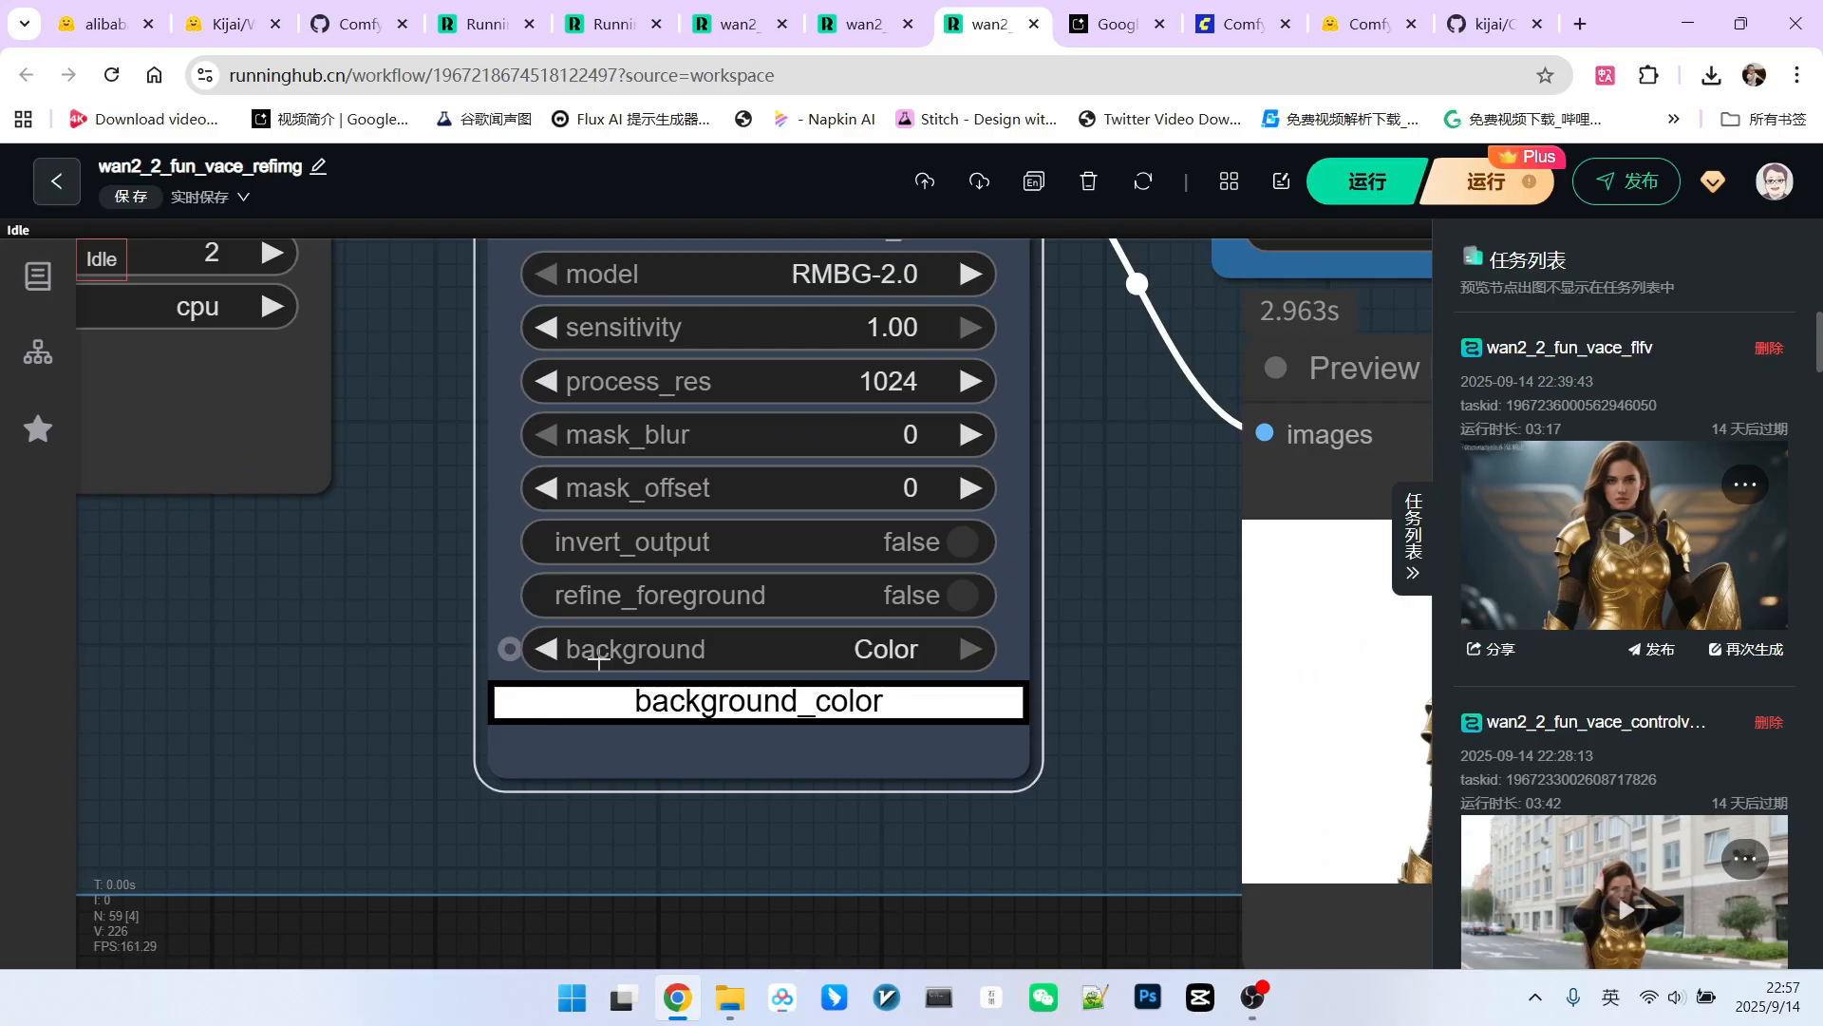
mouse_move(894, 650)
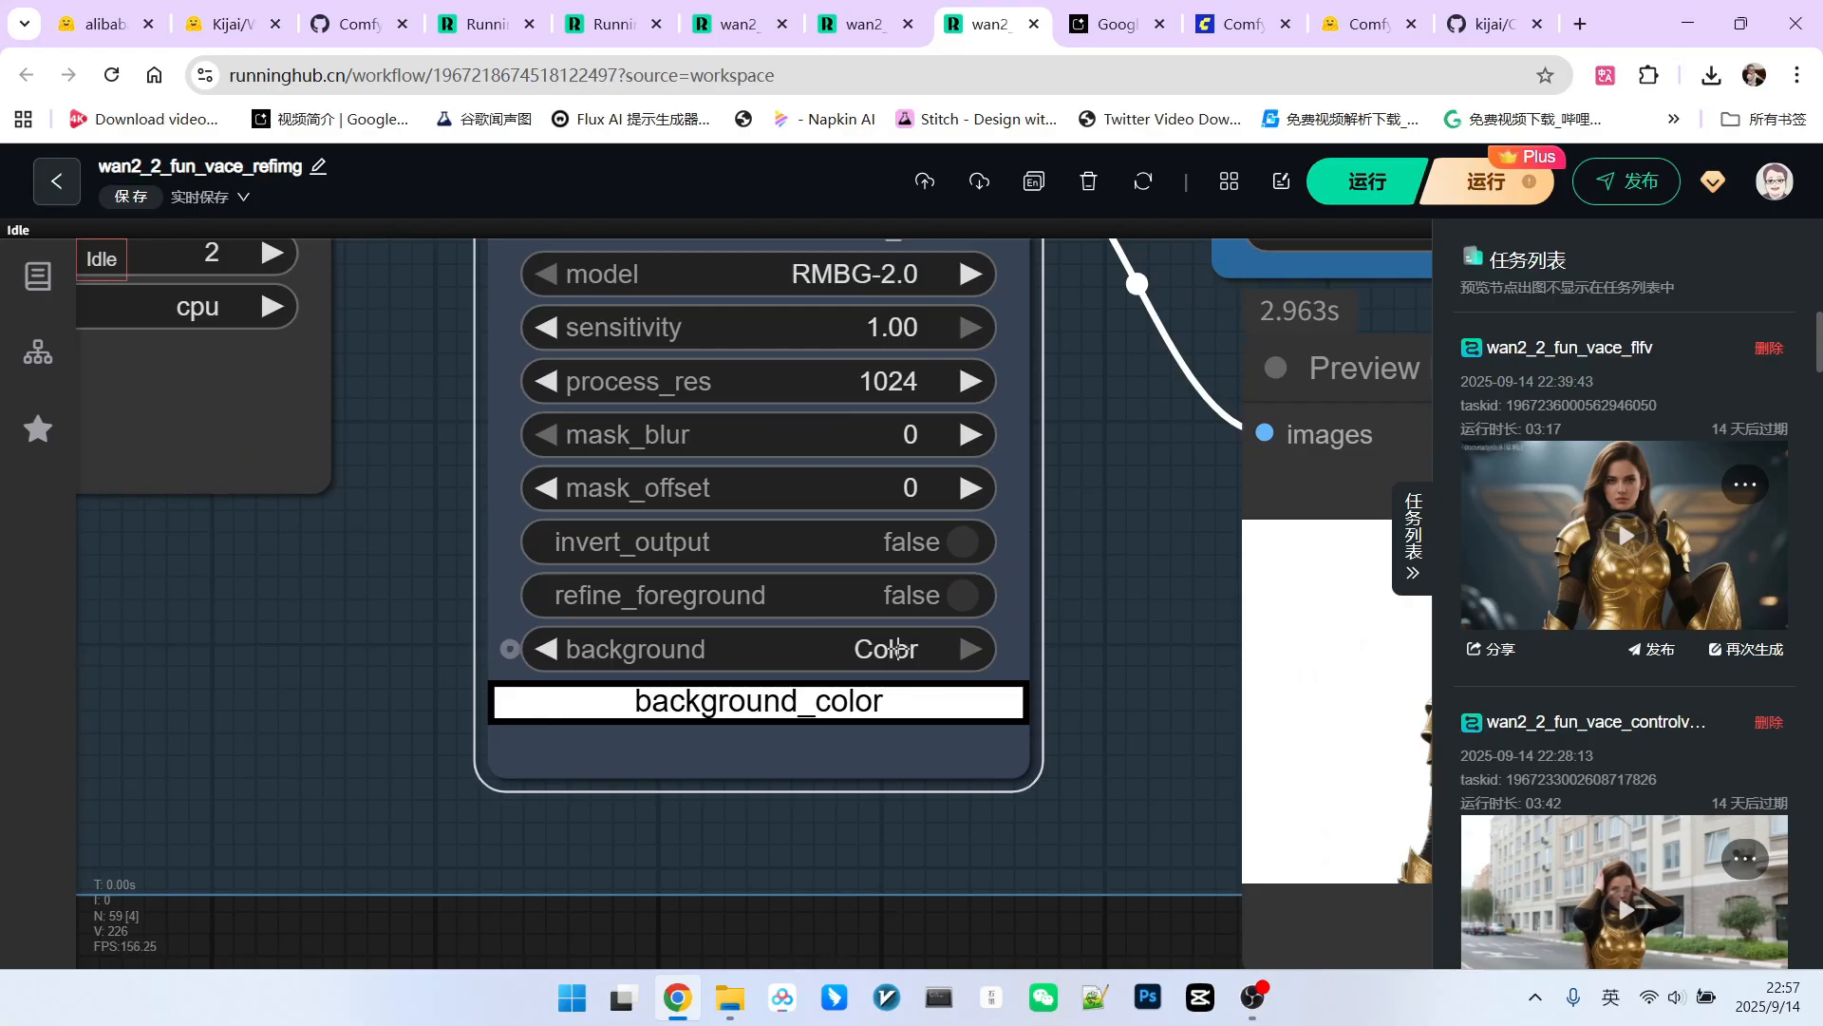
left_click(883, 649)
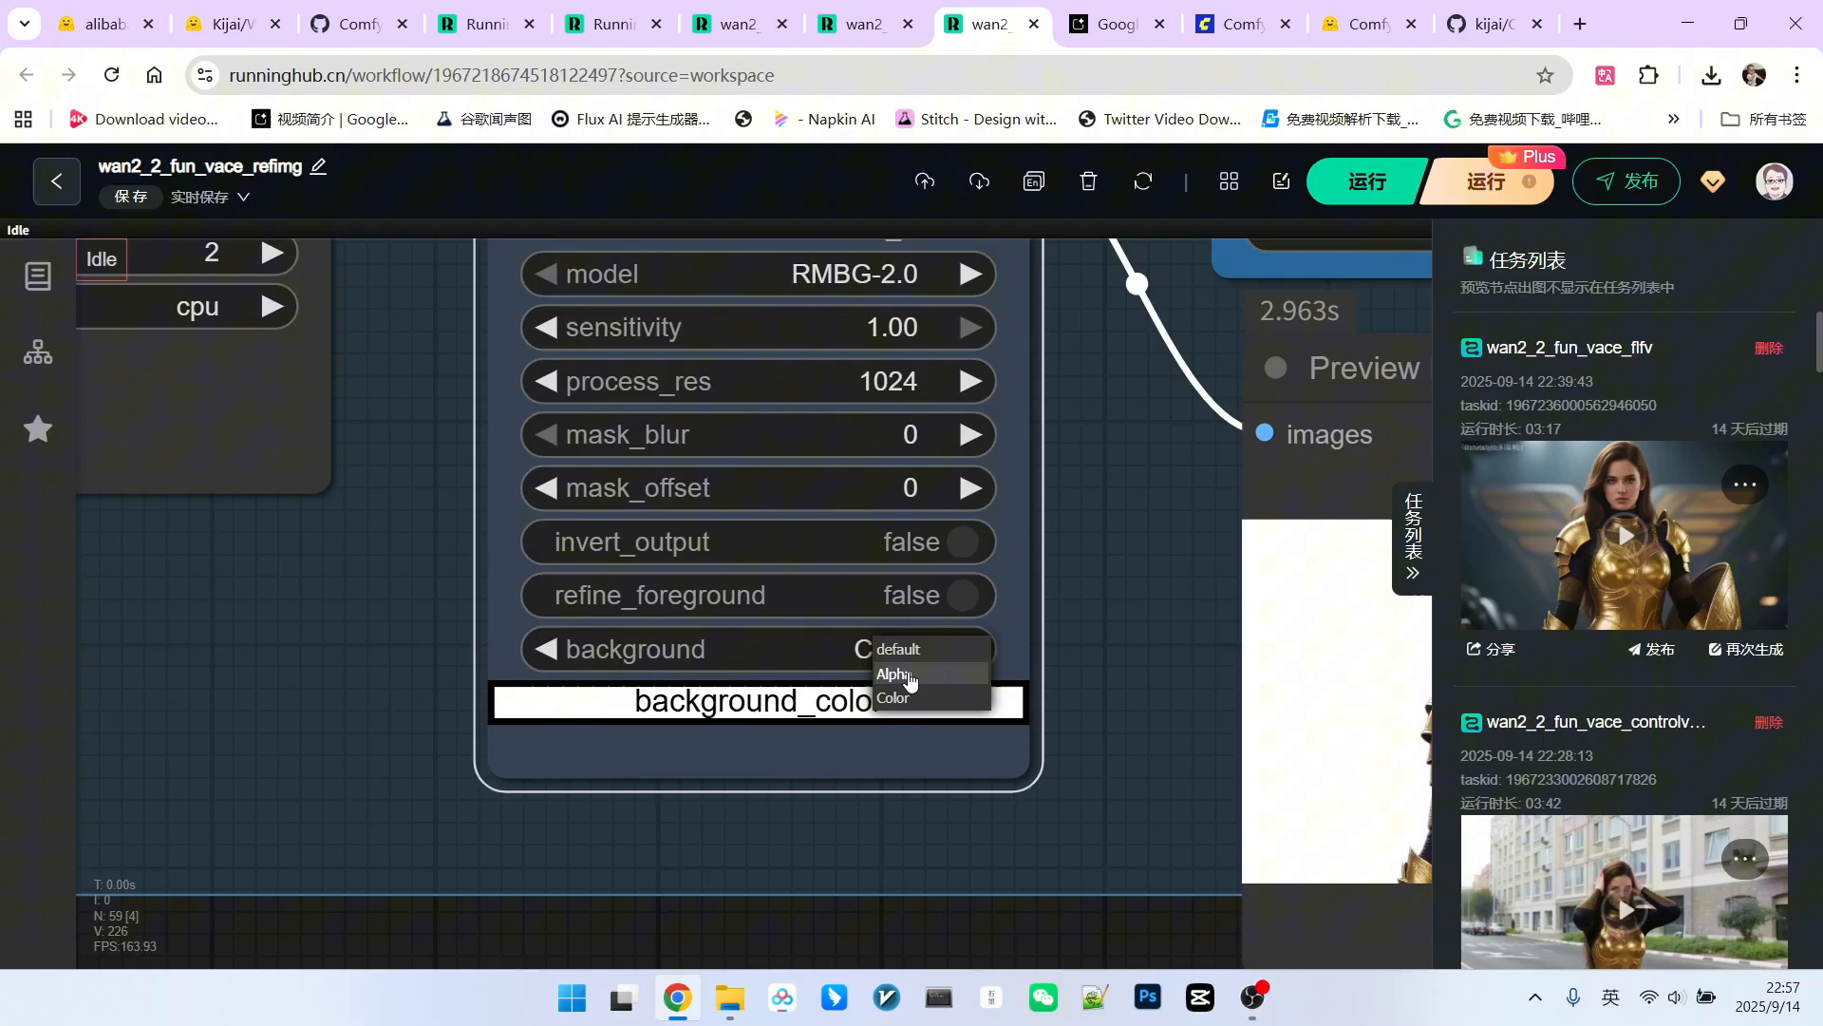
left_click(893, 697)
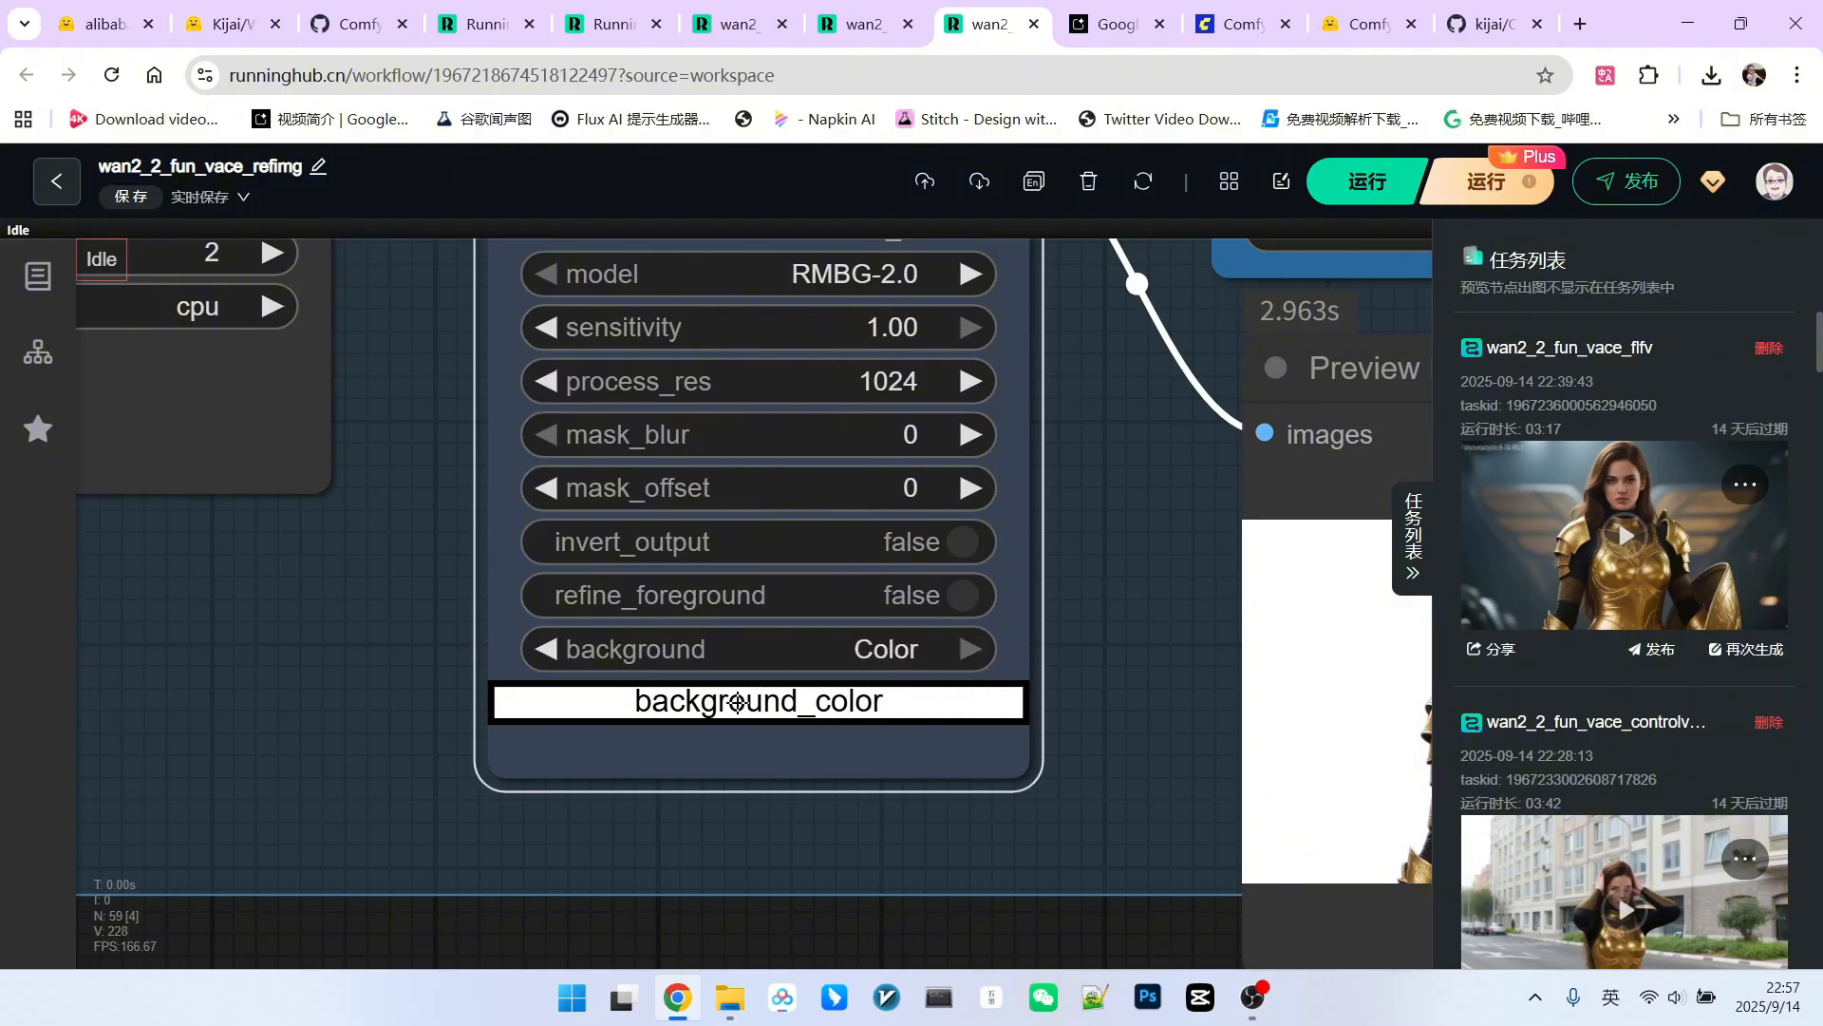
left_click(756, 701)
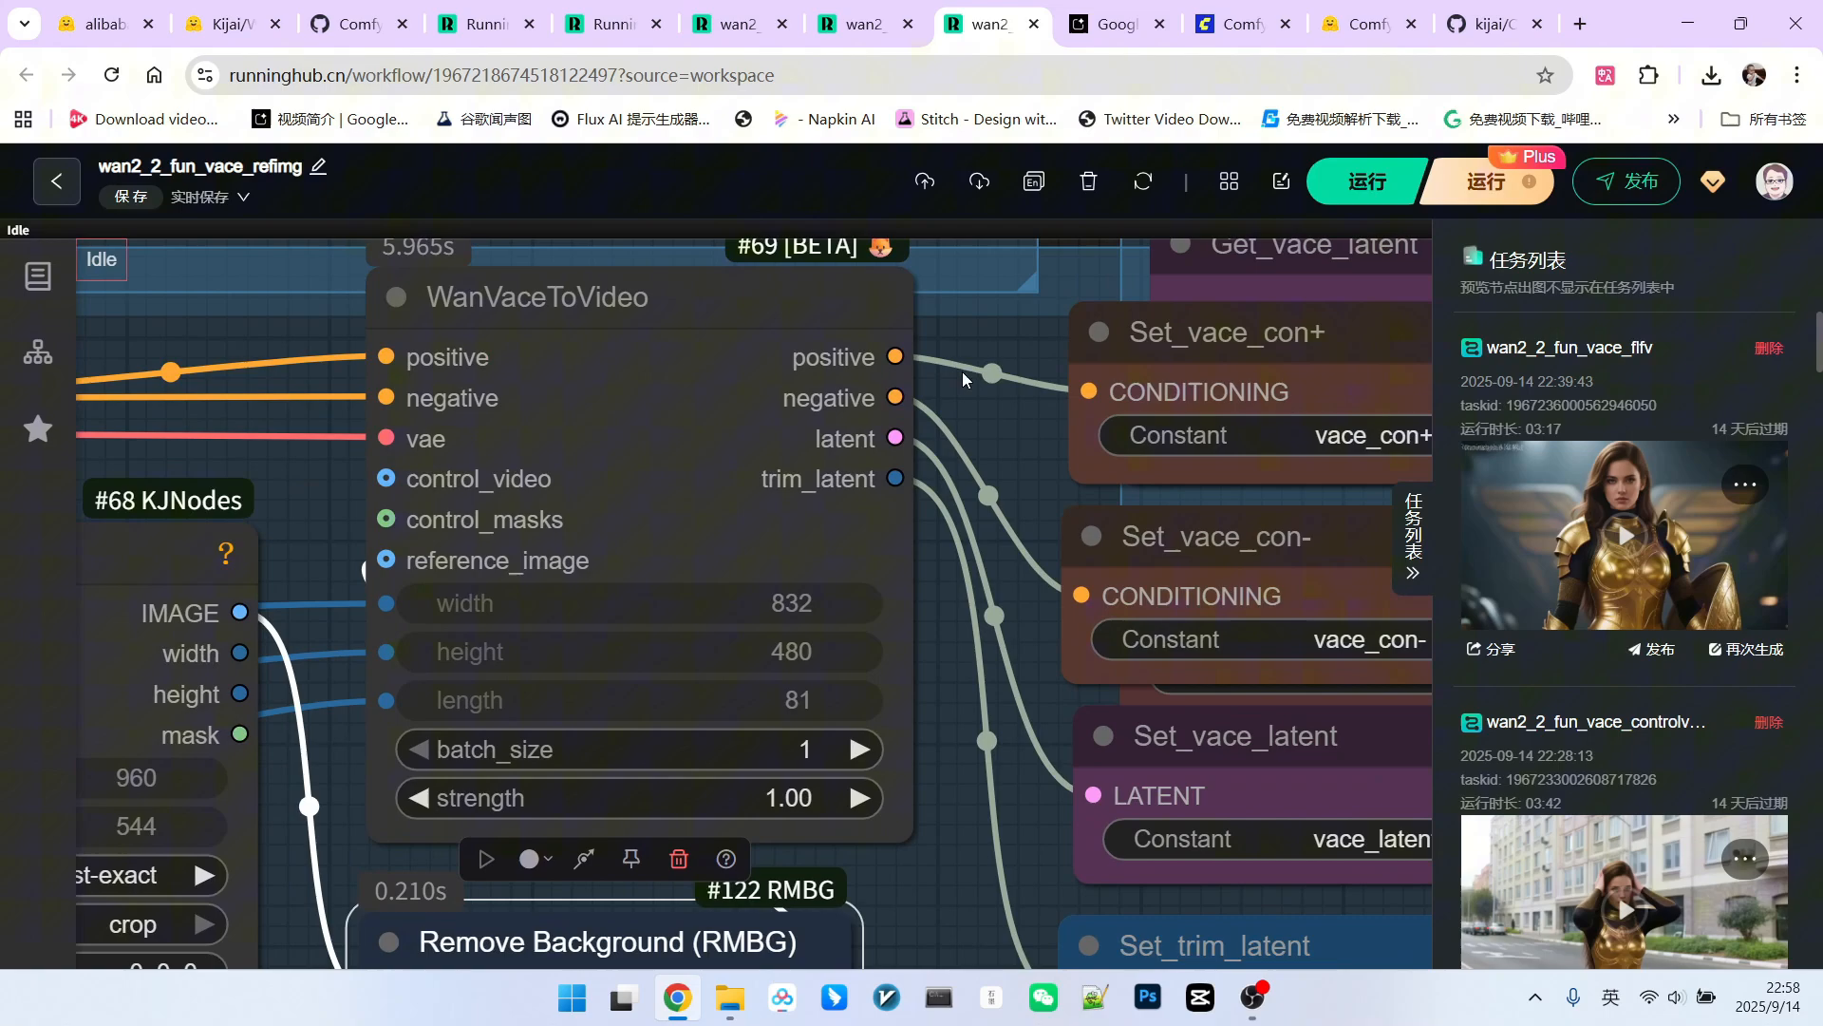
mouse_move(988, 577)
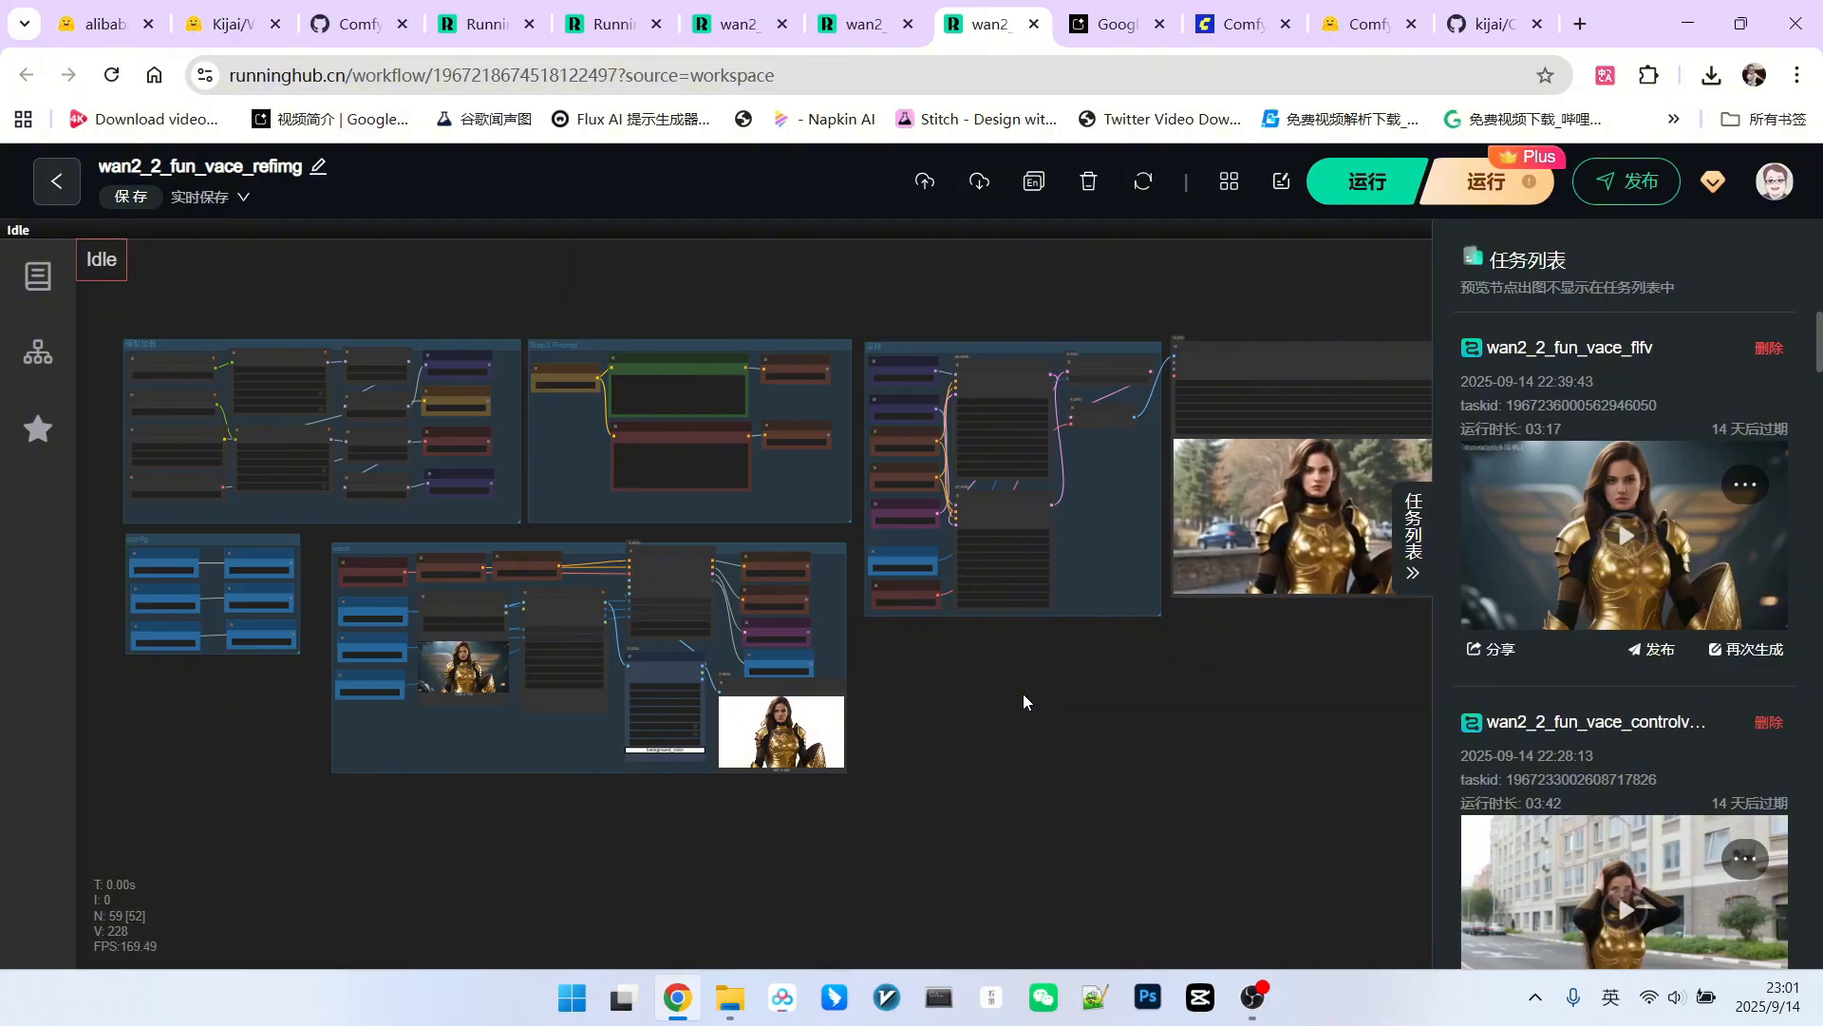
Step: Switch to the wan2_2_fun_vace_controlvideo workflow showing its pose-extraction nodes
left_click(854, 22)
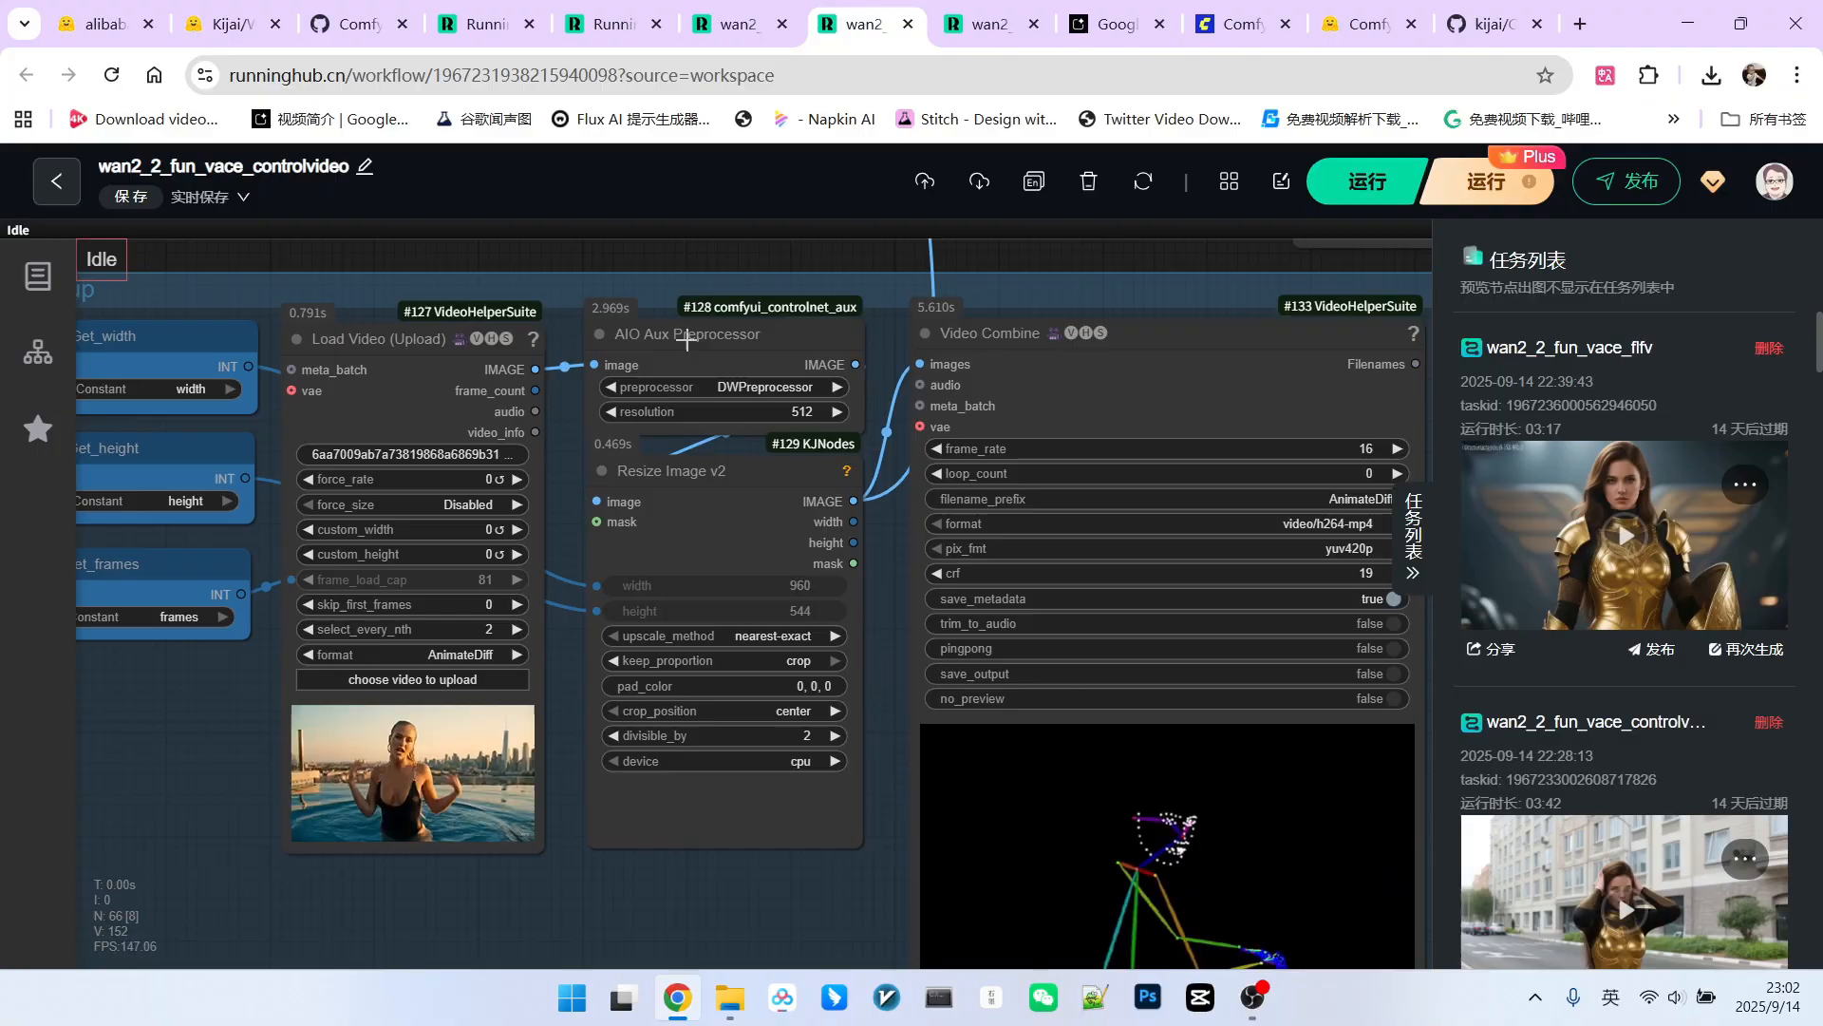
left_click(691, 334)
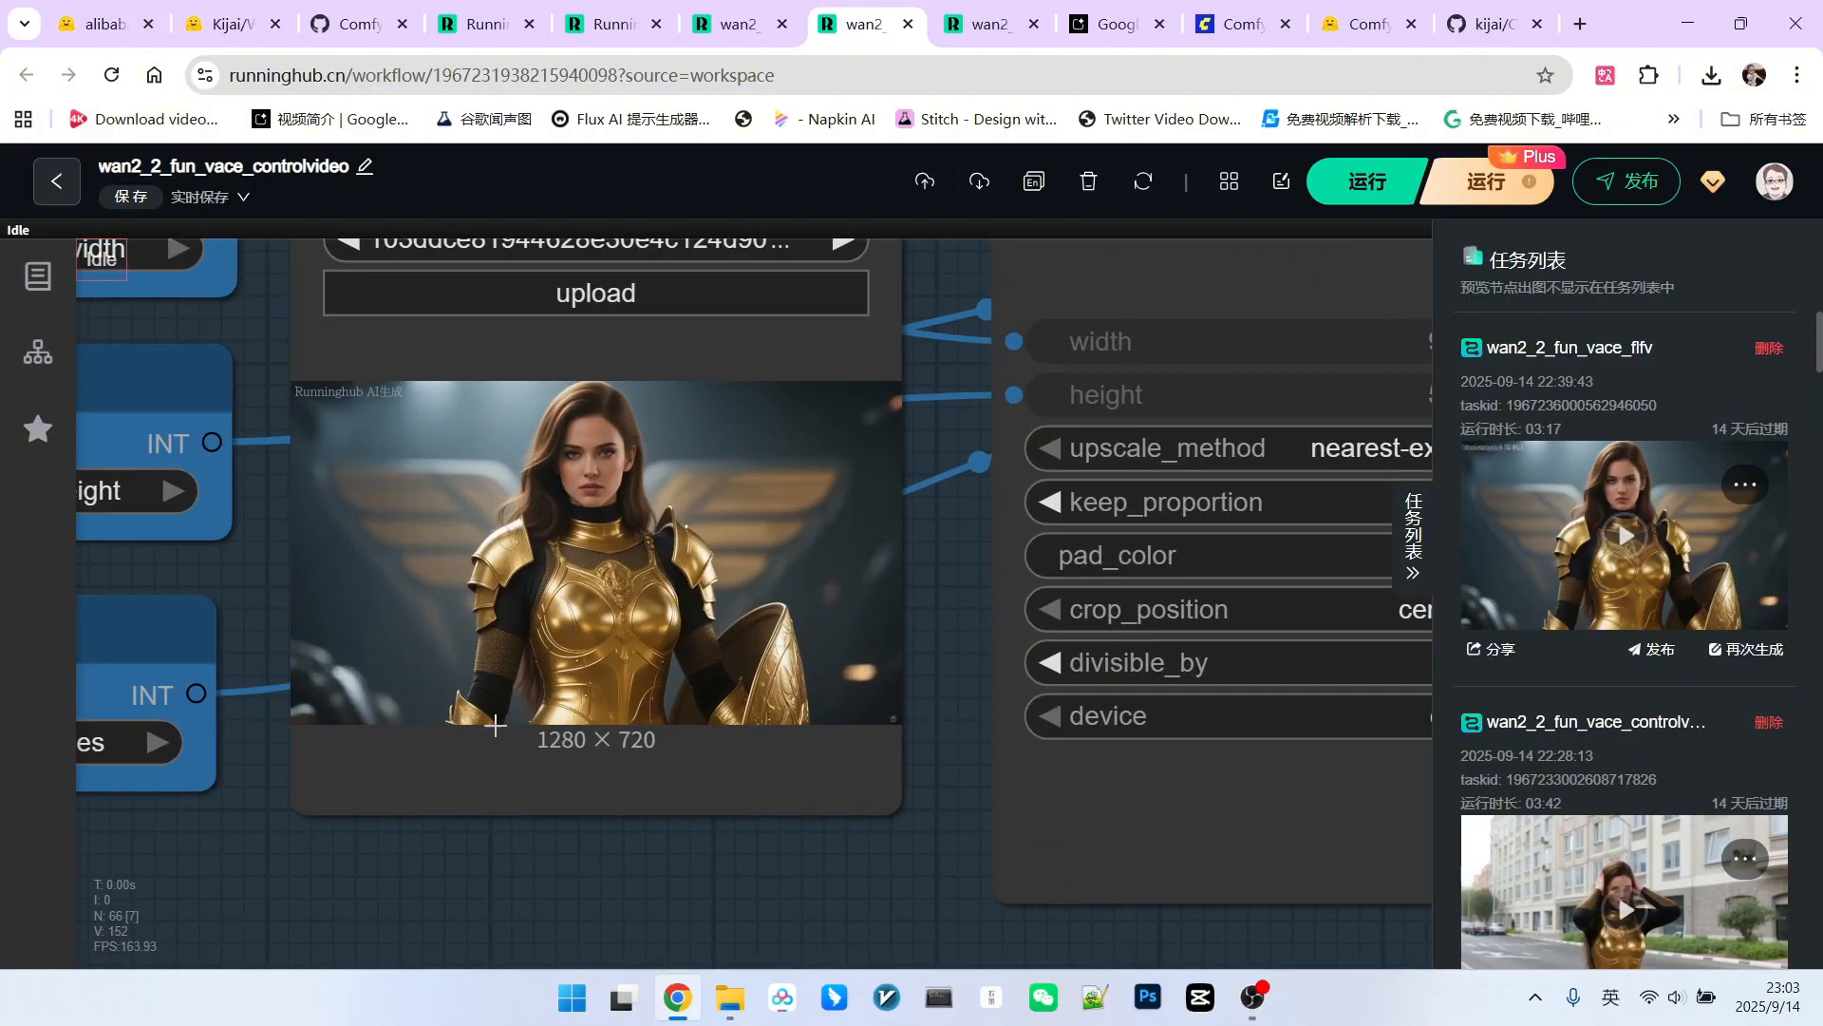
scroll("down", 3)
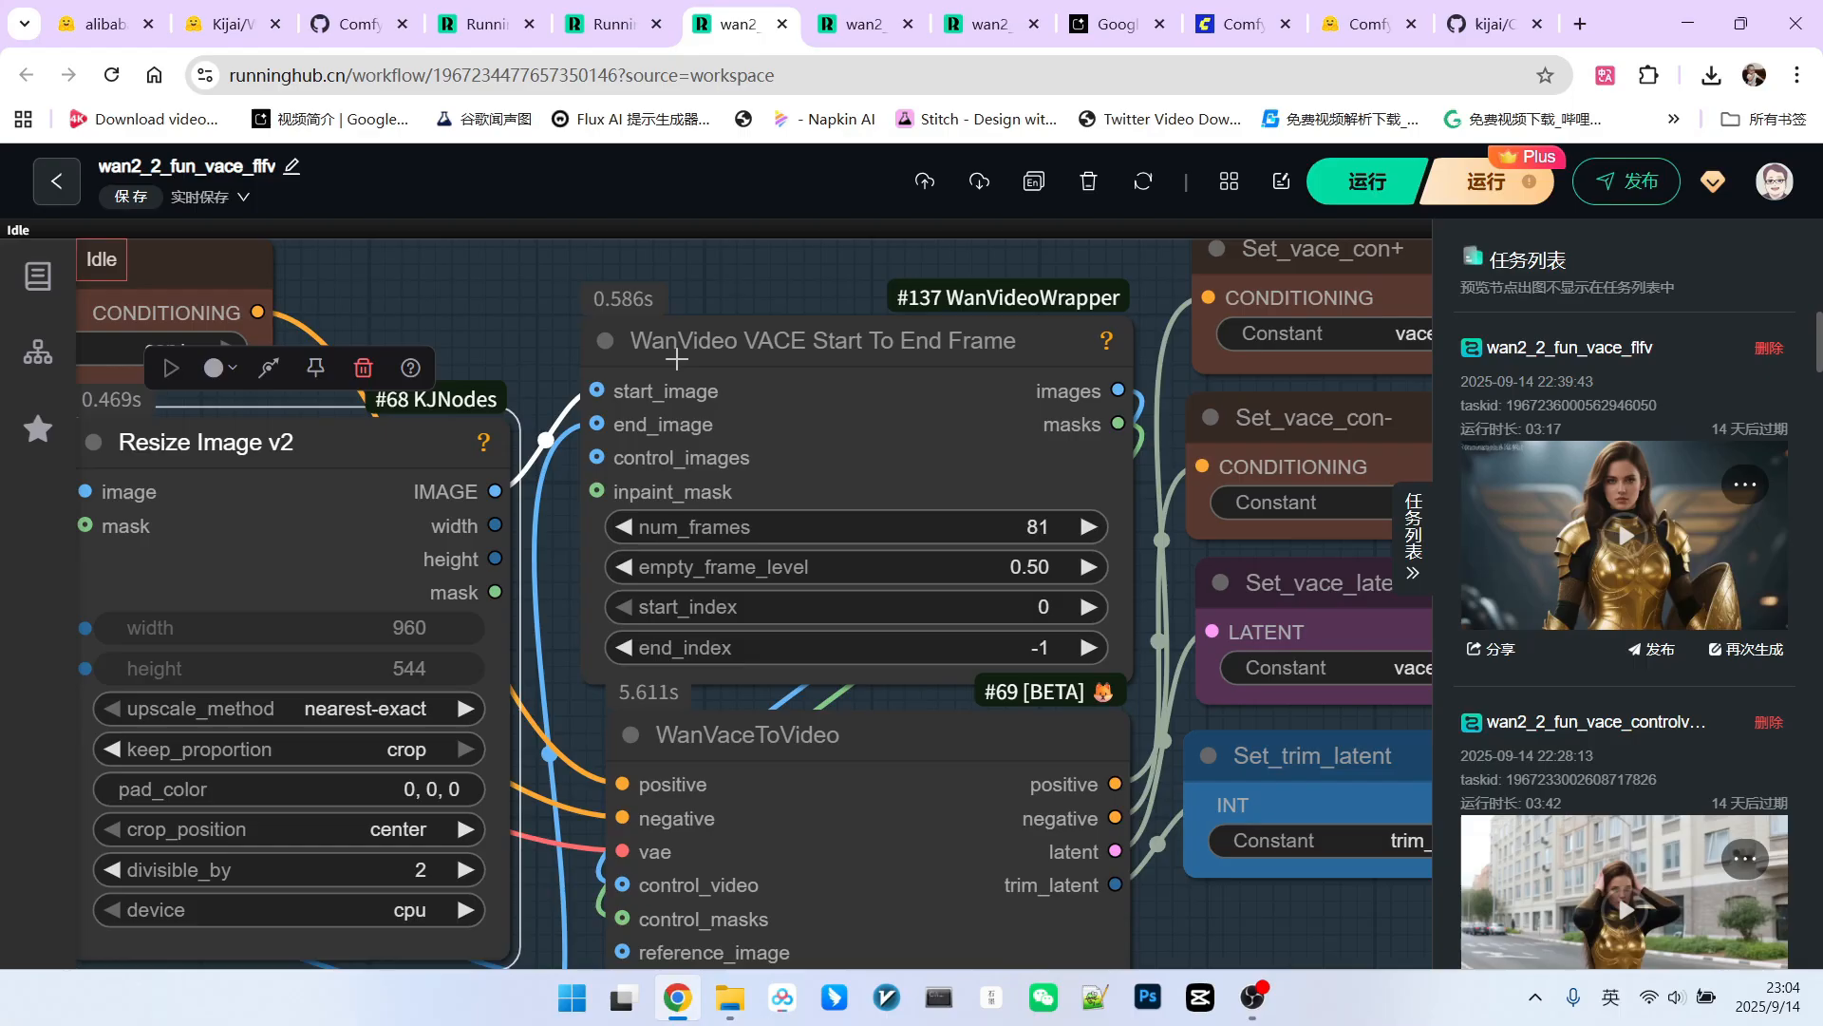
mouse_move(701, 365)
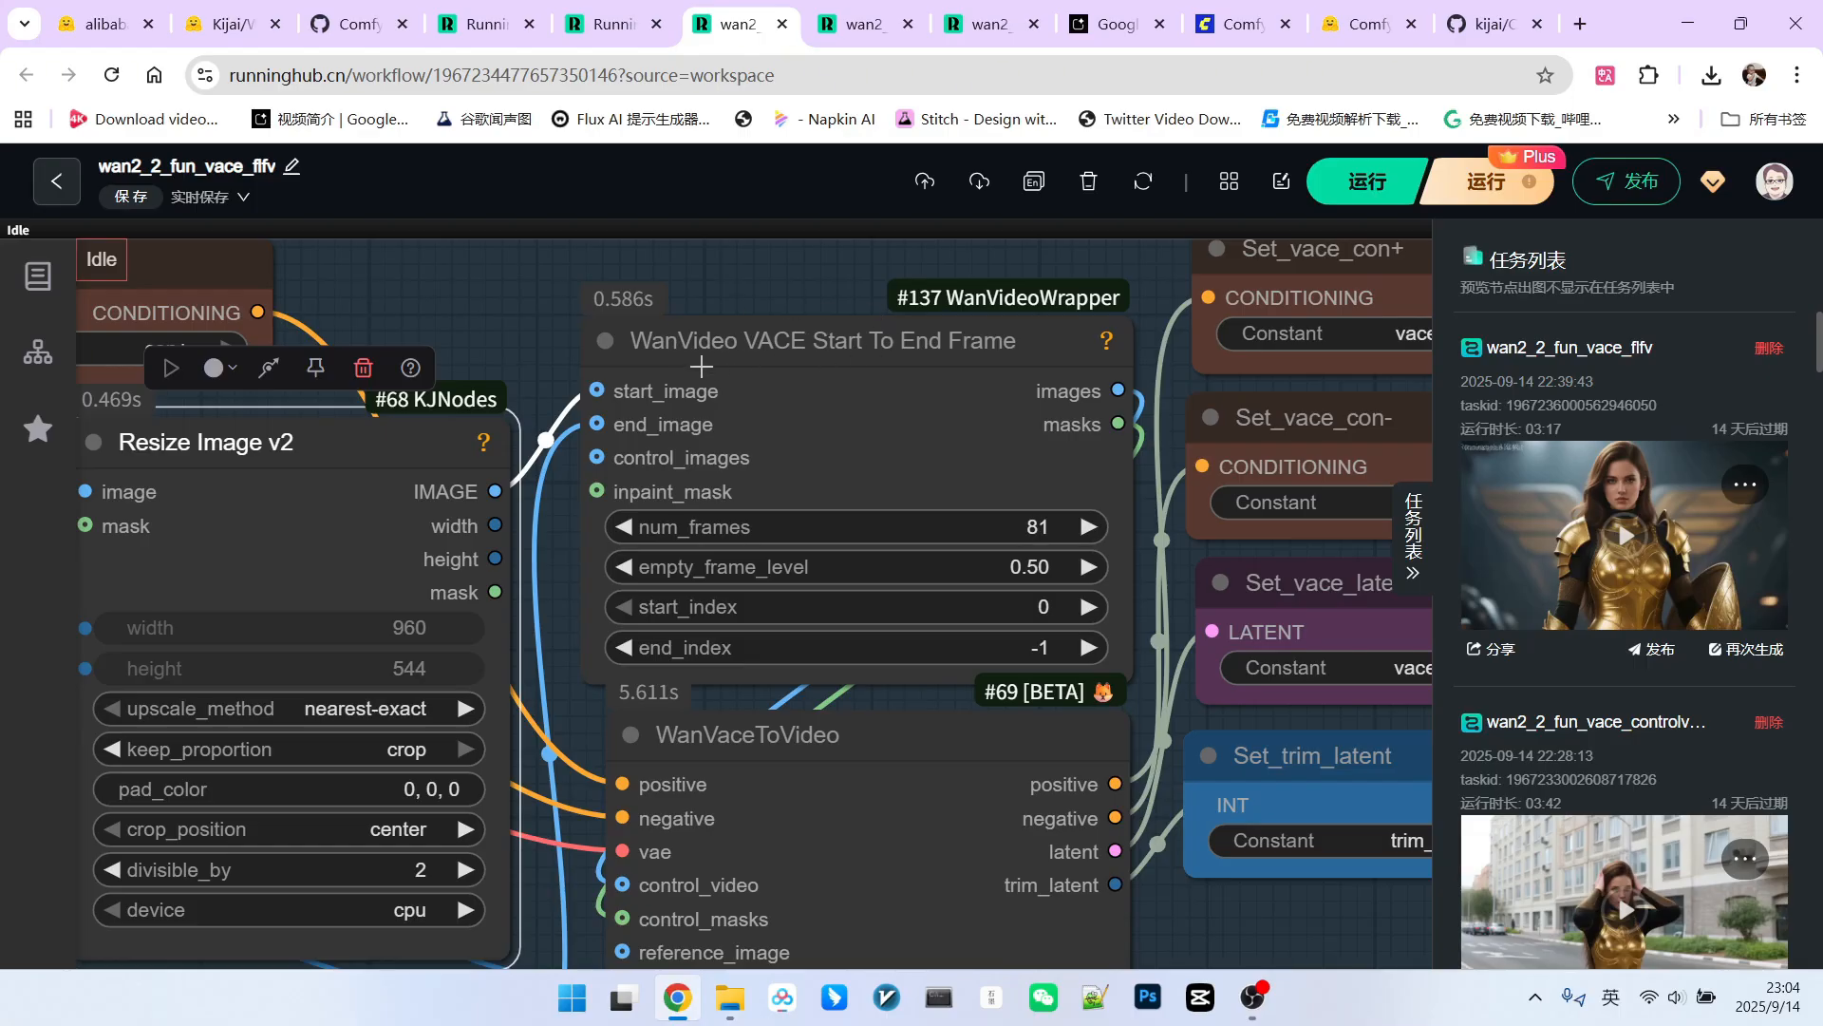
mouse_move(841, 355)
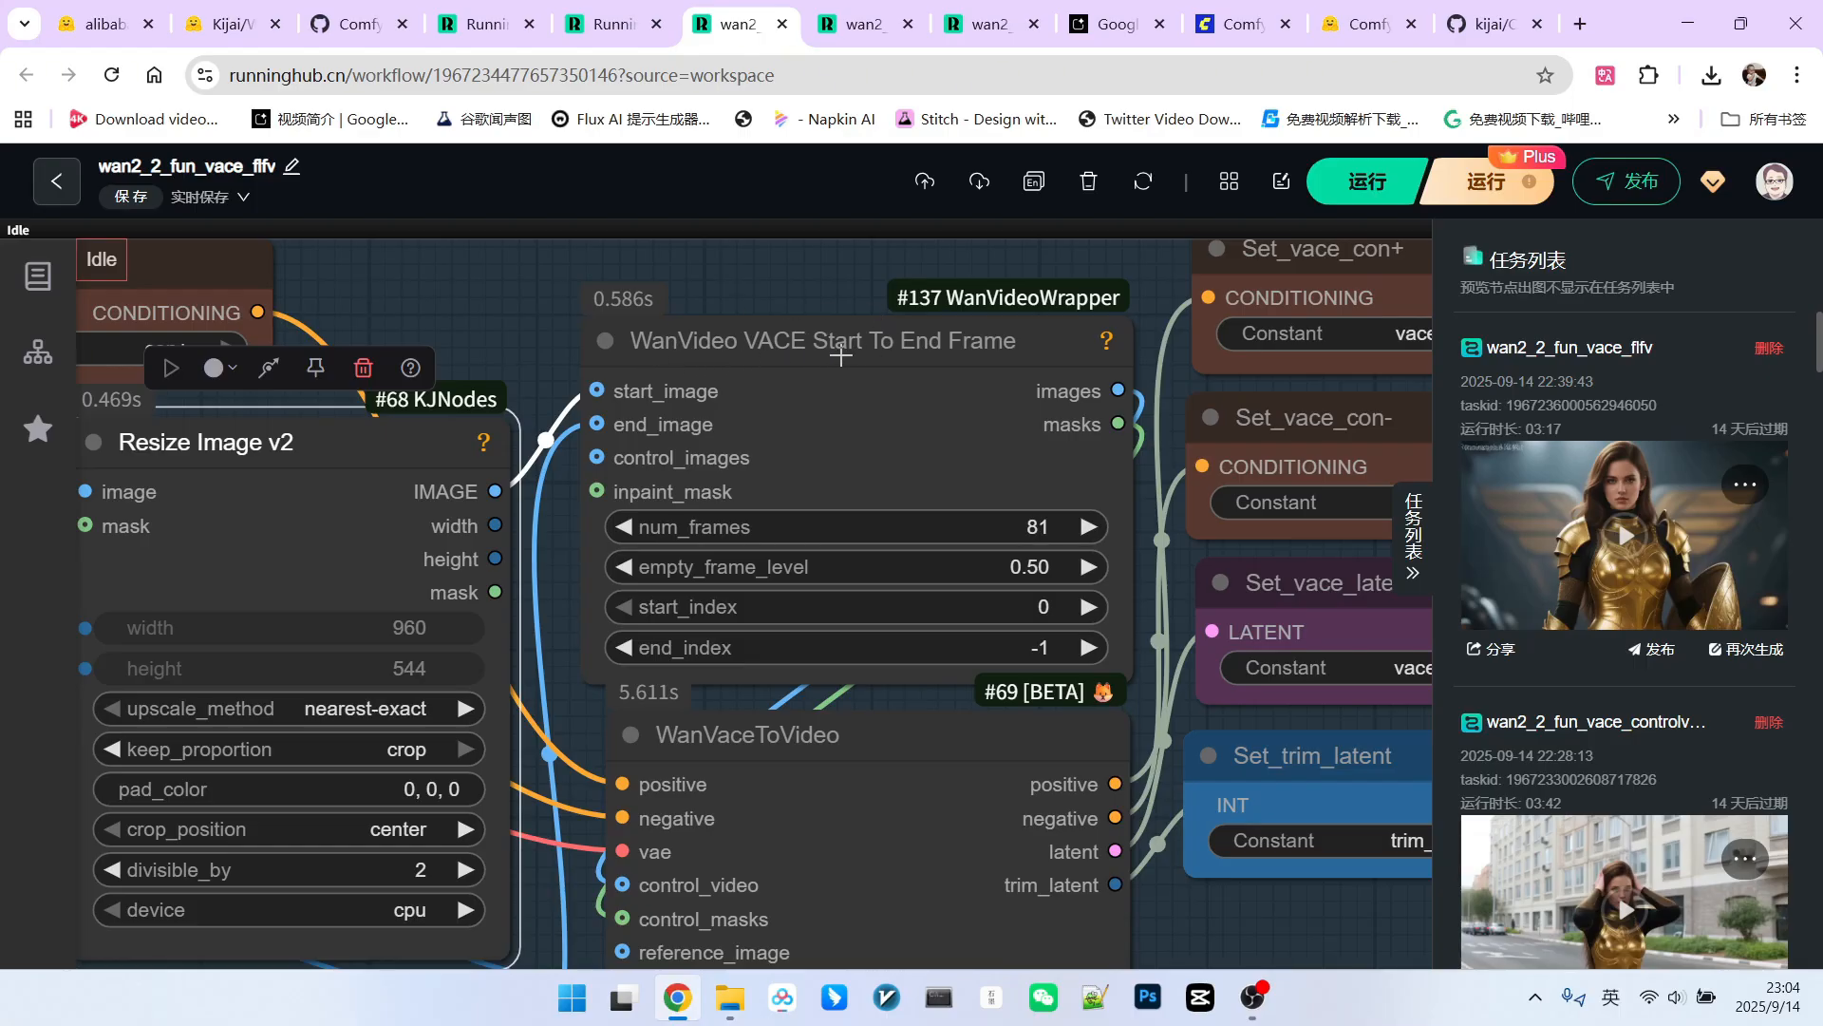